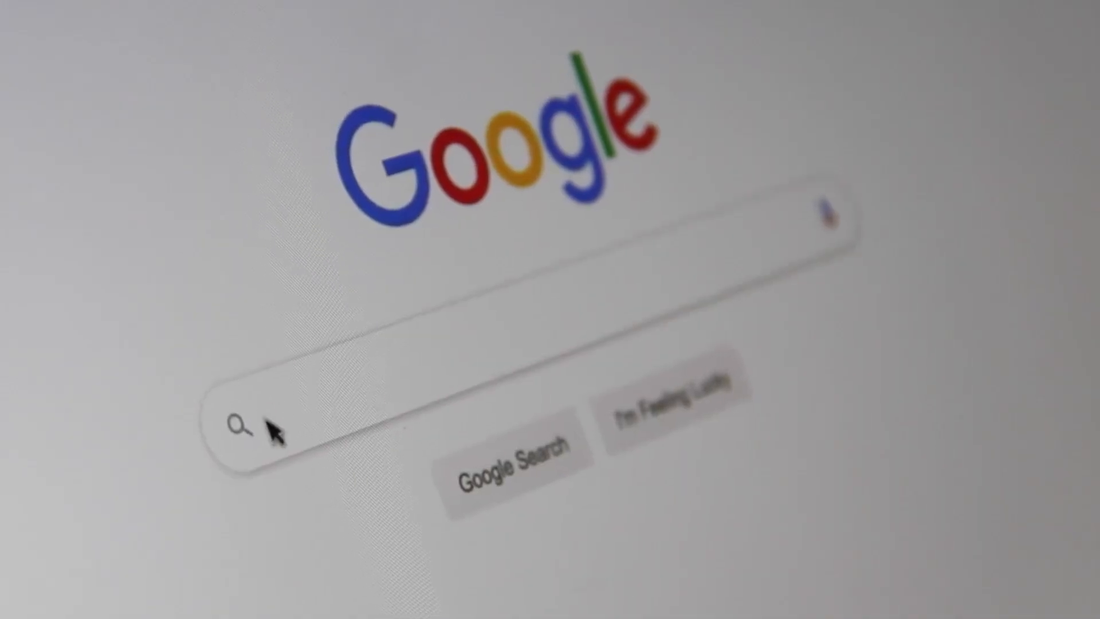
- Begin typing a search in the new Chrome tab
type("Sea")
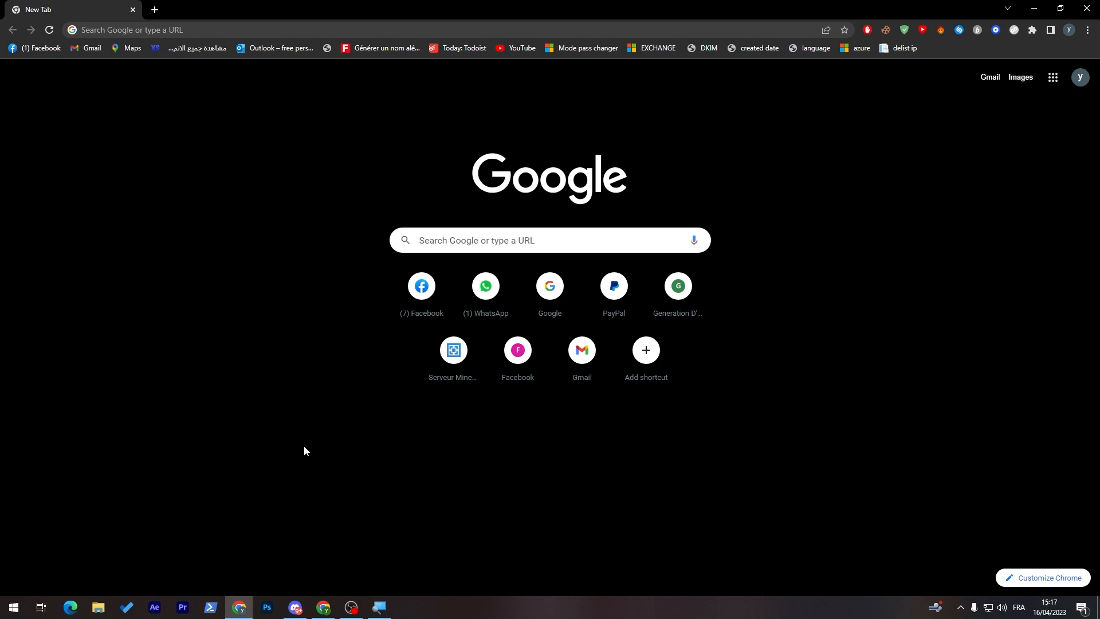
mouse_move(115, 90)
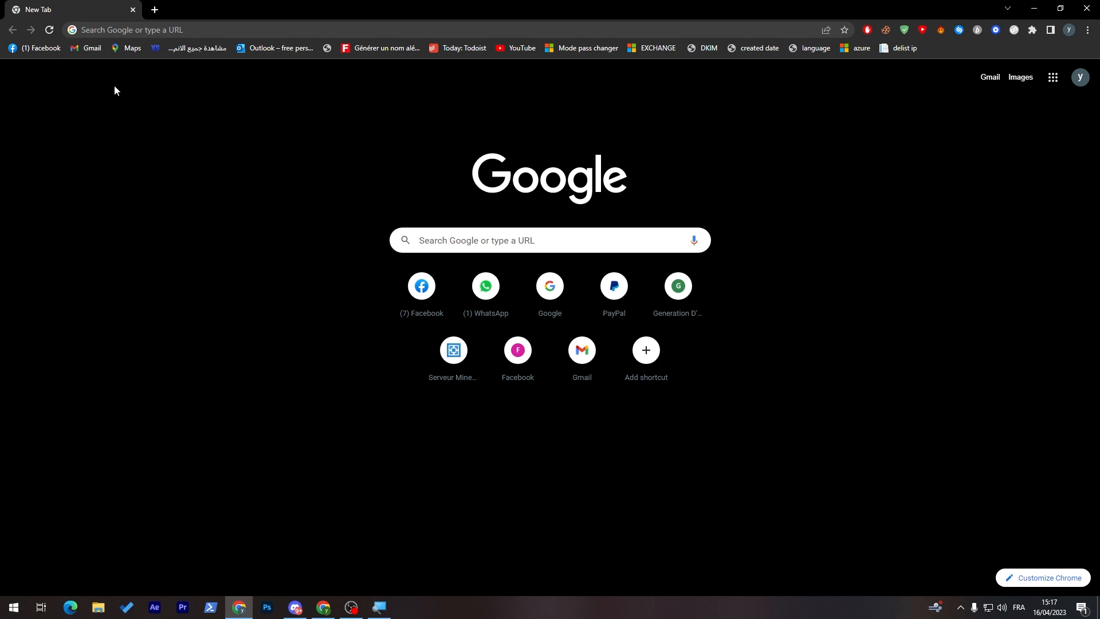
mouse_move(521, 259)
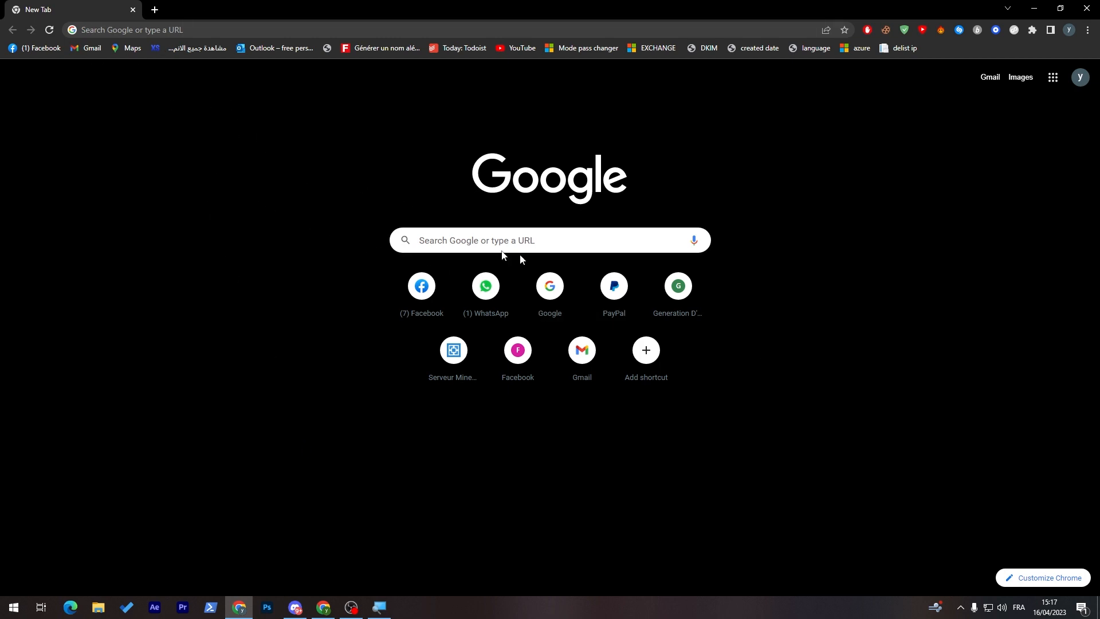
- Search Google for 'weebly' and open the Weebly homepage from the results
type("weebly")
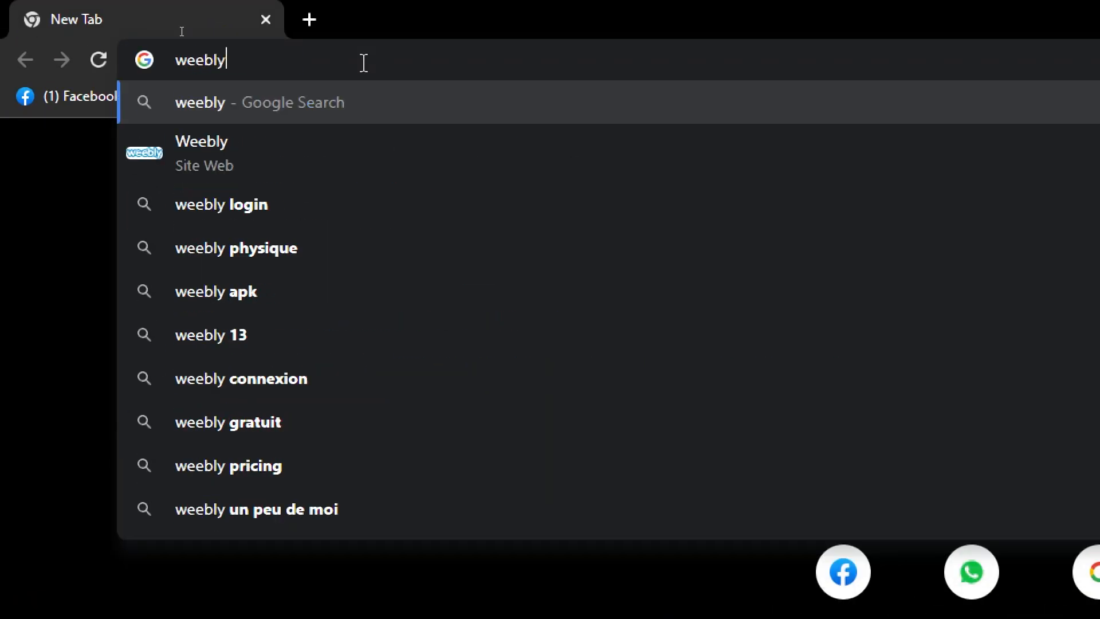
key("Return")
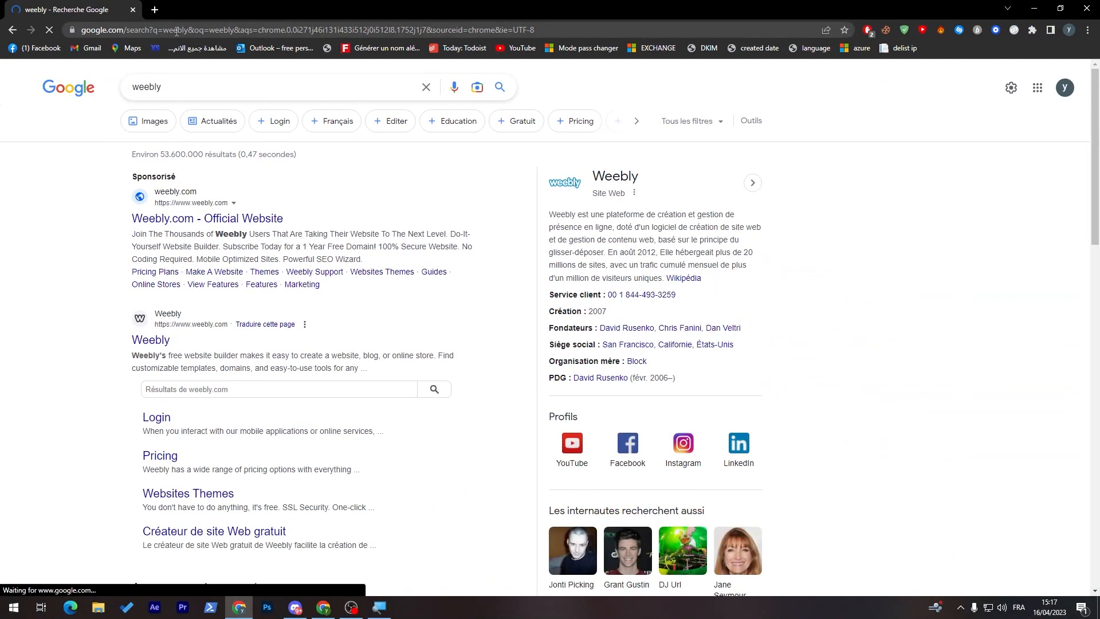
mouse_move(369, 341)
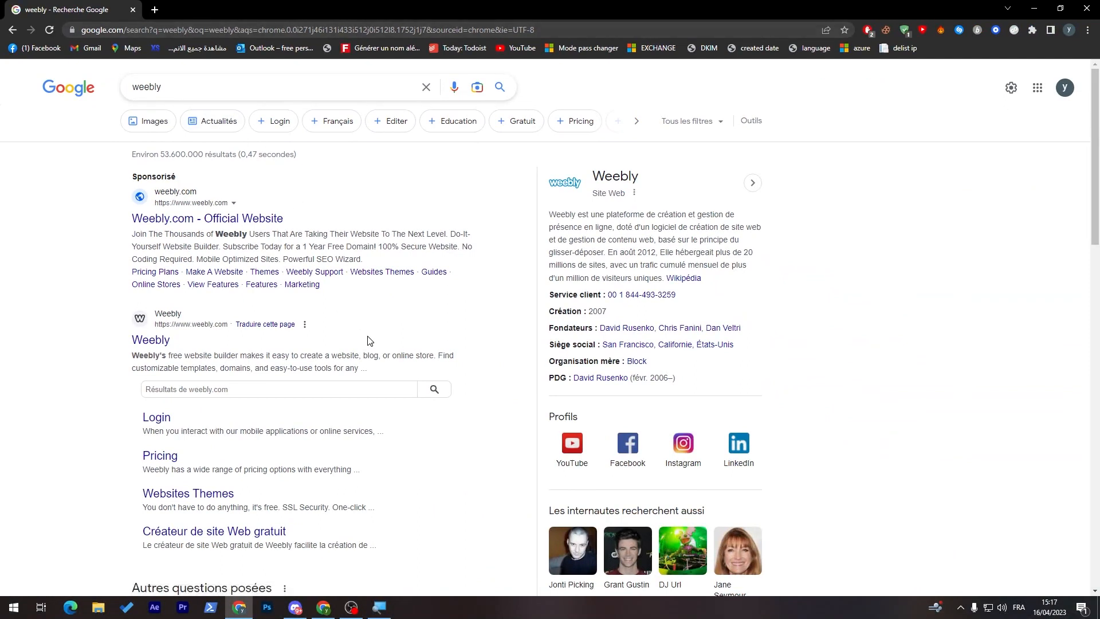
mouse_move(135, 348)
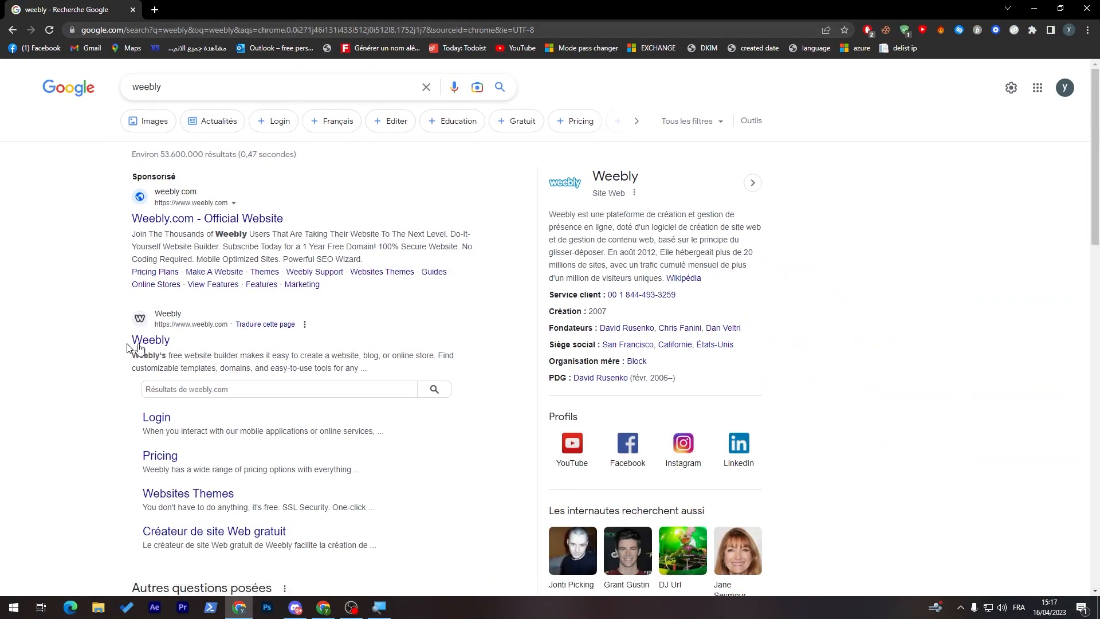
left_click(150, 341)
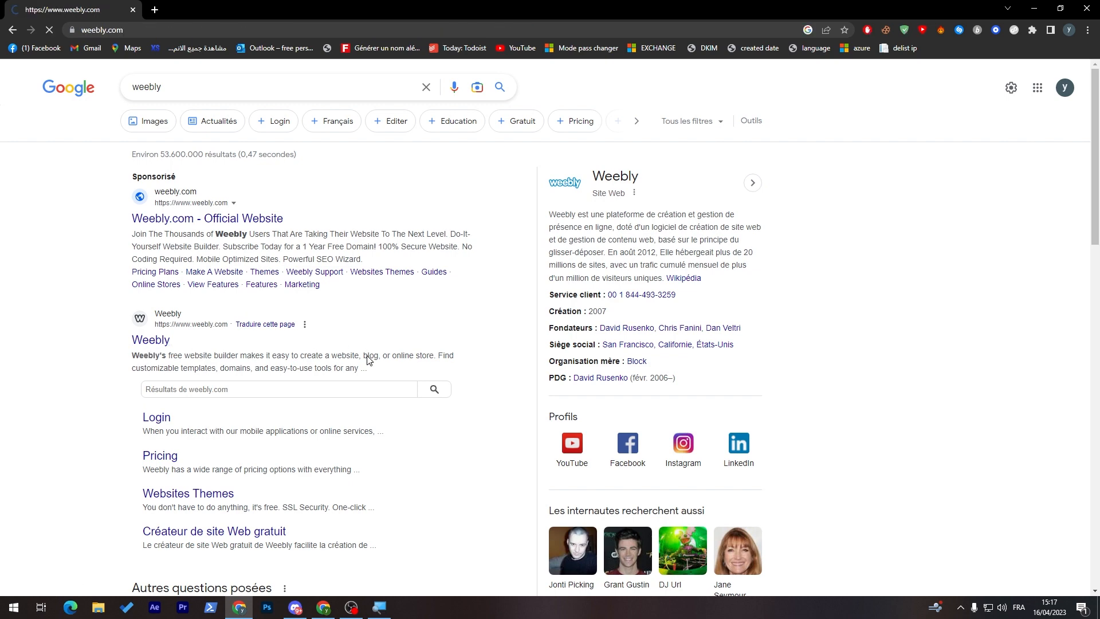
left_click(207, 218)
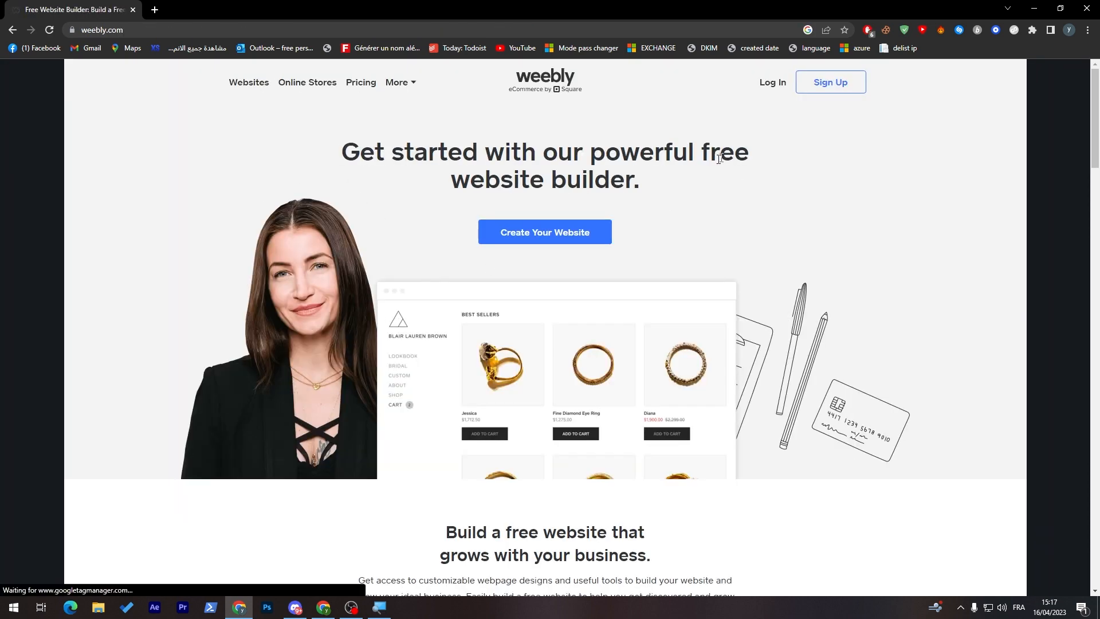
mouse_move(638, 203)
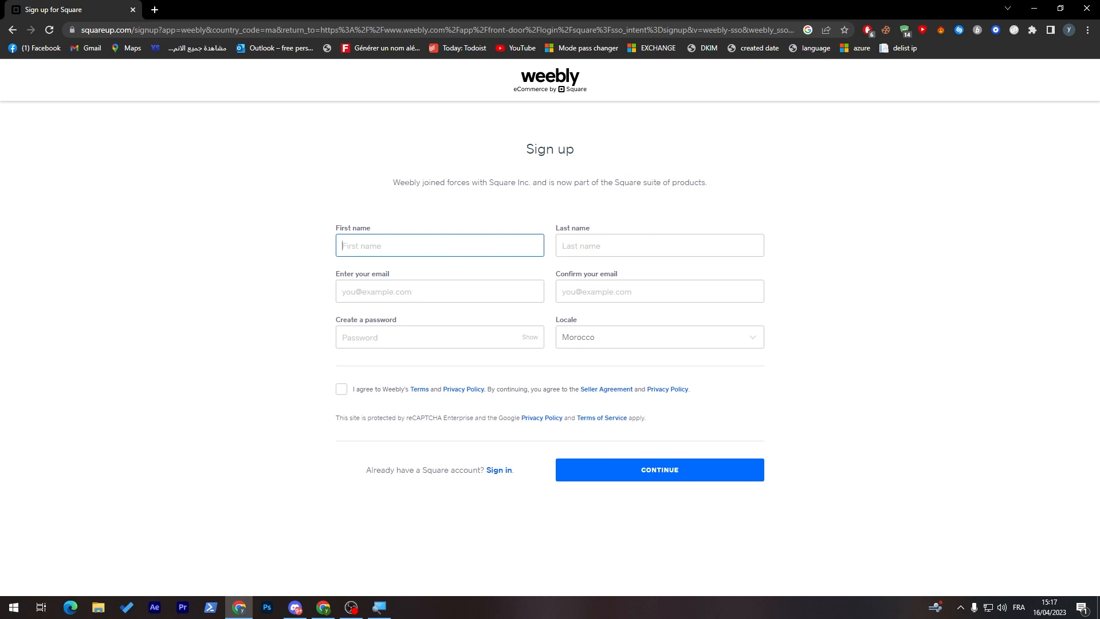
mouse_move(501, 206)
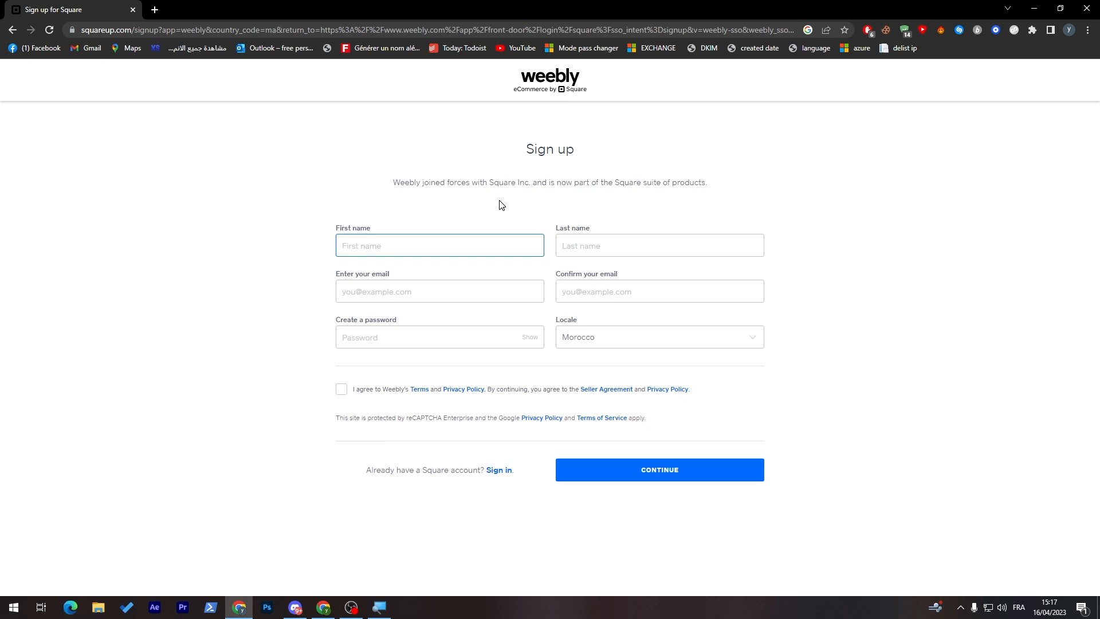
- Fill in the first and last name on the Square sign-up form and continue
type("ld")
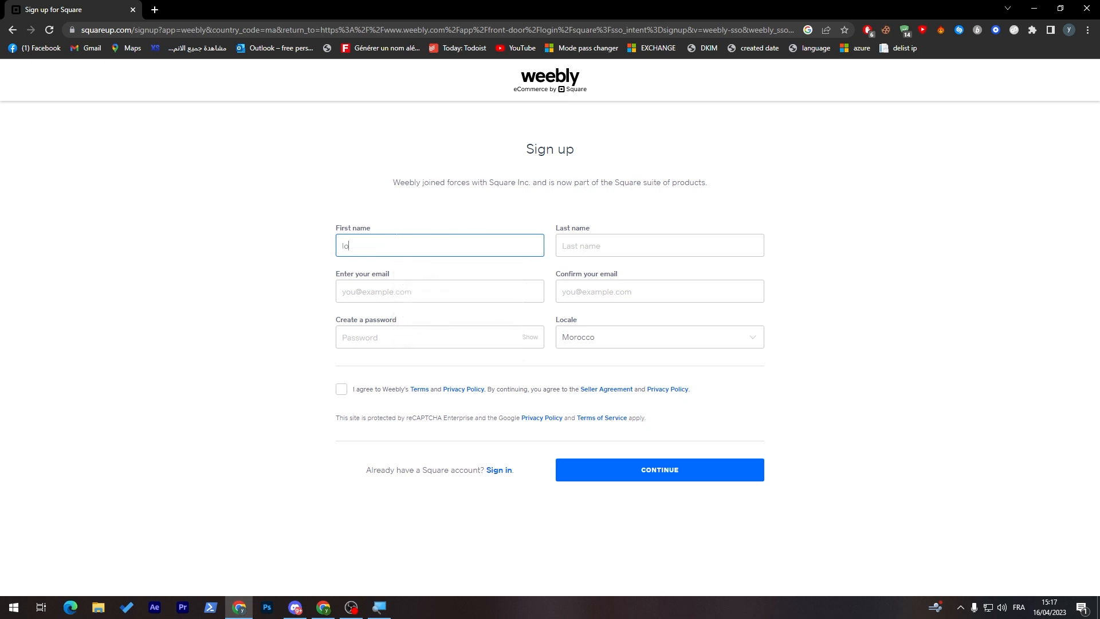
left_click(658, 245)
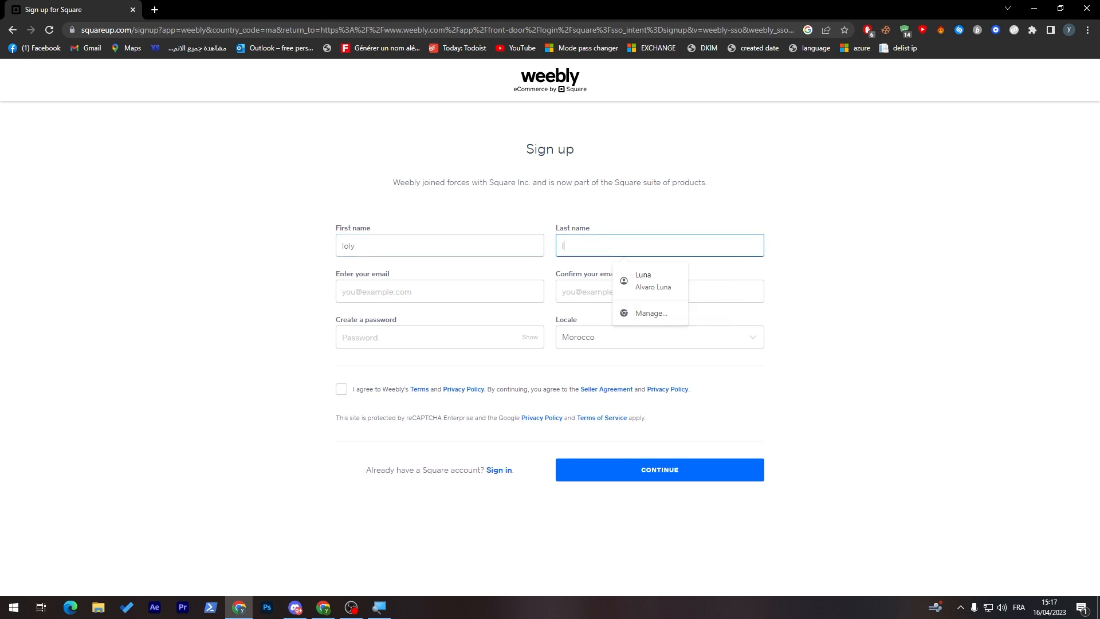
type("lope")
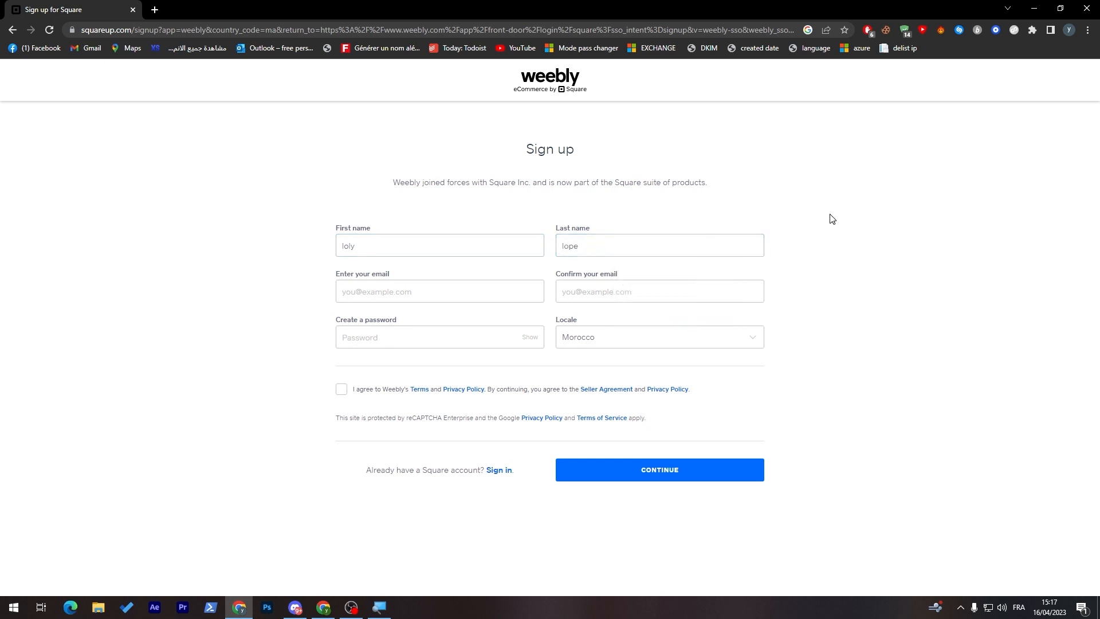
left_click(439, 291)
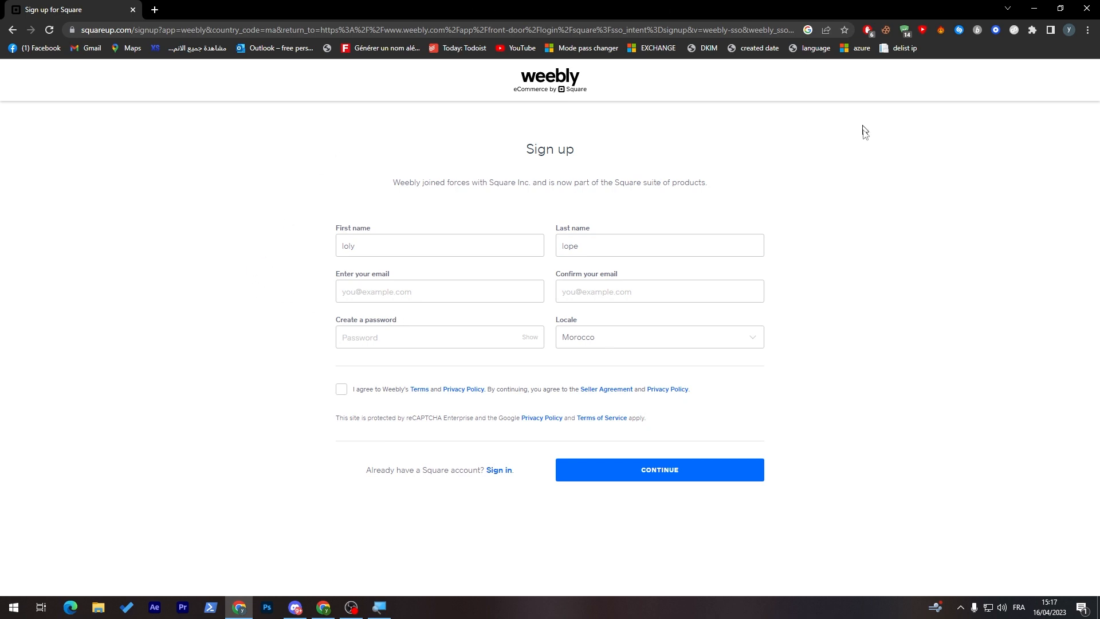
left_click(658, 469)
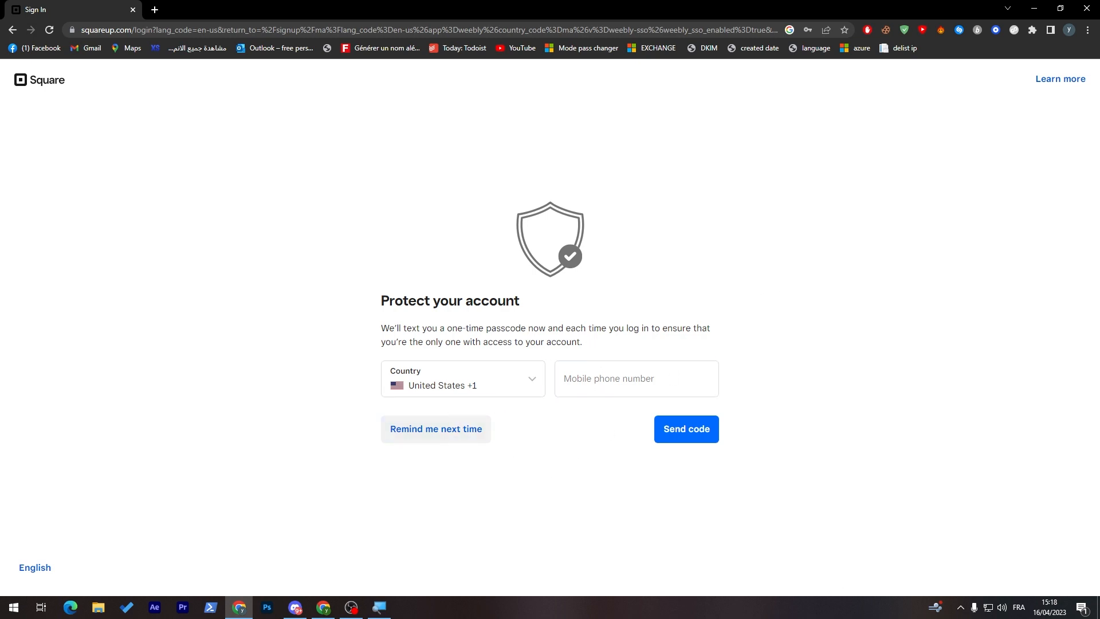
mouse_move(582, 442)
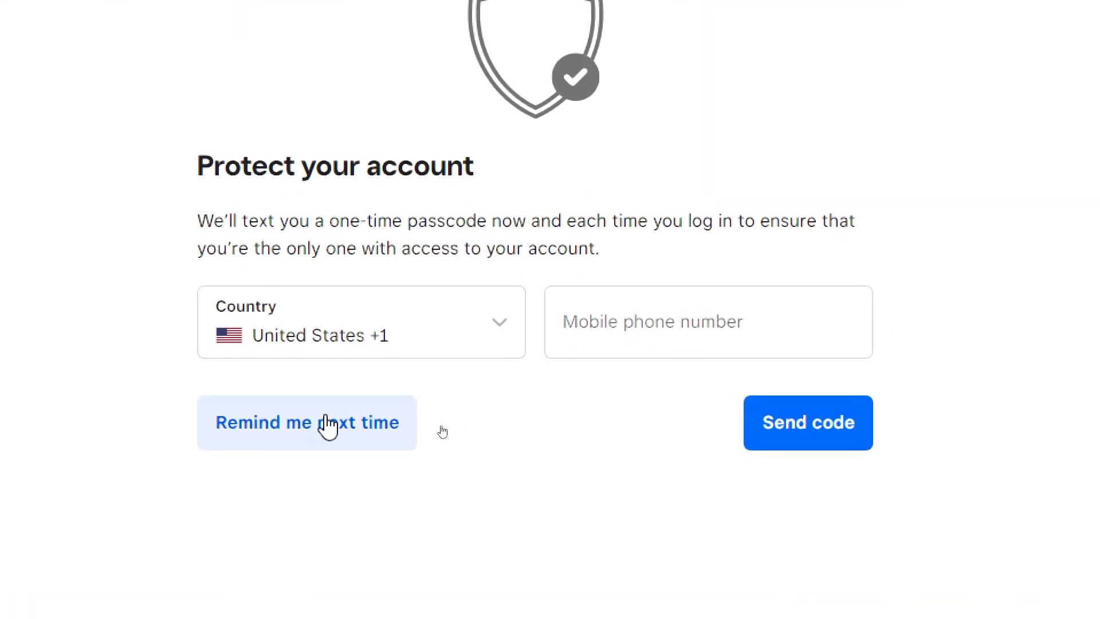
- Skip phone verification with 'Remind me next time', continue to Square, and finish account setup
left_click(307, 422)
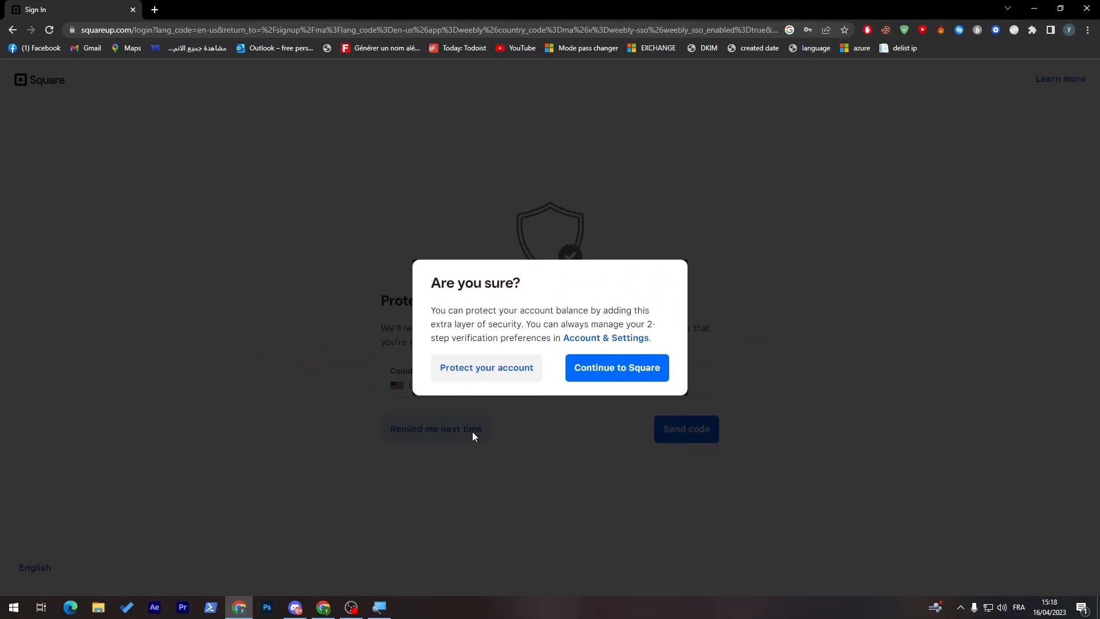
mouse_move(616, 368)
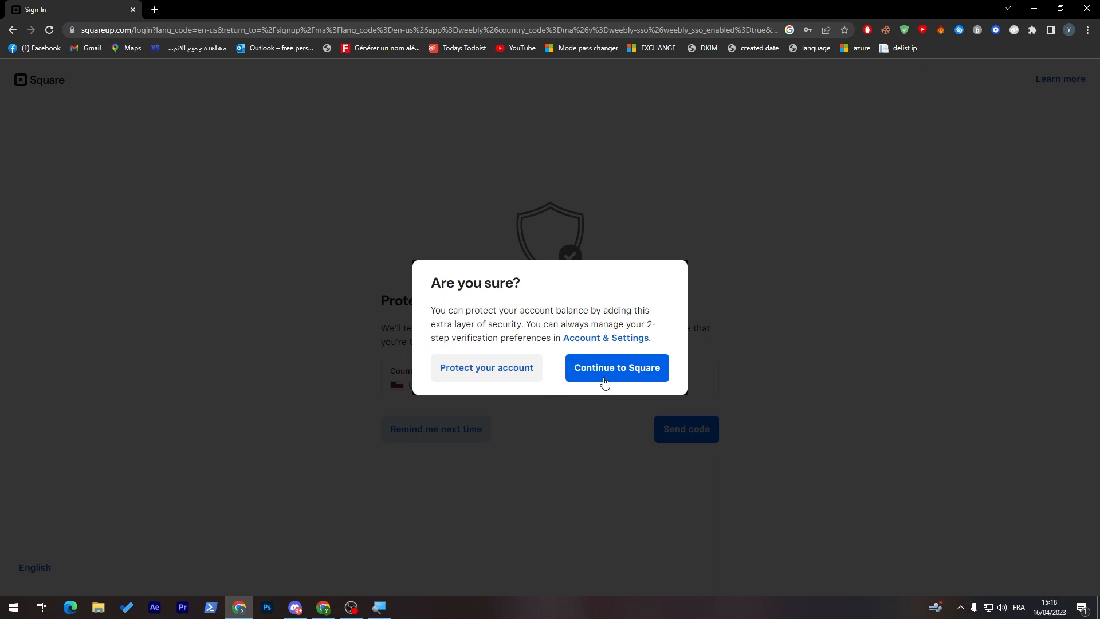
left_click(616, 368)
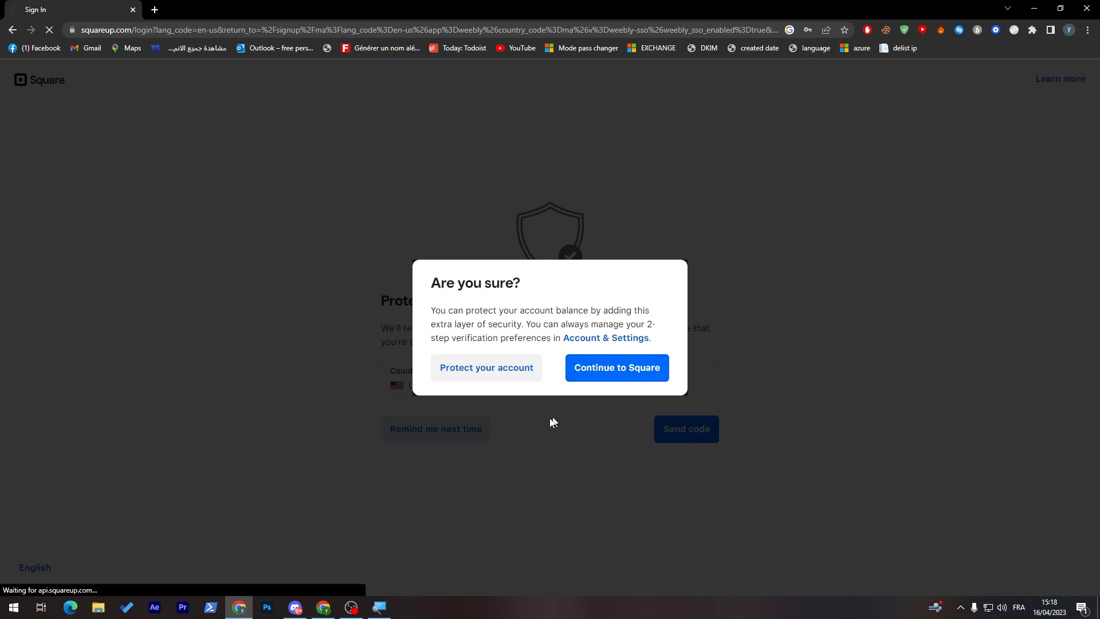
left_click(616, 368)
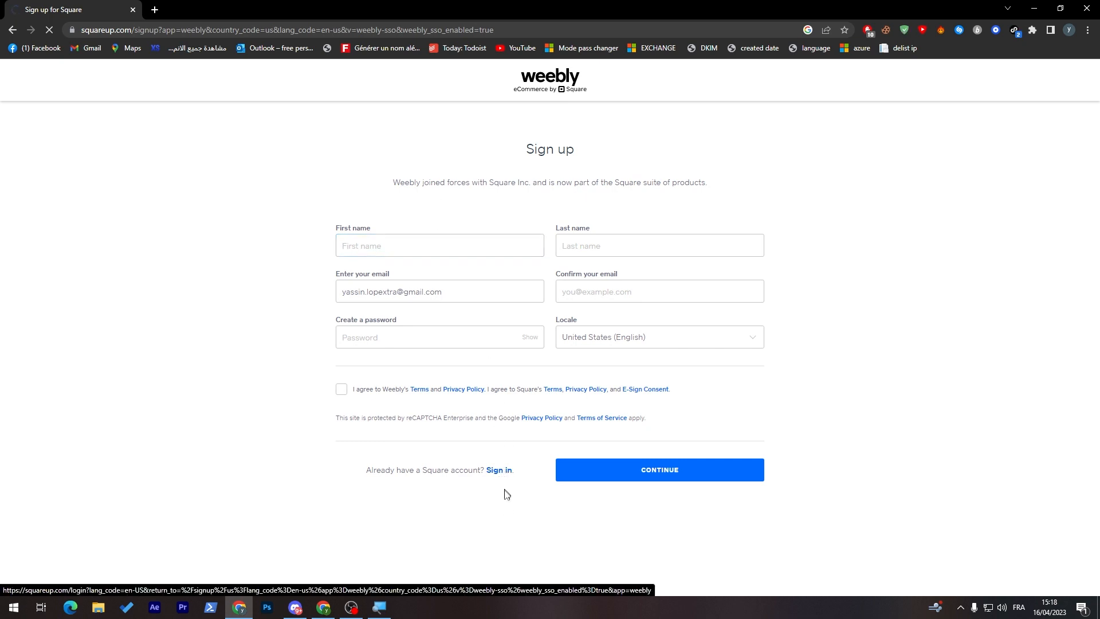
mouse_move(491, 400)
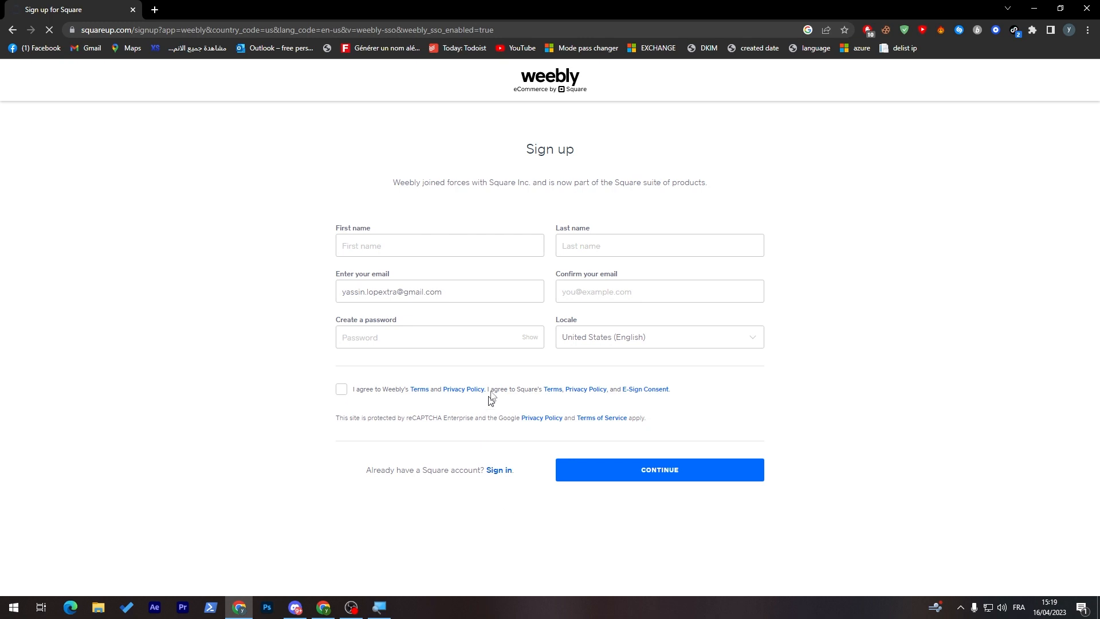
left_click(658, 469)
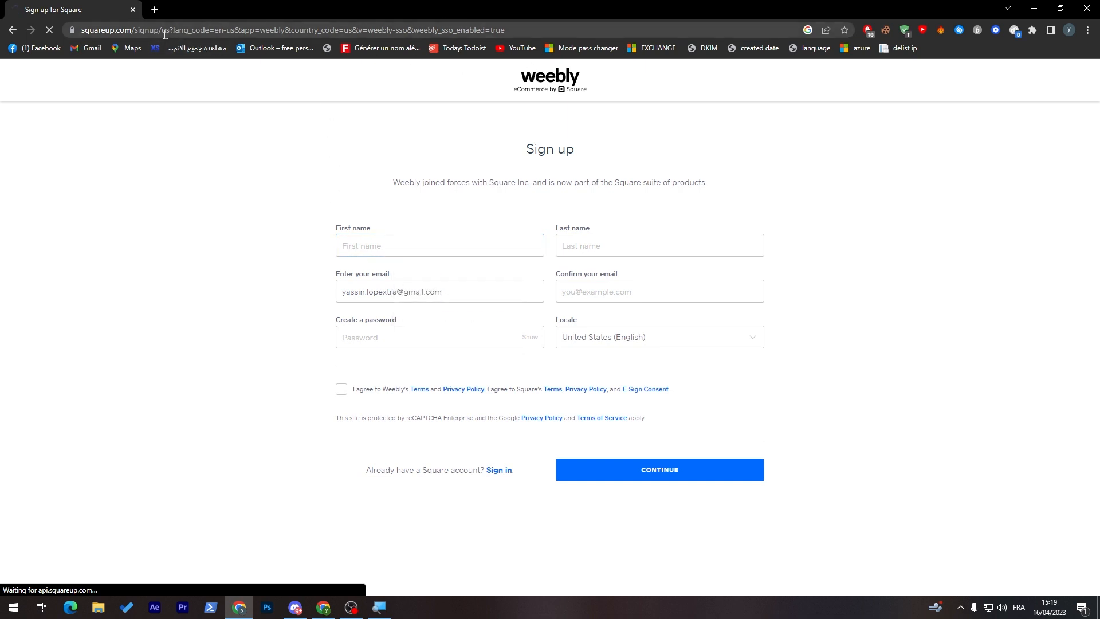
mouse_move(554, 100)
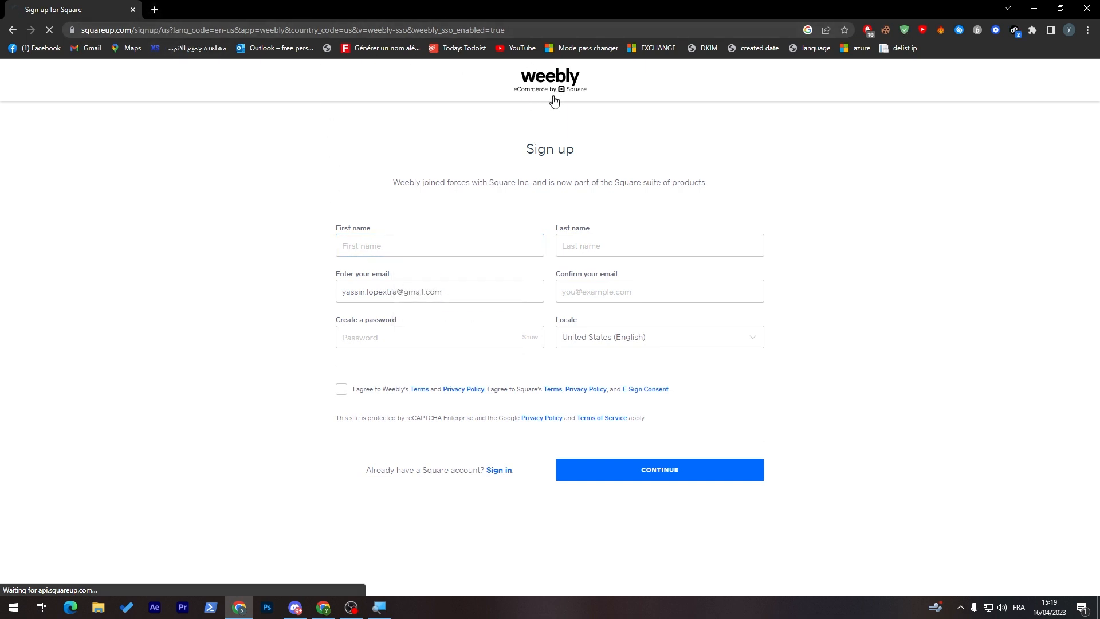
left_click(659, 469)
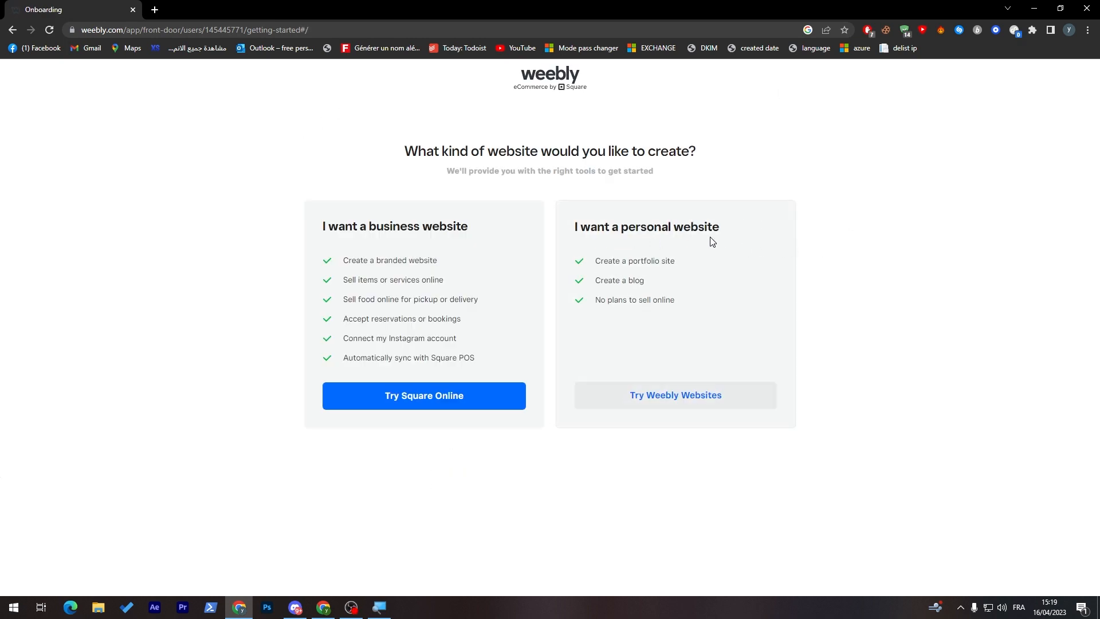
- Choose a personal website and scroll through the initial theme thumbnails
left_click(424, 395)
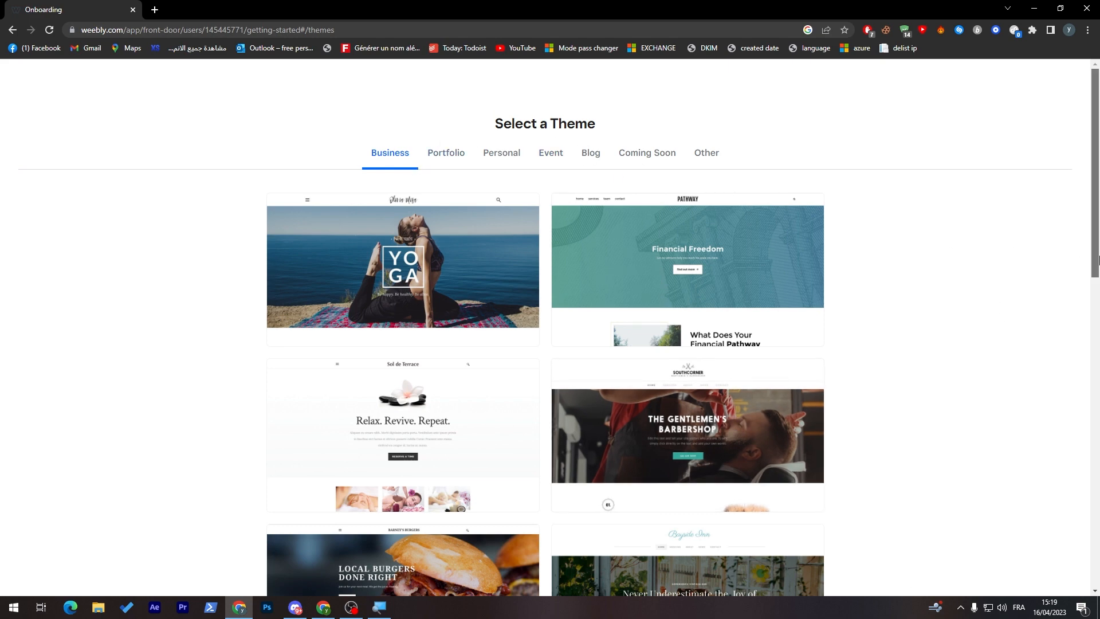
scroll("down", 3)
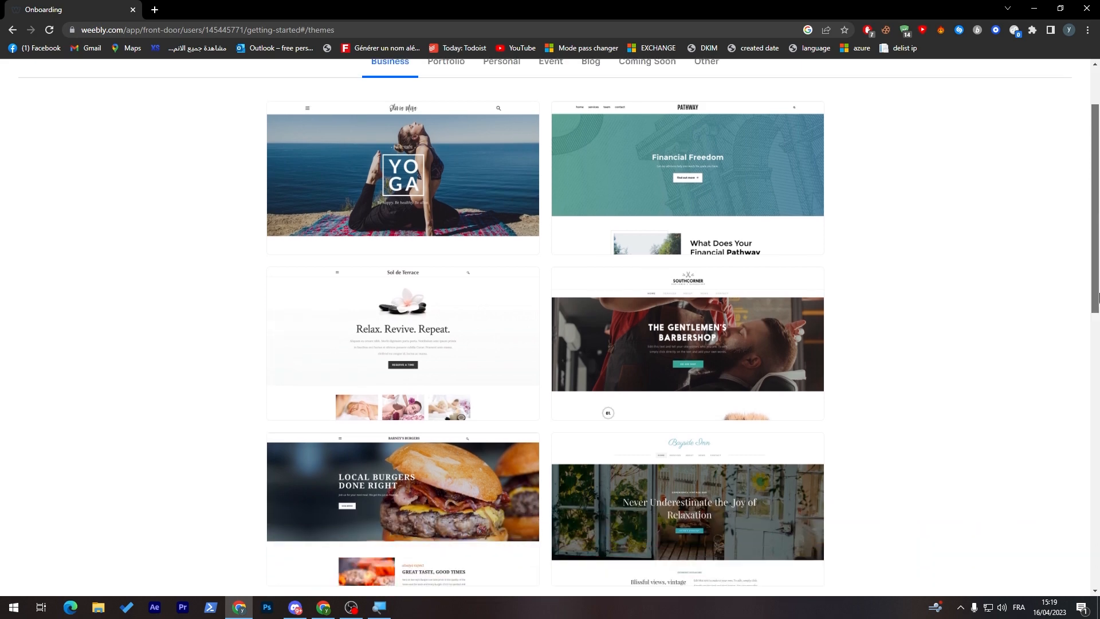
scroll("up", 3)
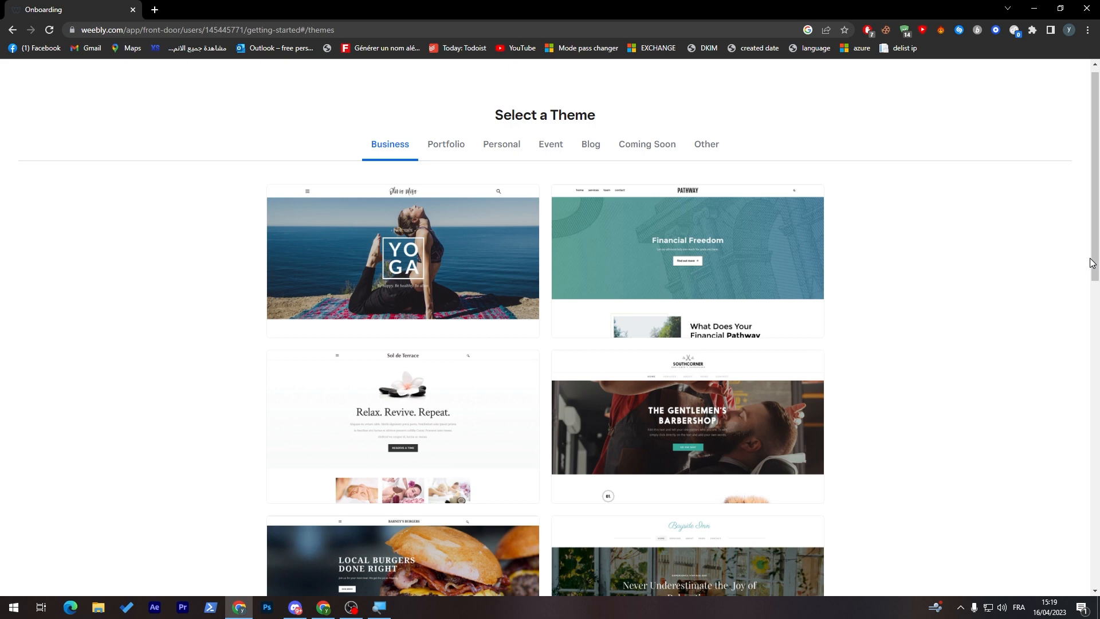
mouse_move(547, 174)
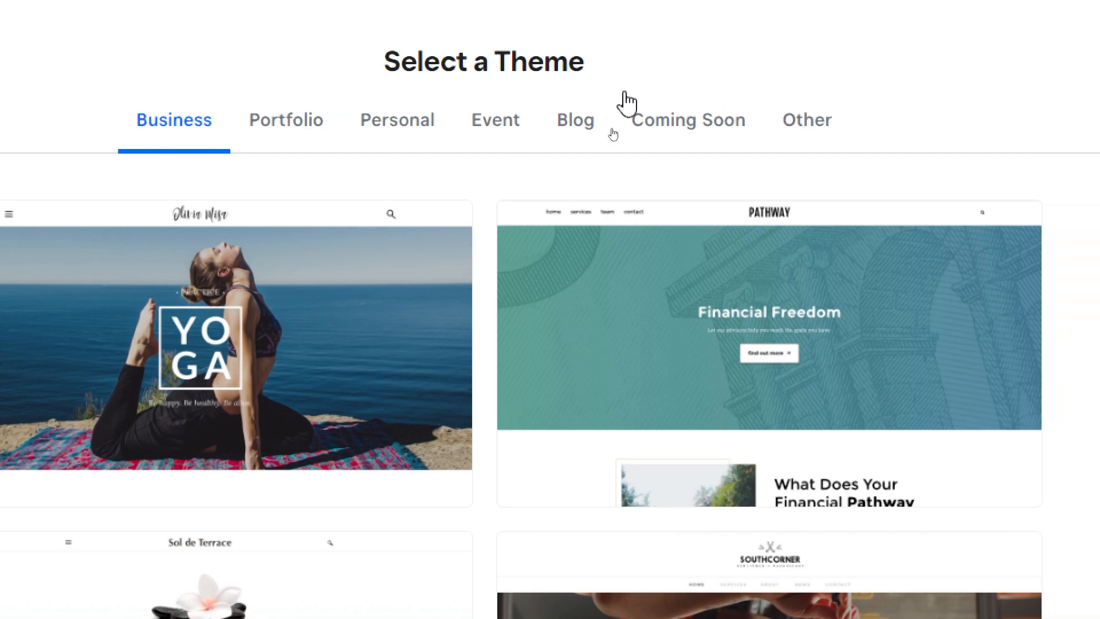
mouse_move(697, 140)
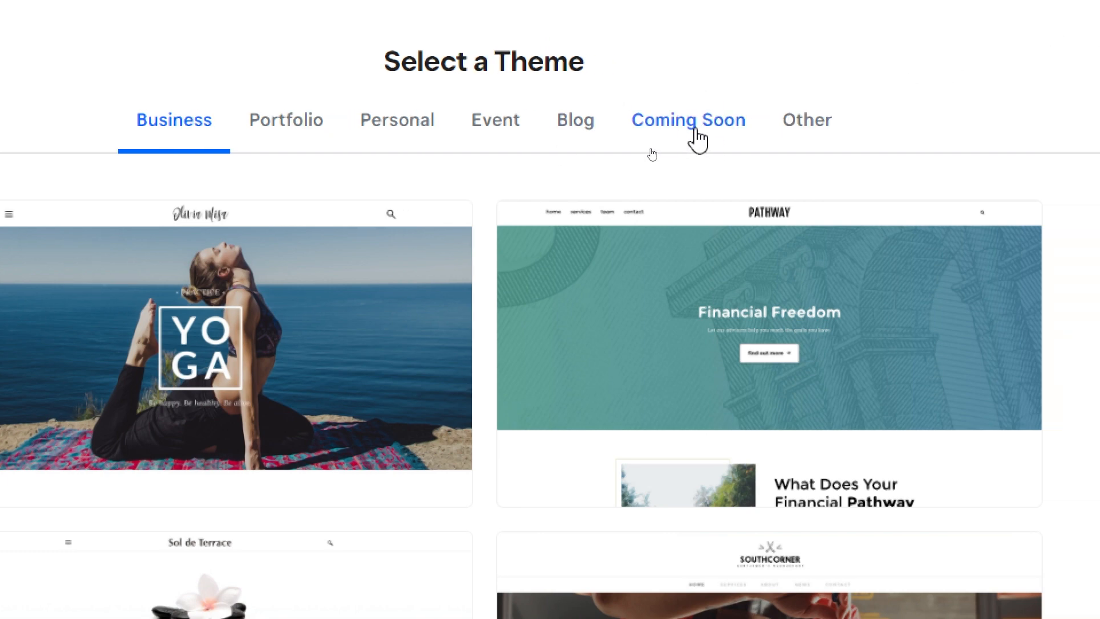
mouse_move(660, 151)
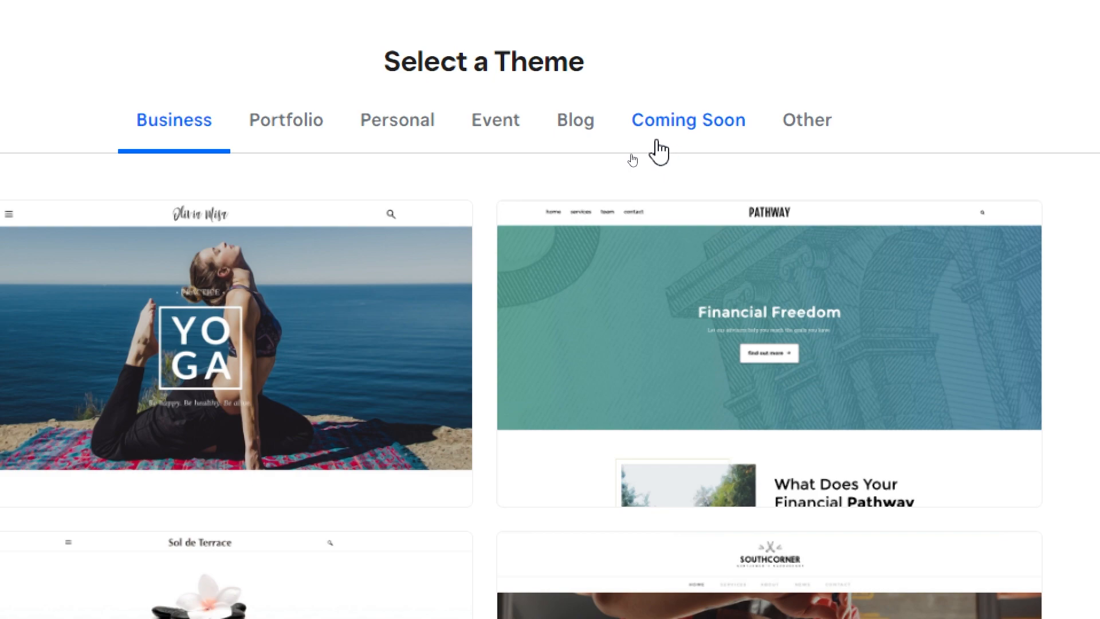
mouse_move(806, 119)
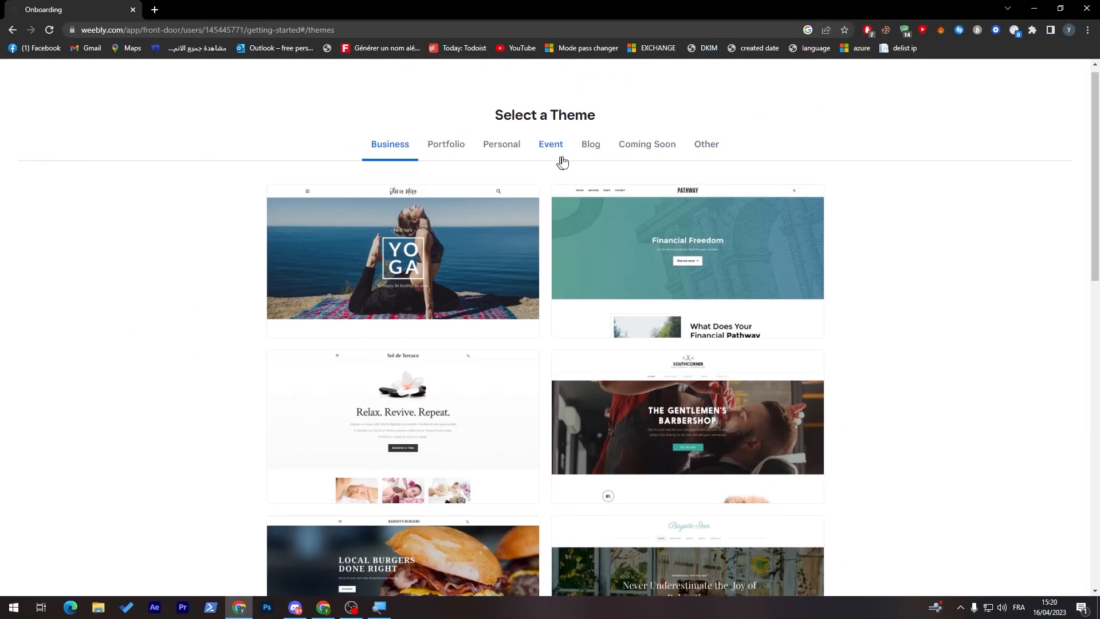
scroll("down", 3)
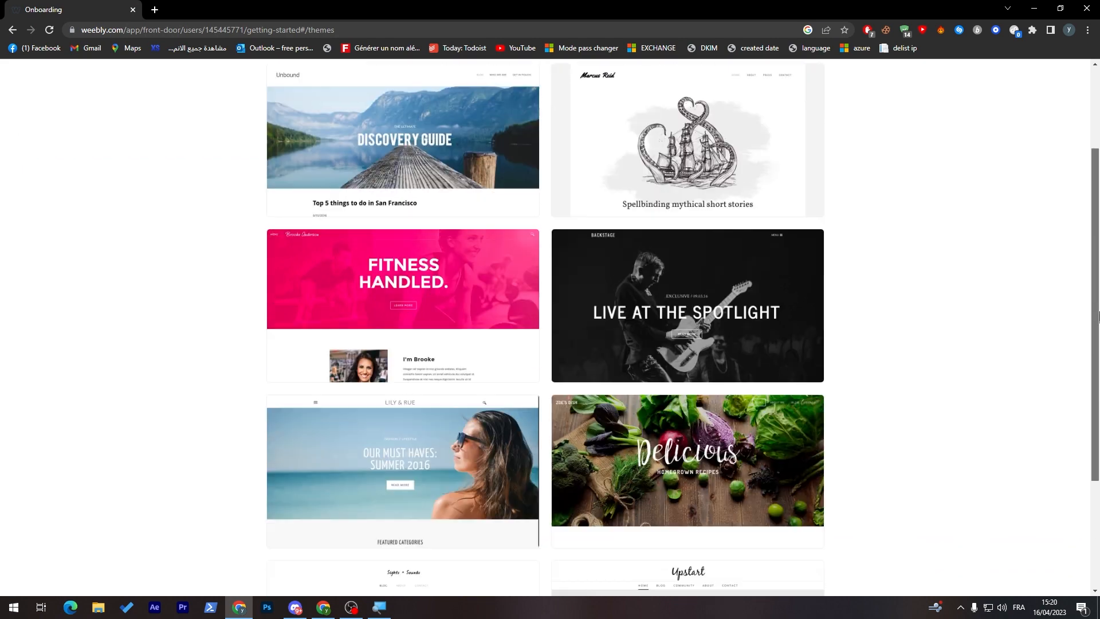
- Browse the Event, Portfolio and Personal theme categories
left_click(550, 153)
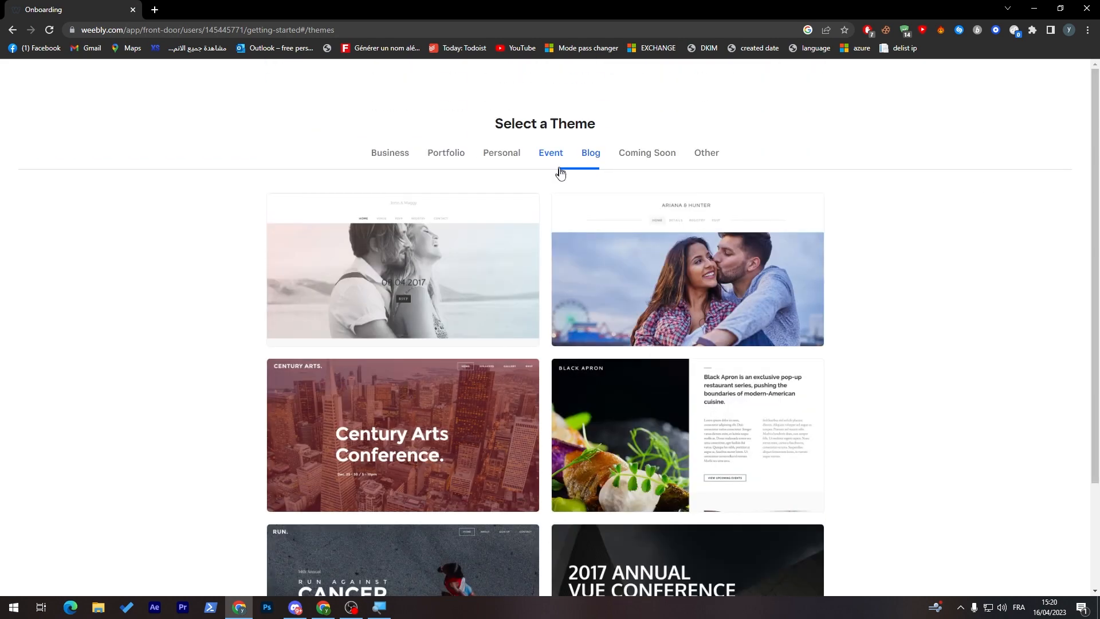
left_click(551, 155)
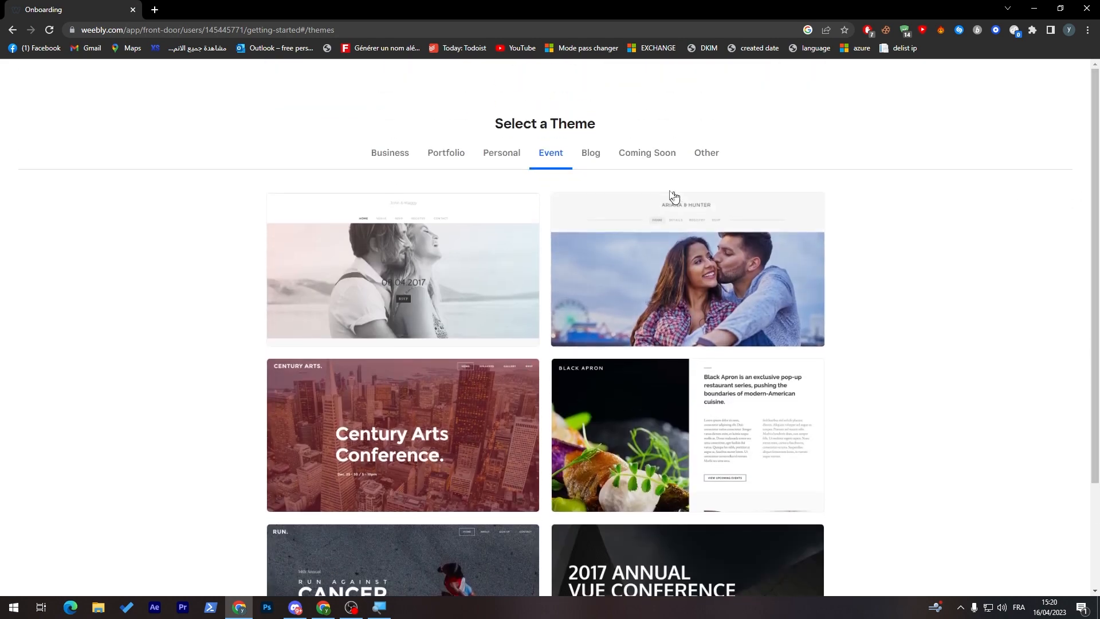
left_click(446, 153)
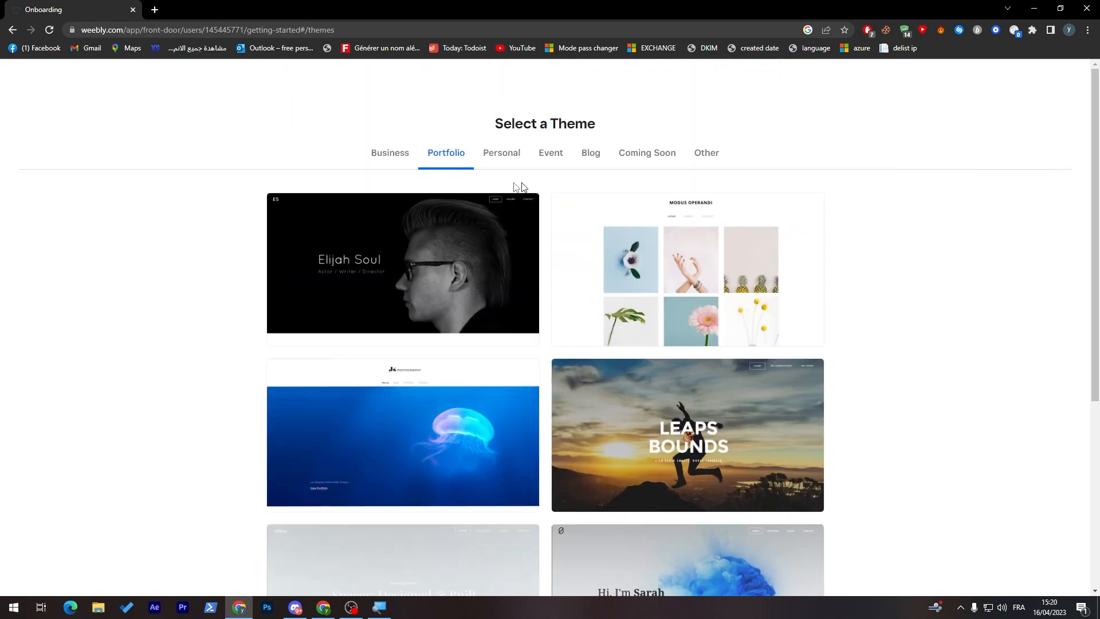
left_click(502, 153)
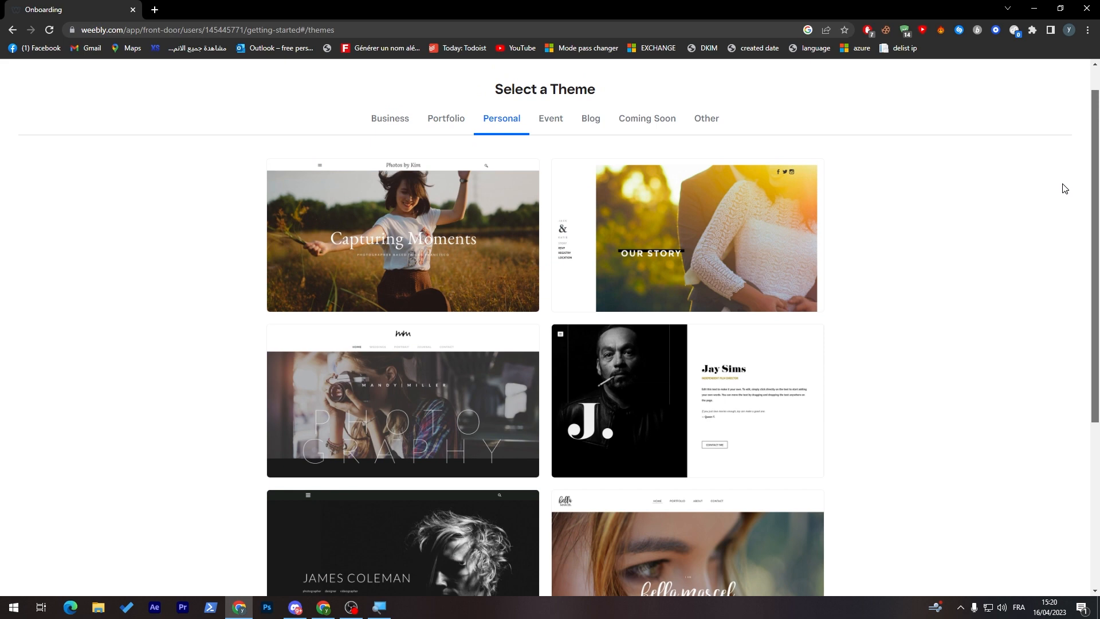
mouse_move(1042, 203)
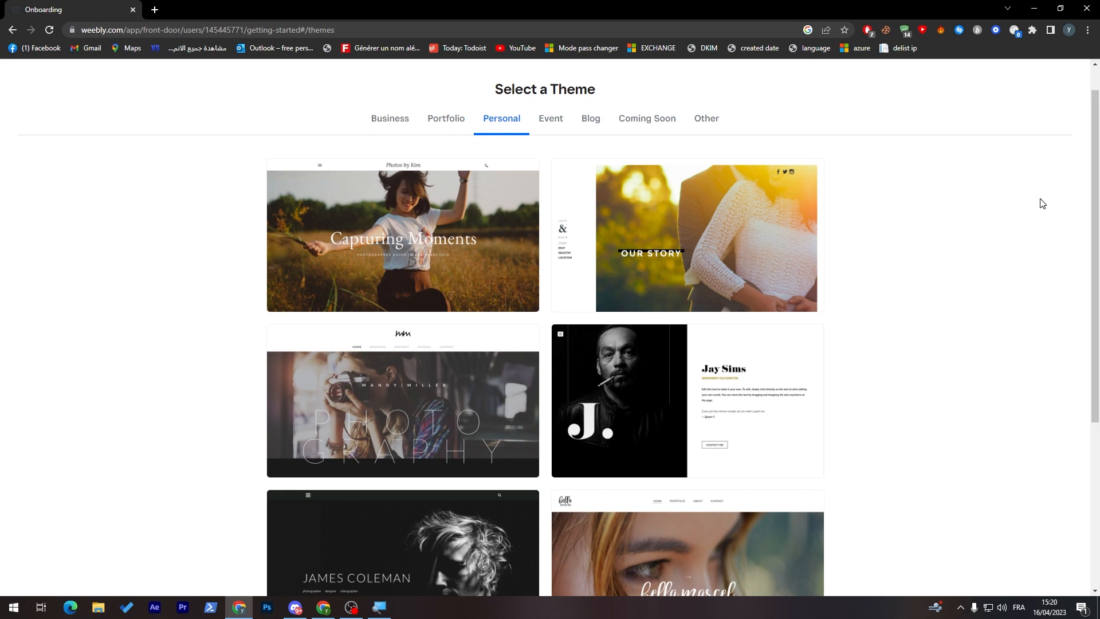
mouse_move(969, 226)
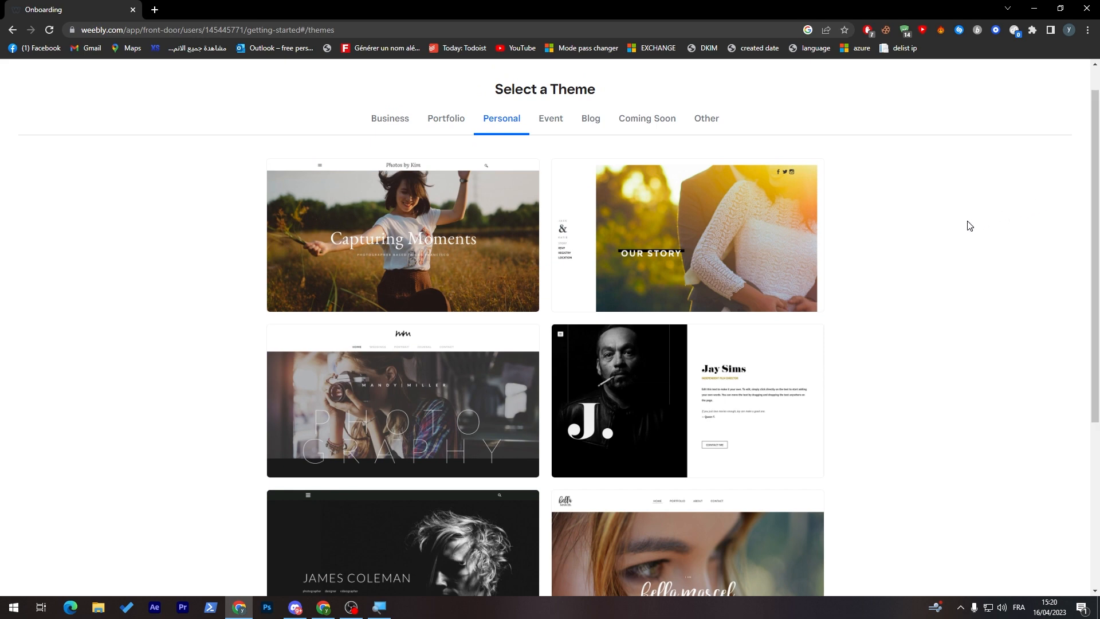
mouse_move(729, 221)
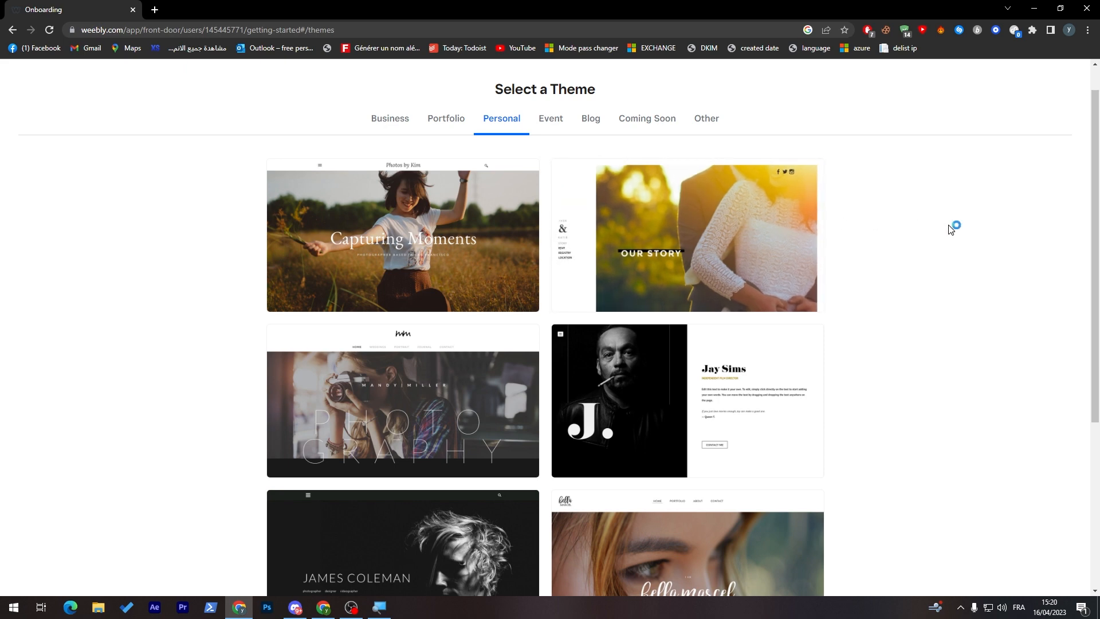
scroll("down", 3)
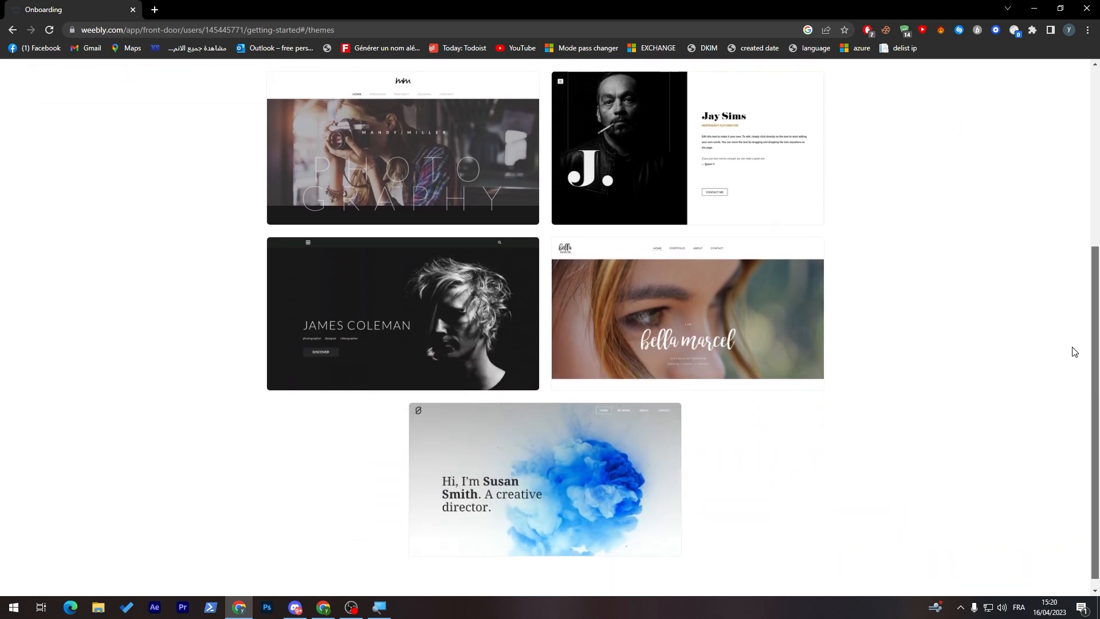
scroll("down", 3)
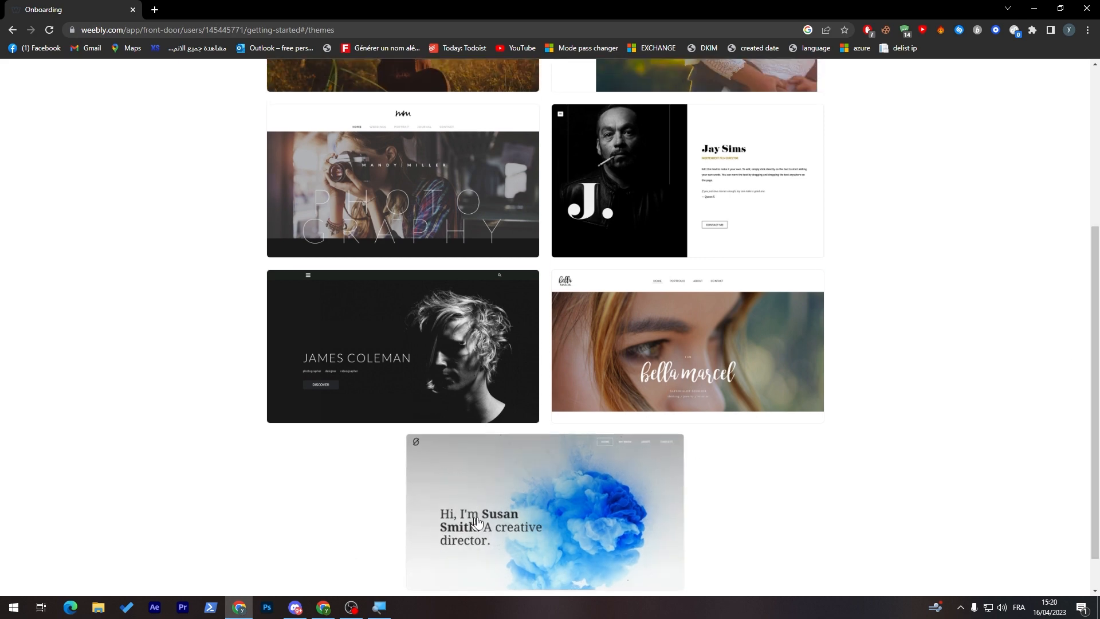
- Preview the Susan Smith creative director theme and close the preview
left_click(544, 512)
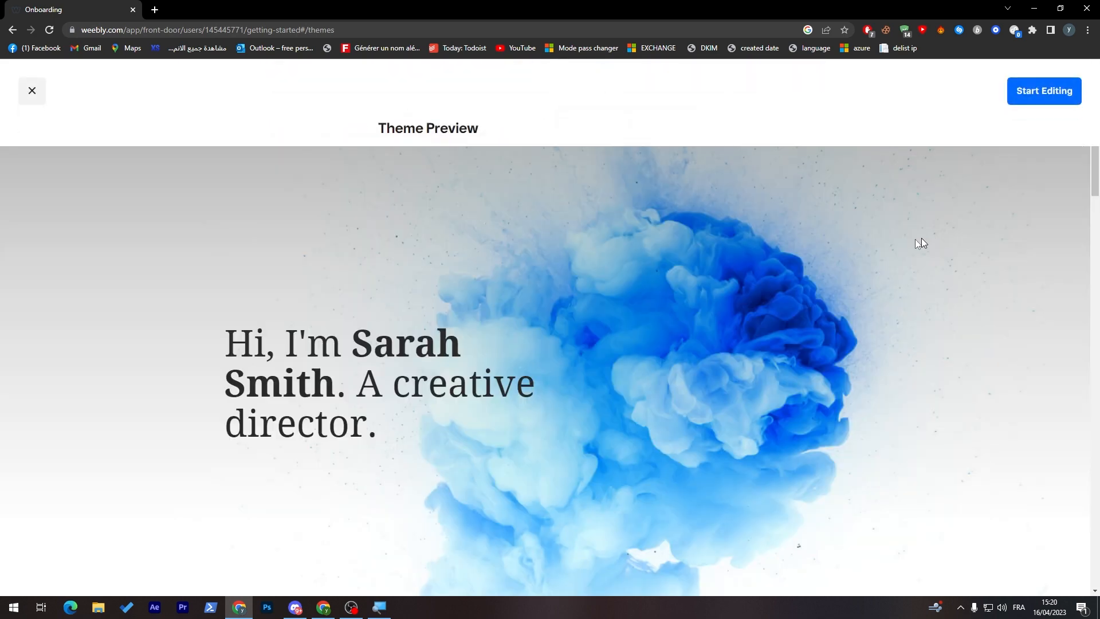
mouse_move(1024, 176)
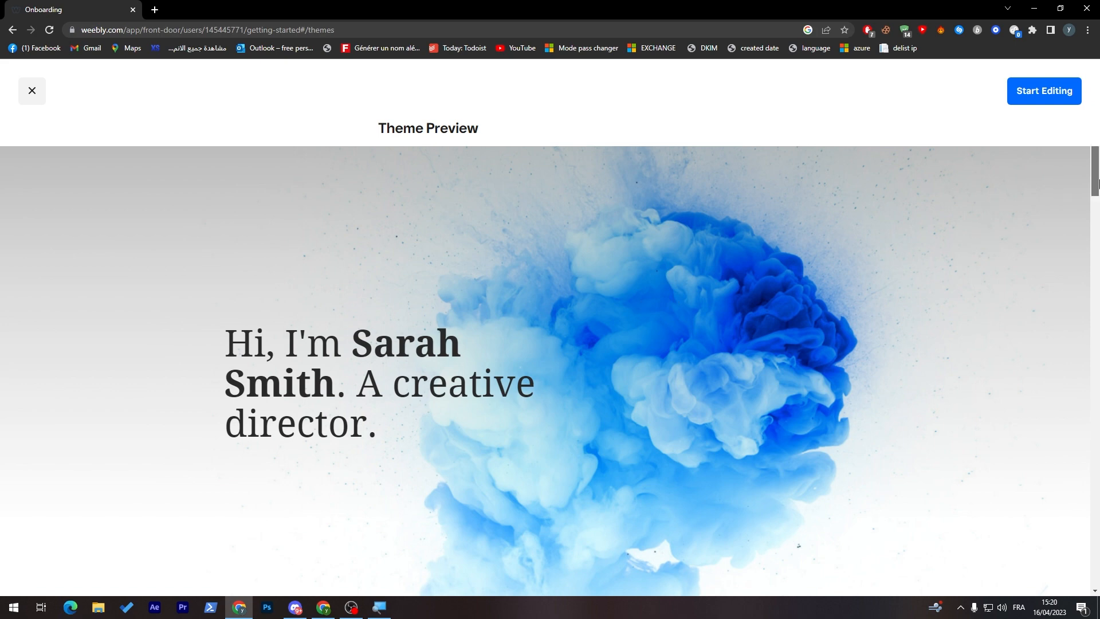
scroll("down", 3)
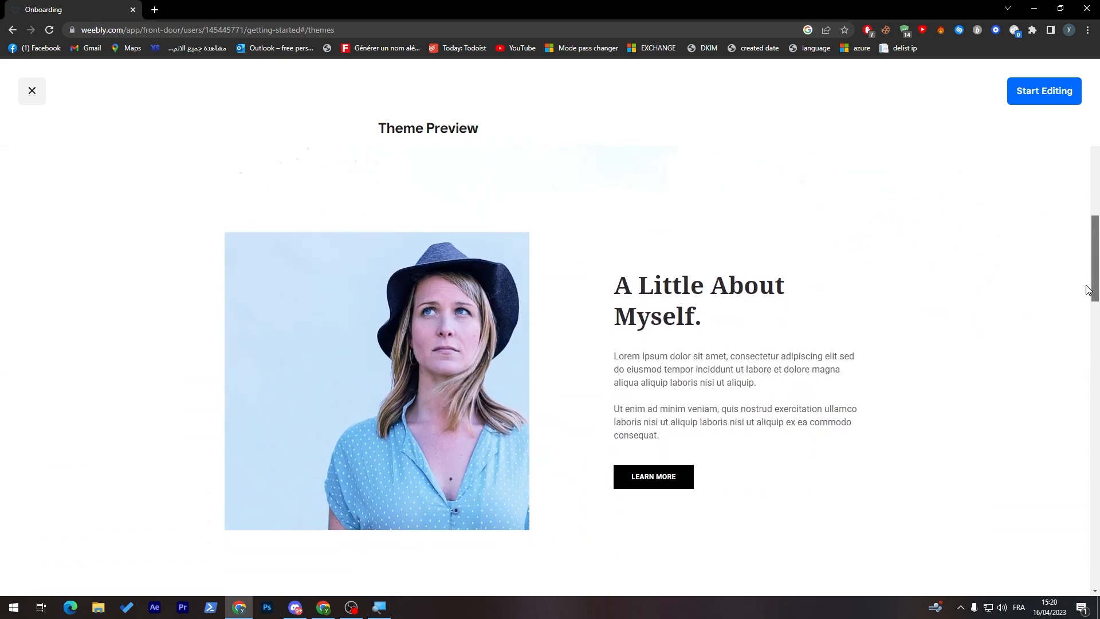
scroll("down", 3)
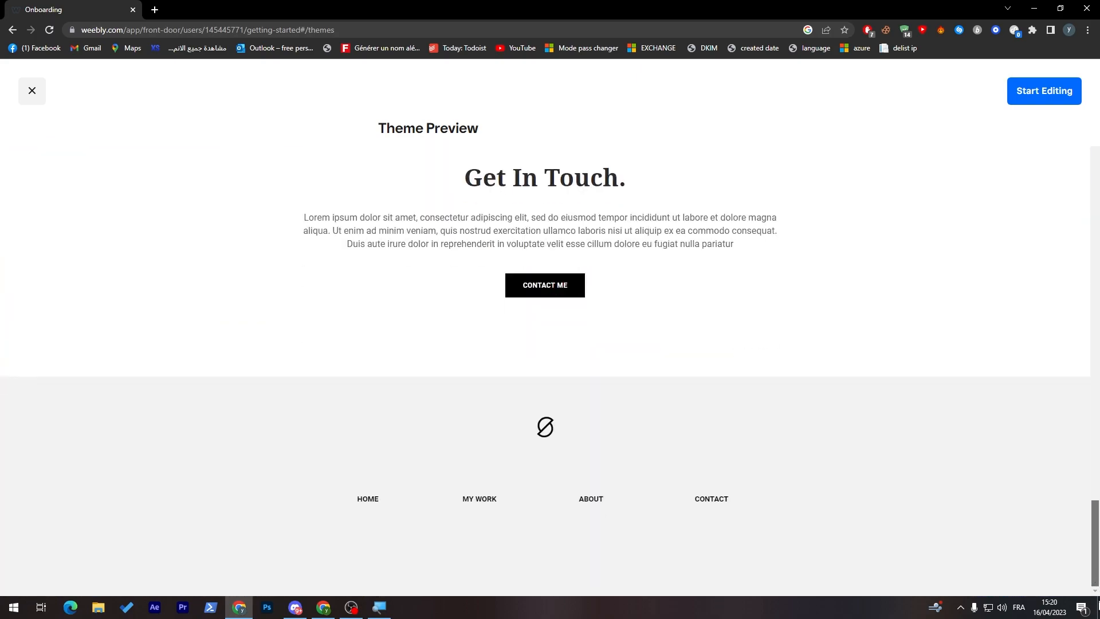
left_click(32, 90)
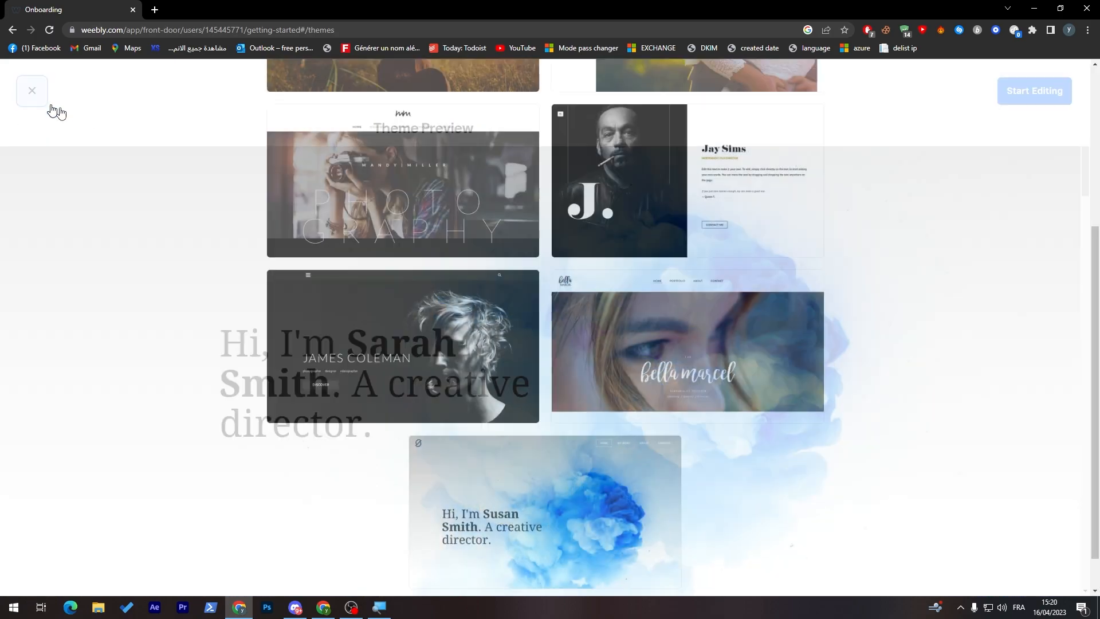
left_click(32, 92)
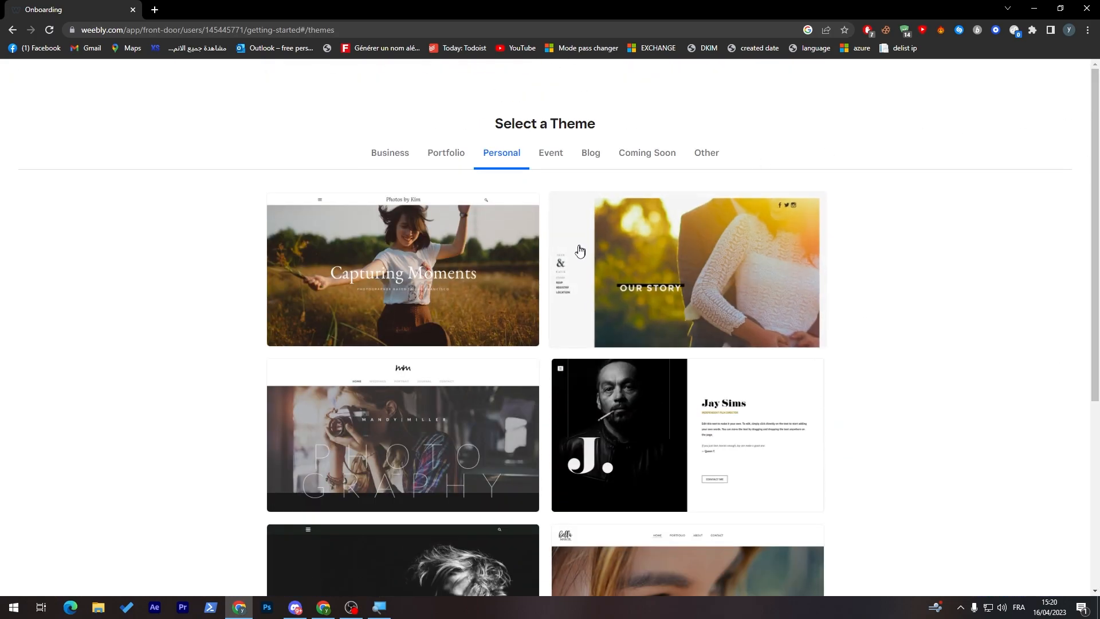
- Return to Business themes, preview Financial Freedom, and start editing the site with it
left_click(445, 153)
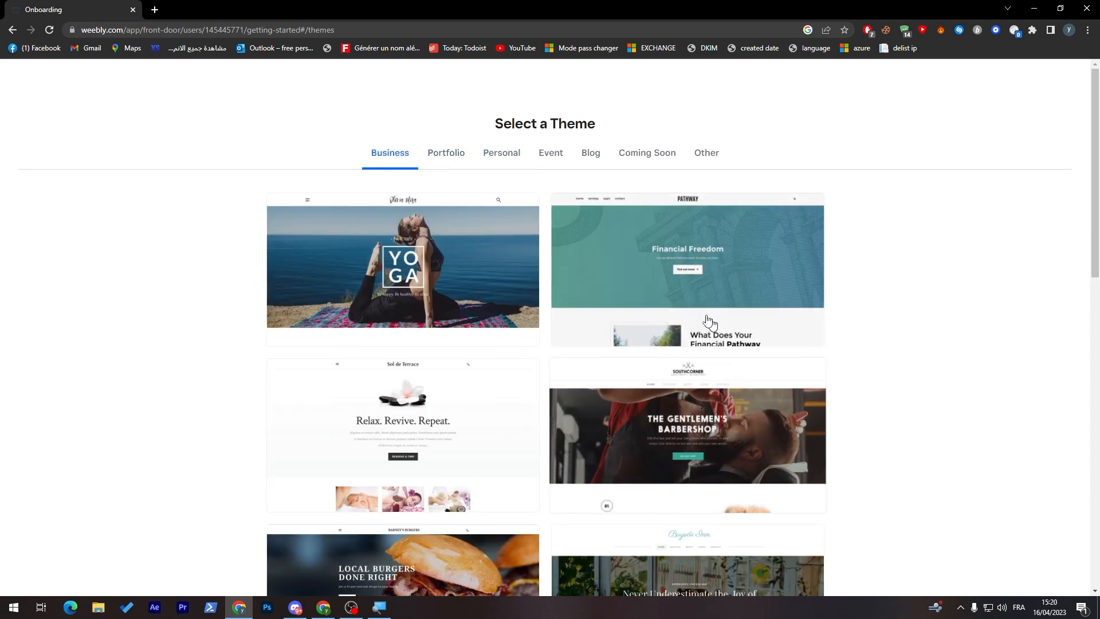
left_click(687, 254)
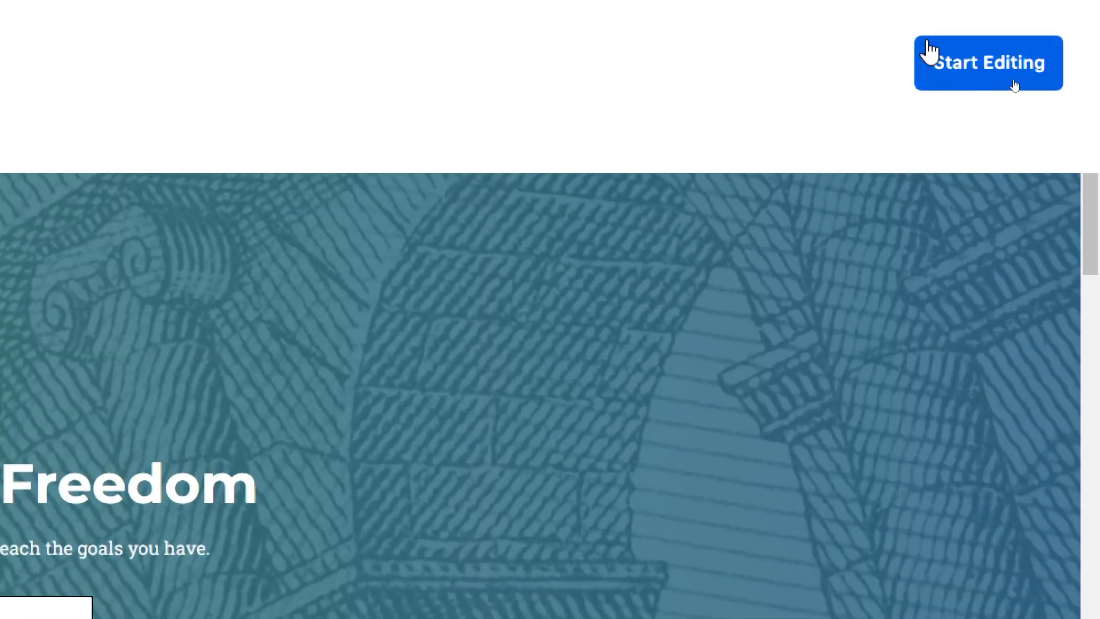
left_click(987, 62)
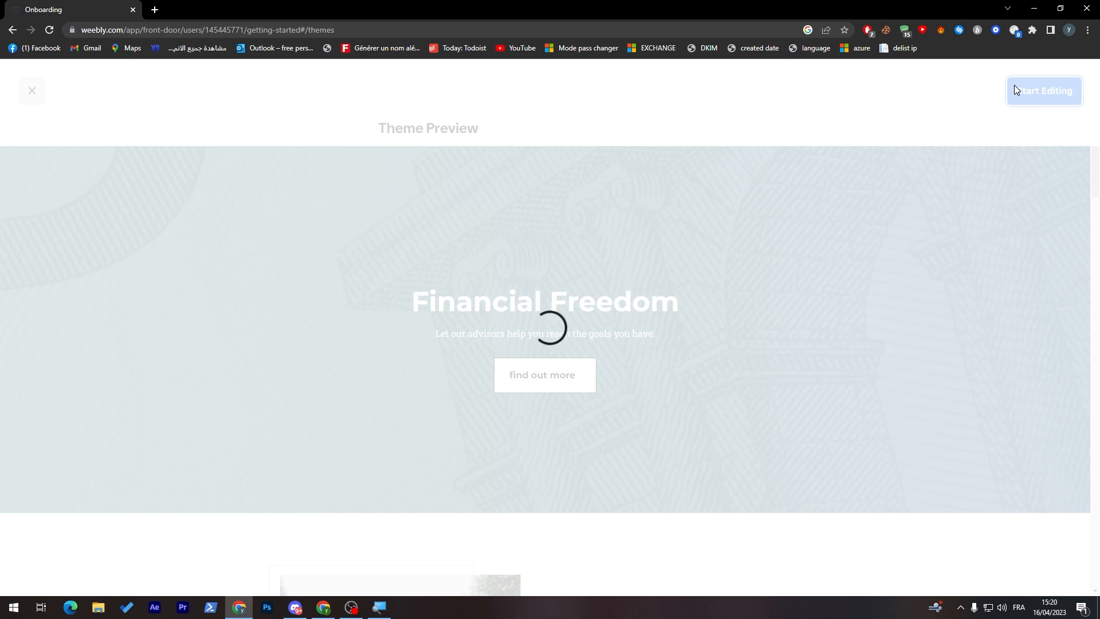
left_click(1043, 91)
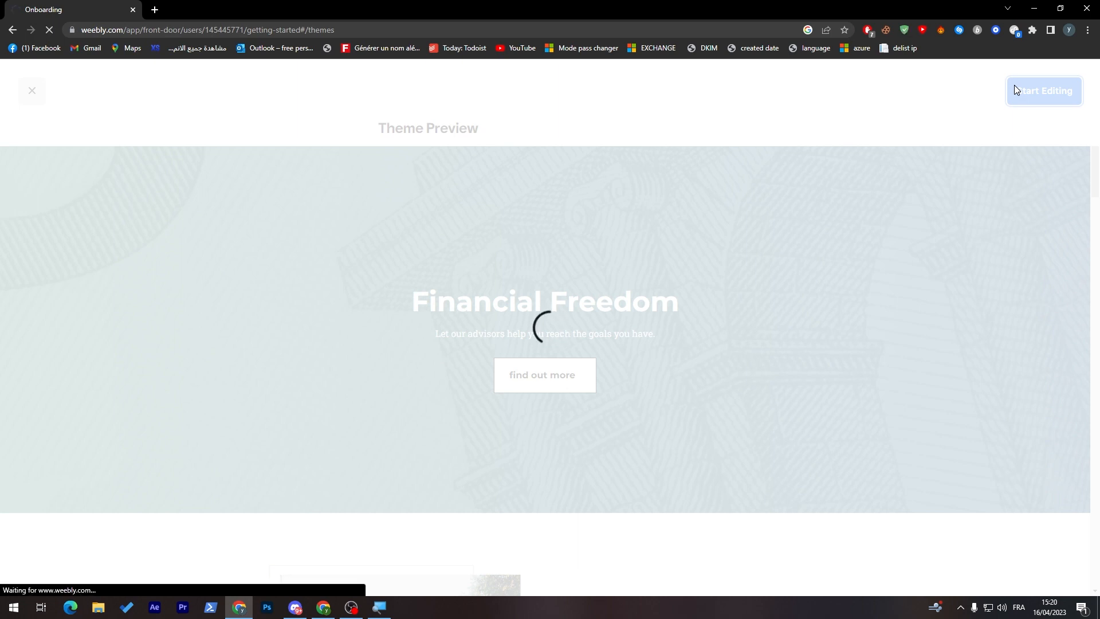
left_click(1044, 91)
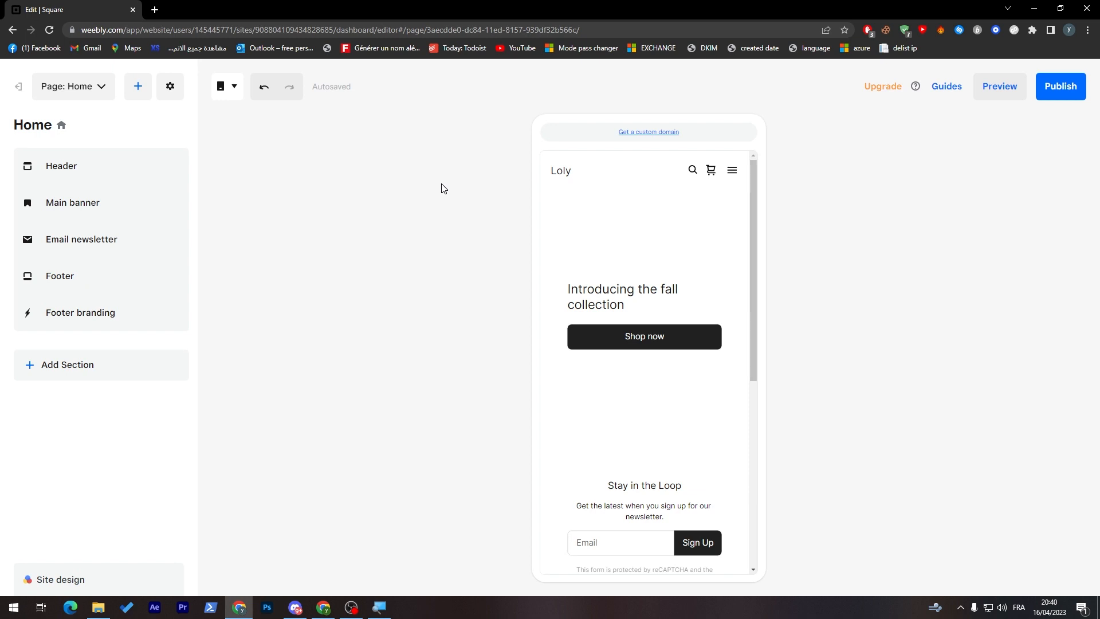
mouse_move(235, 115)
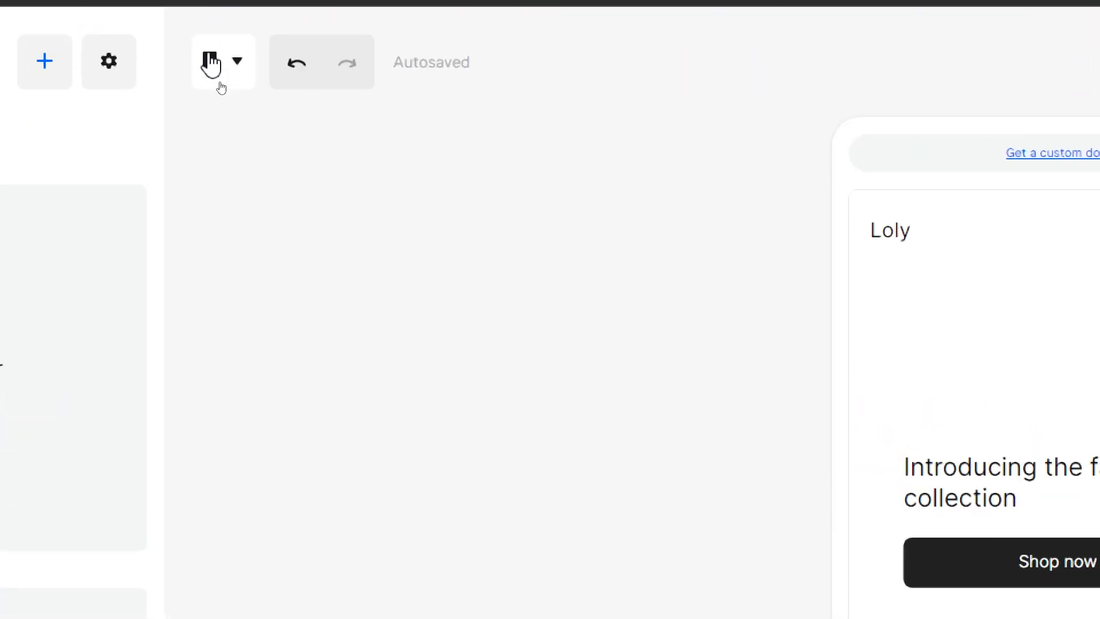
- Switch the Home page to desktop width and add a new section below the newsletter
left_click(210, 62)
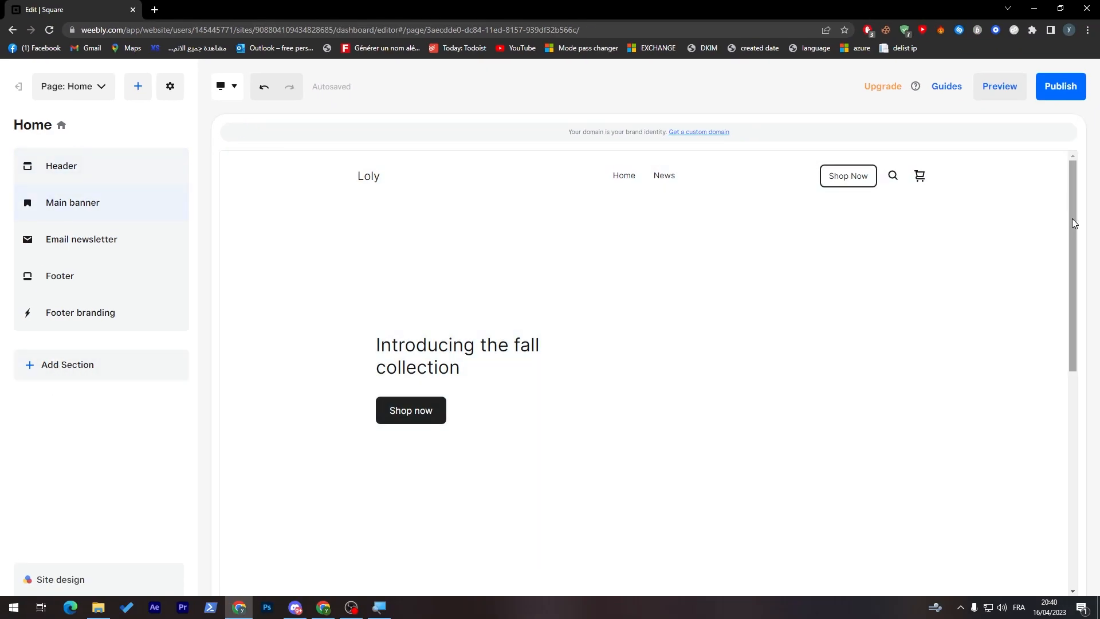
scroll("down", 3)
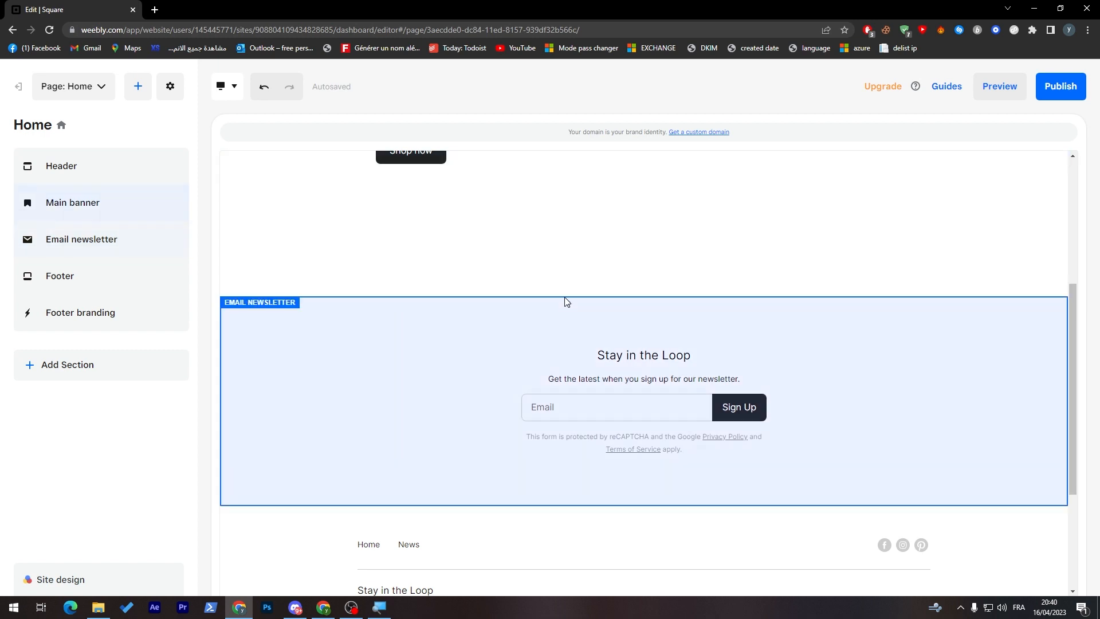
left_click(100, 364)
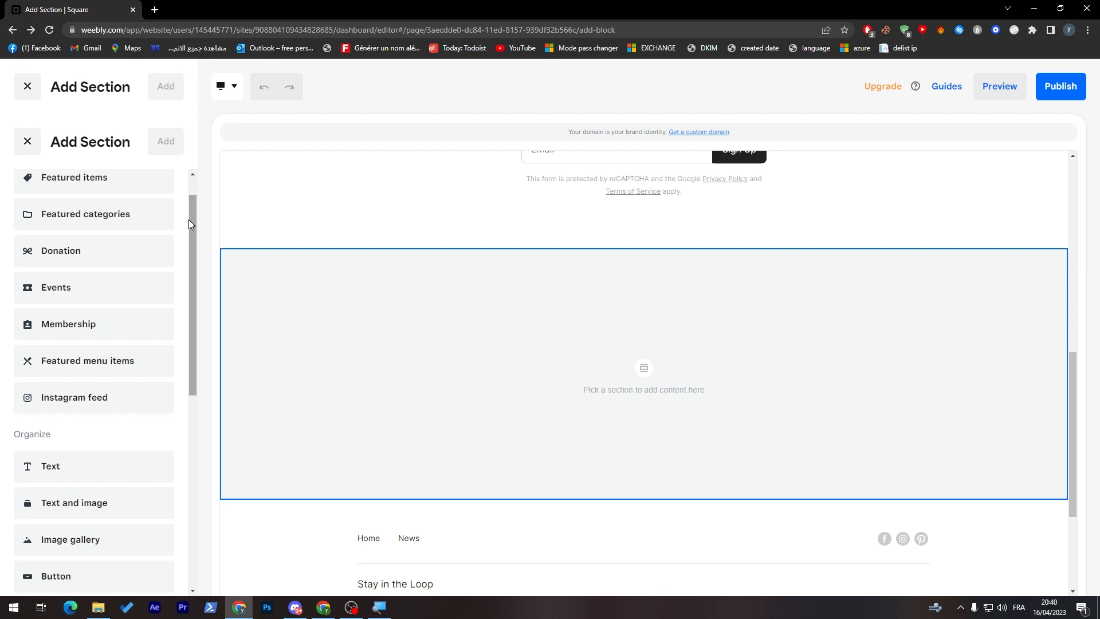
- Choose a Text and image section with the wide image banner above the text
scroll("down", 3)
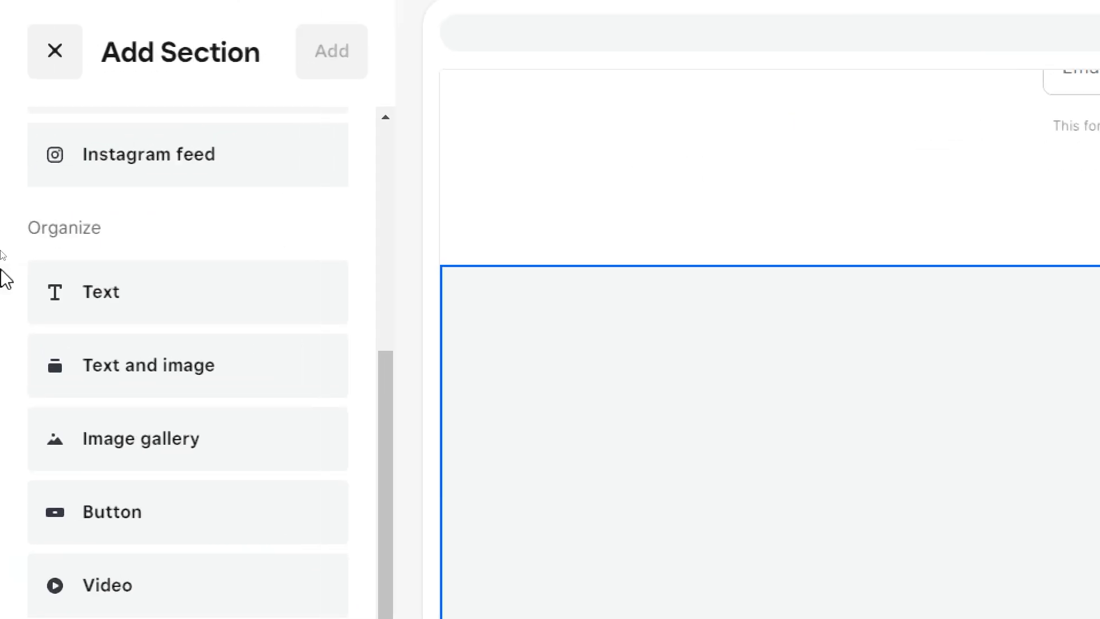
left_click(147, 364)
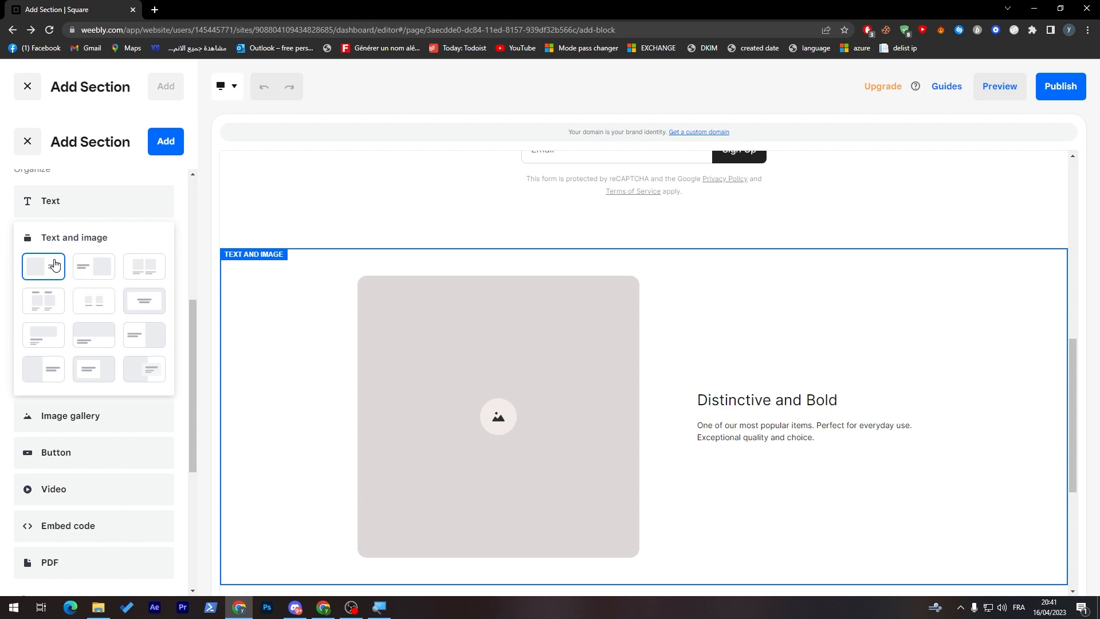
mouse_move(144, 302)
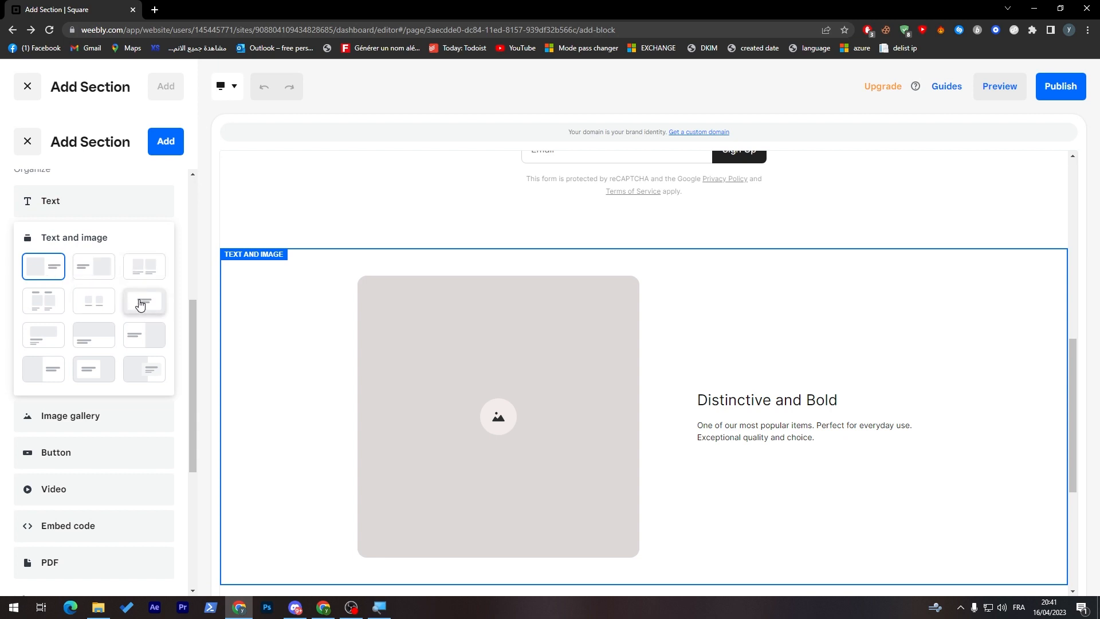
left_click(94, 334)
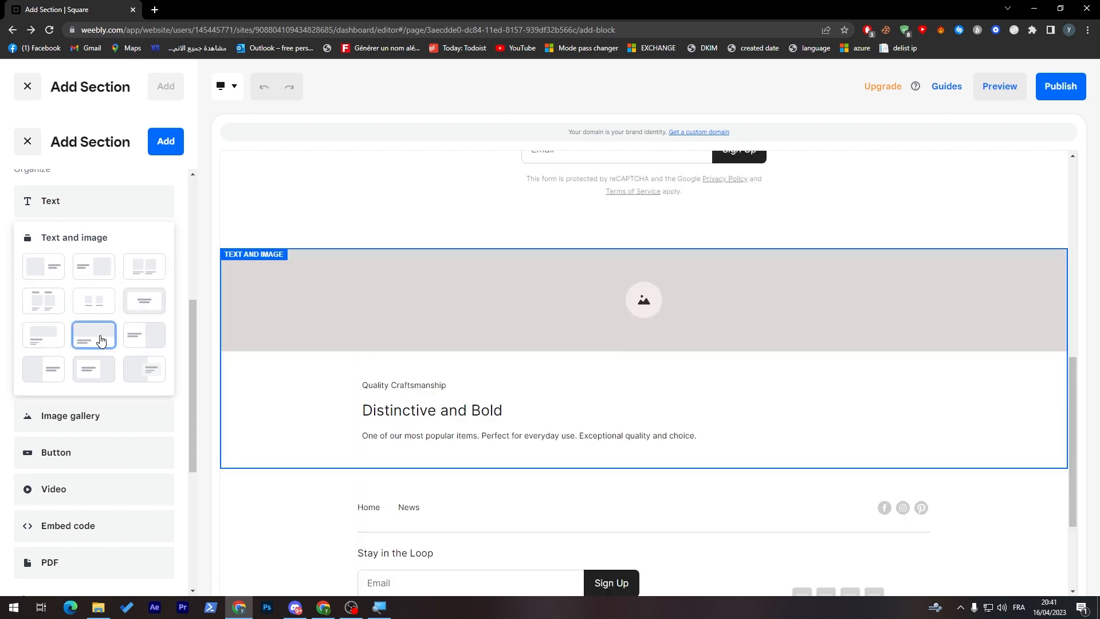
mouse_move(95, 335)
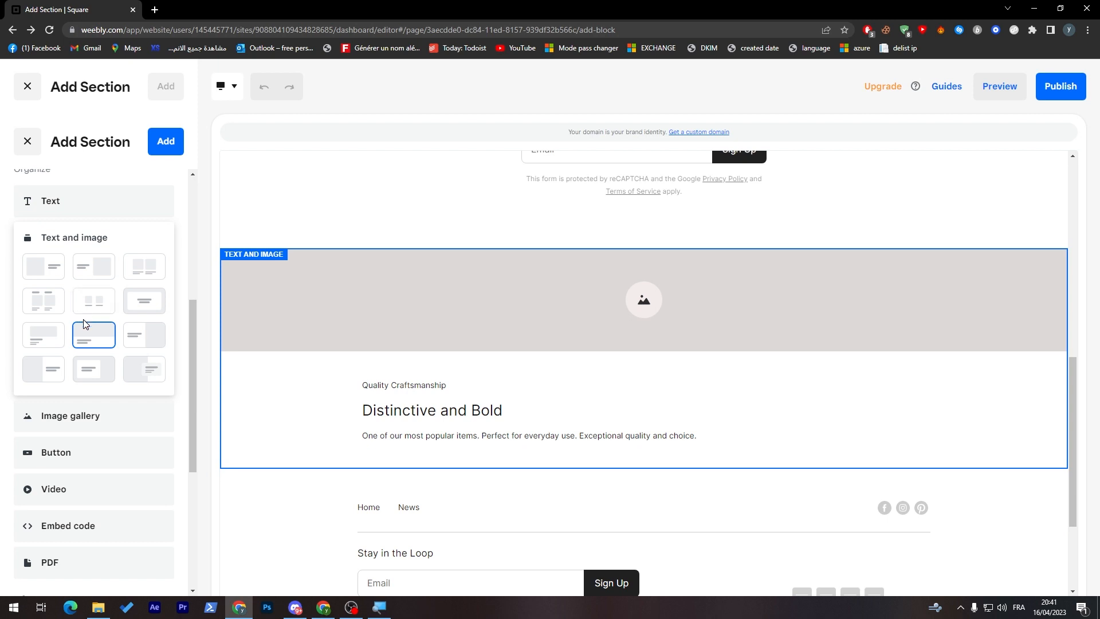
mouse_move(838, 363)
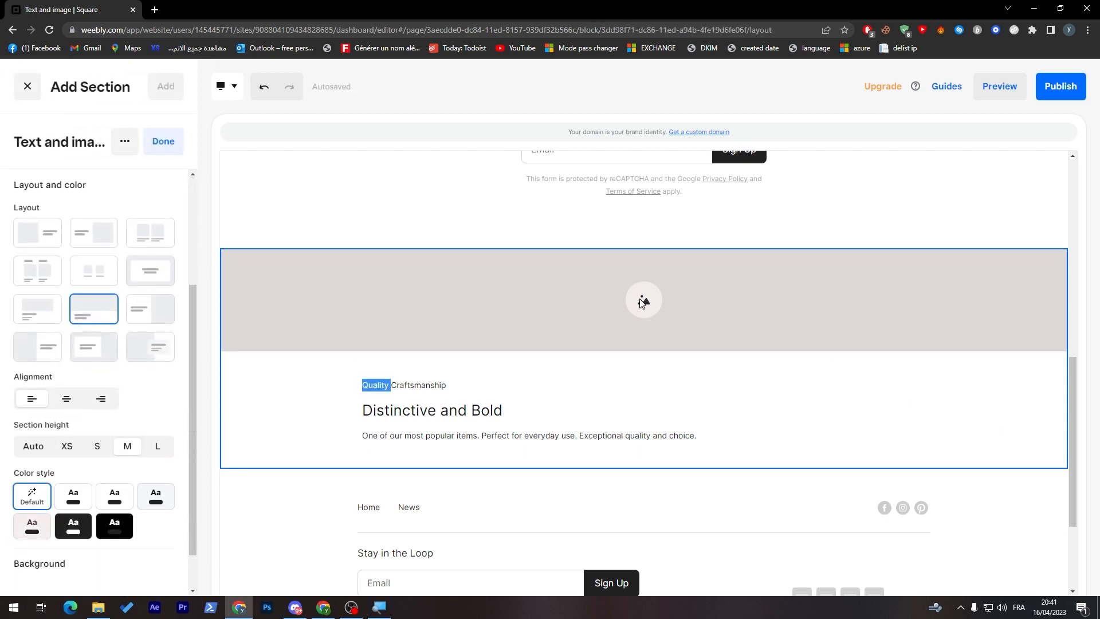
- Try right-aligned section text, return it to left alignment, and reveal the Background settings
scroll("down", 3)
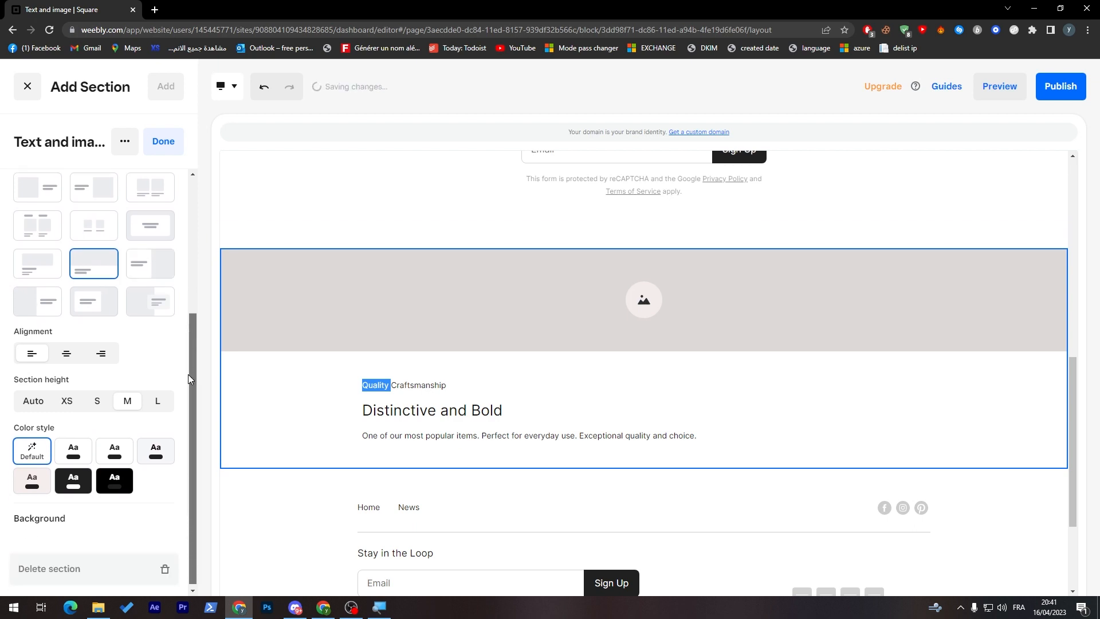
scroll("up", 3)
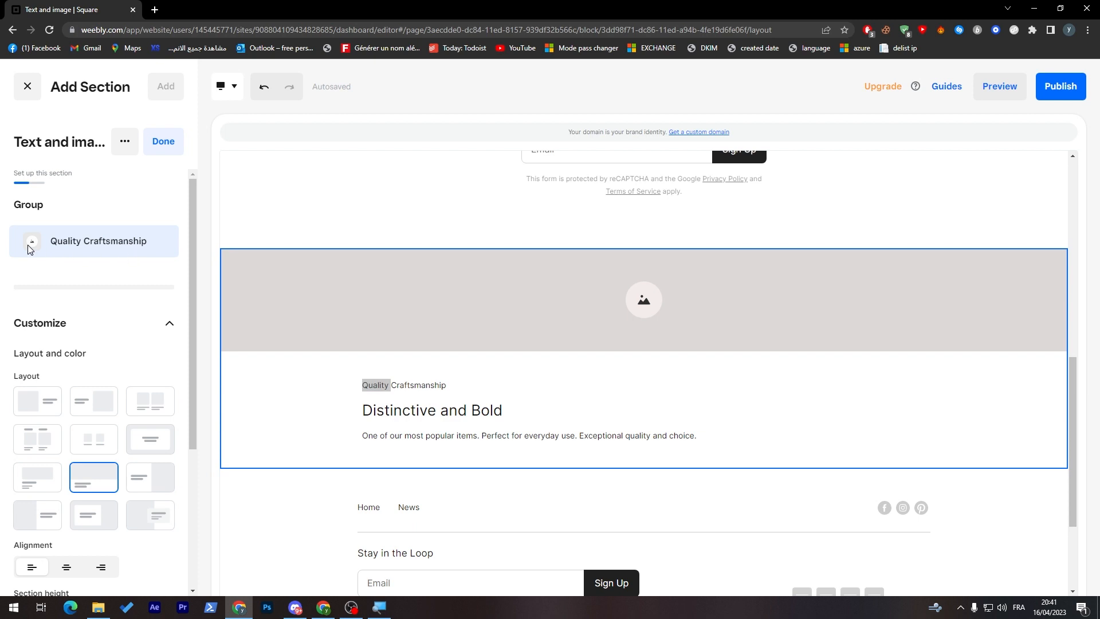
mouse_move(135, 291)
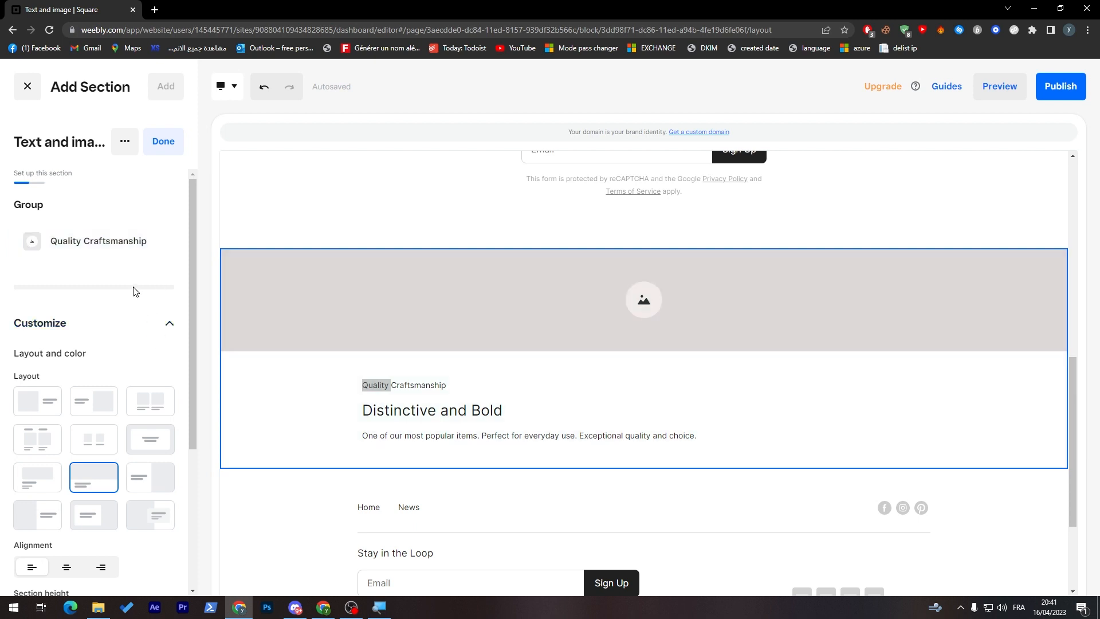
left_click(177, 323)
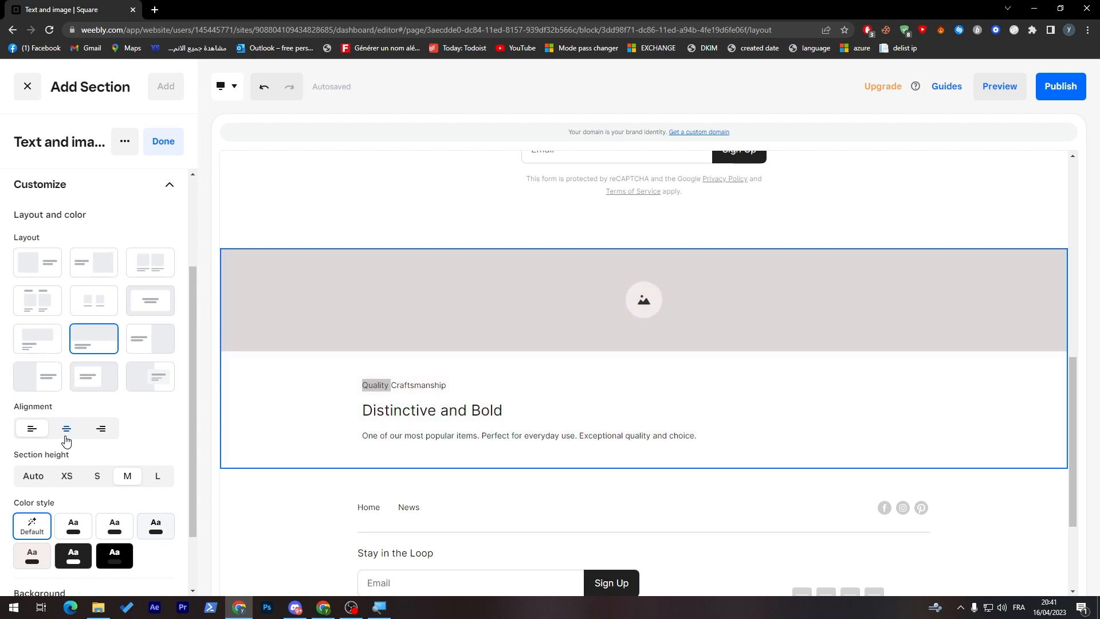
left_click(100, 428)
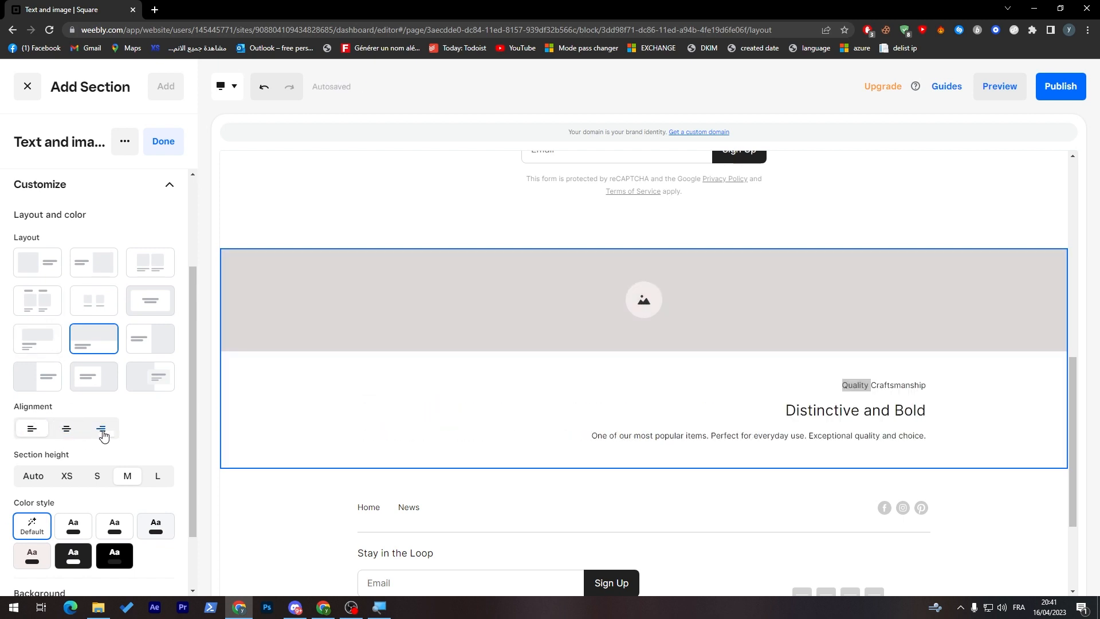
left_click(31, 429)
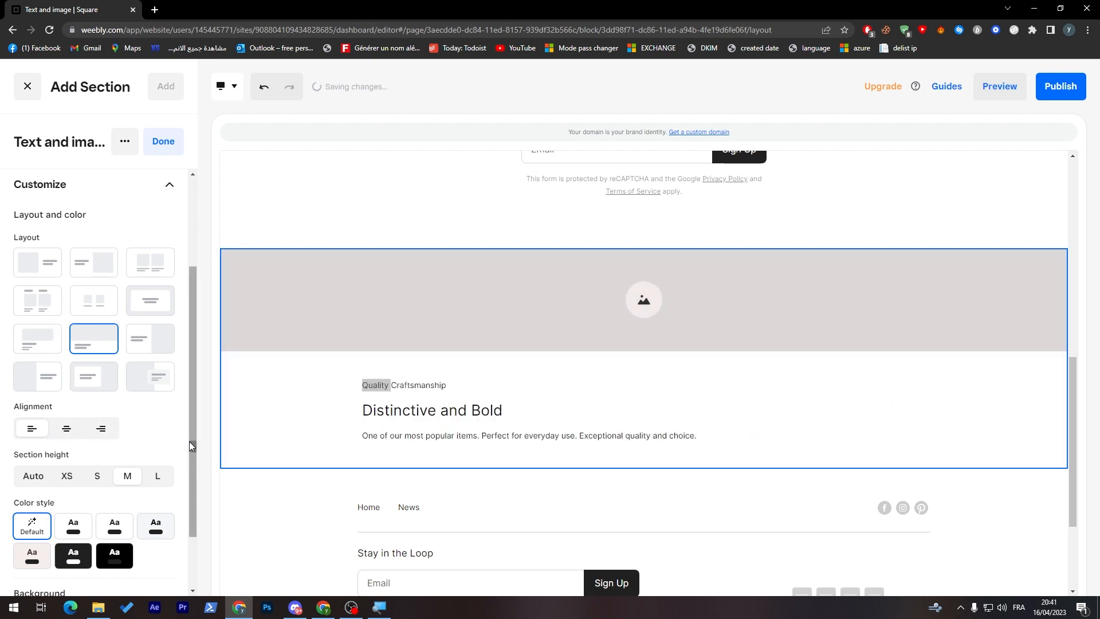
scroll("down", 3)
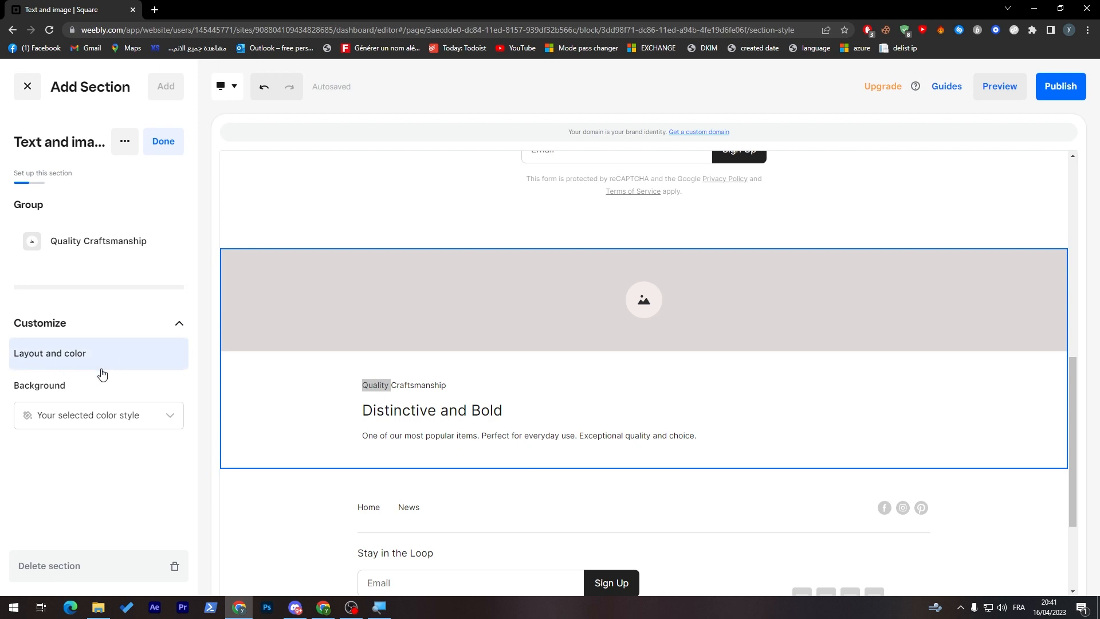
- Set the section background to Image and upload the cat photo from Downloads
left_click(98, 415)
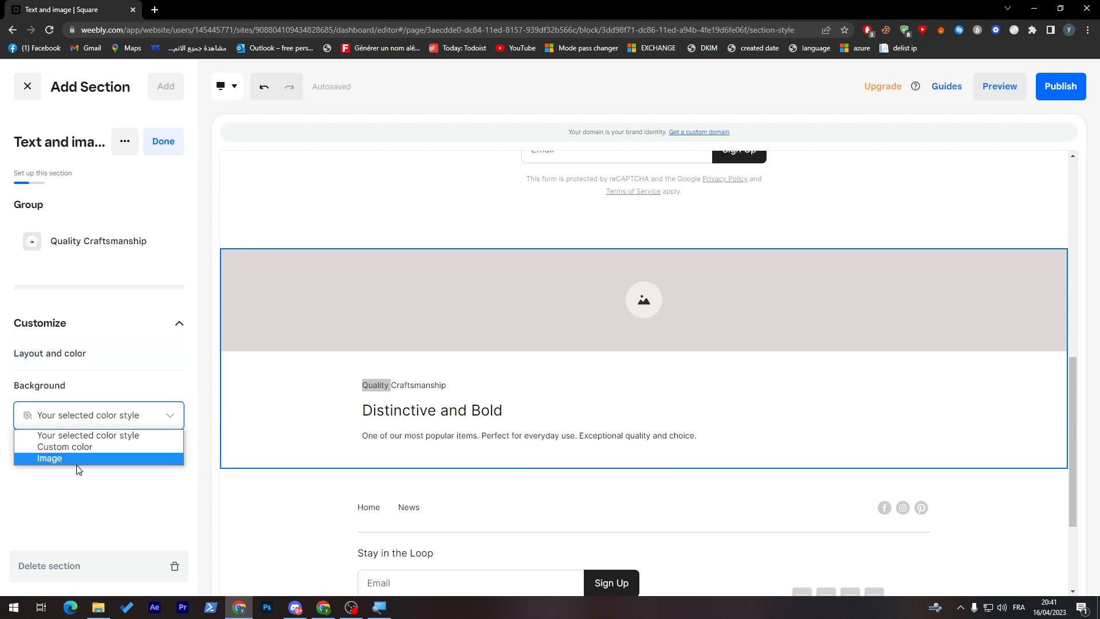
left_click(49, 458)
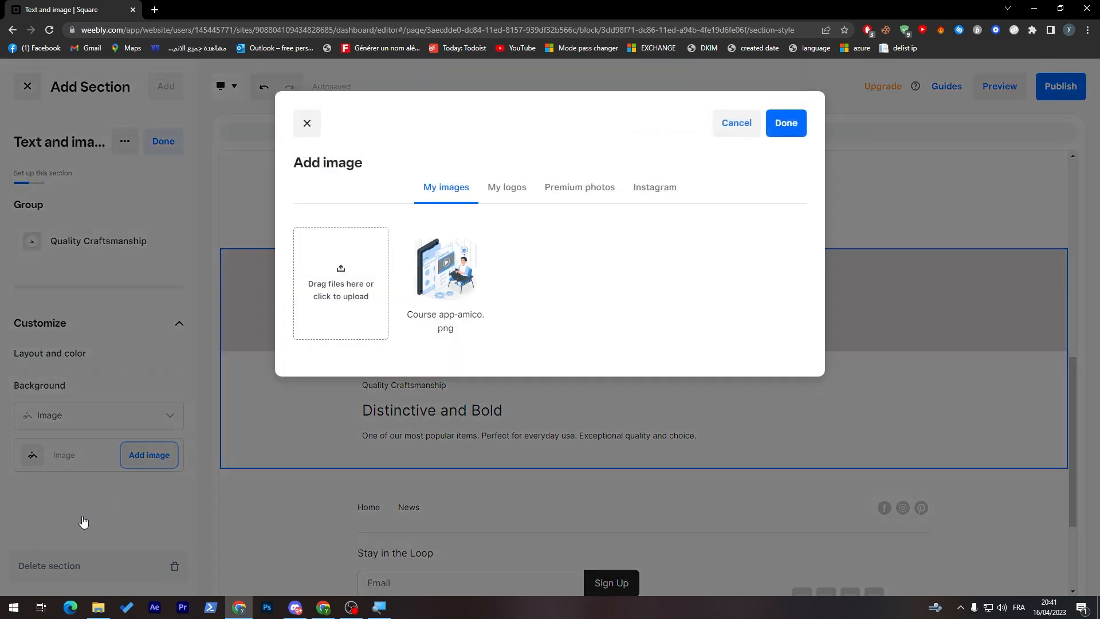
left_click(341, 284)
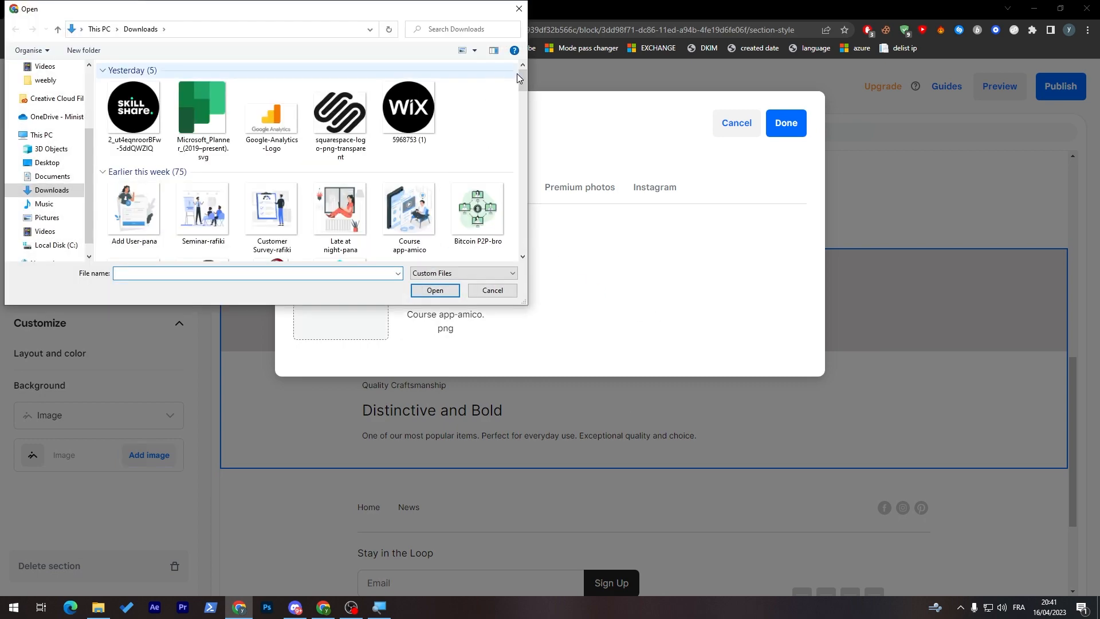
scroll("down", 3)
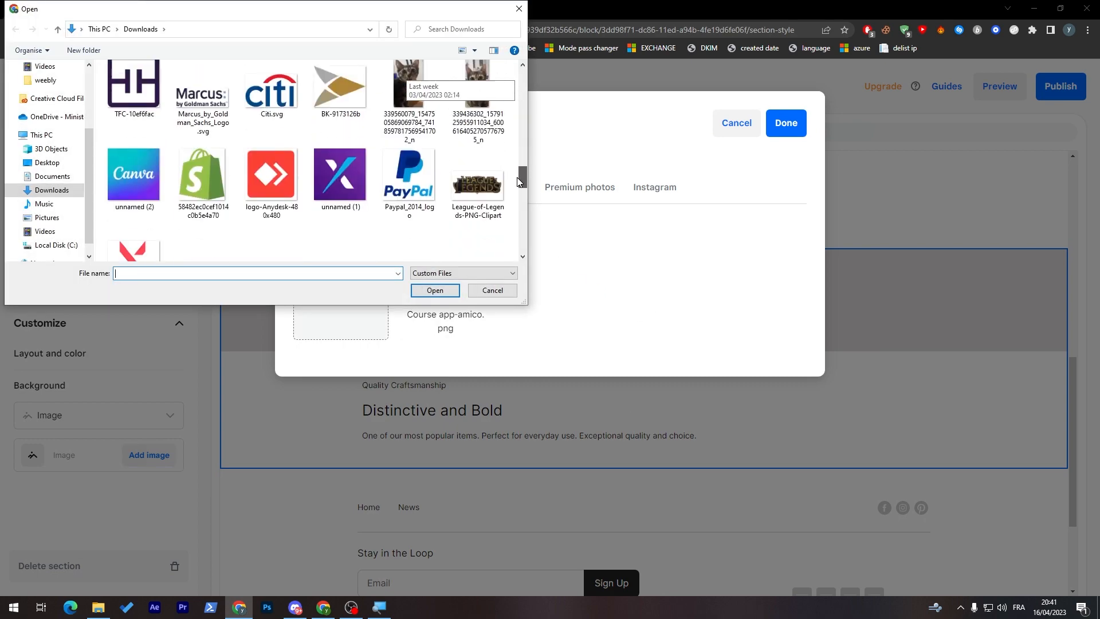
left_click(409, 188)
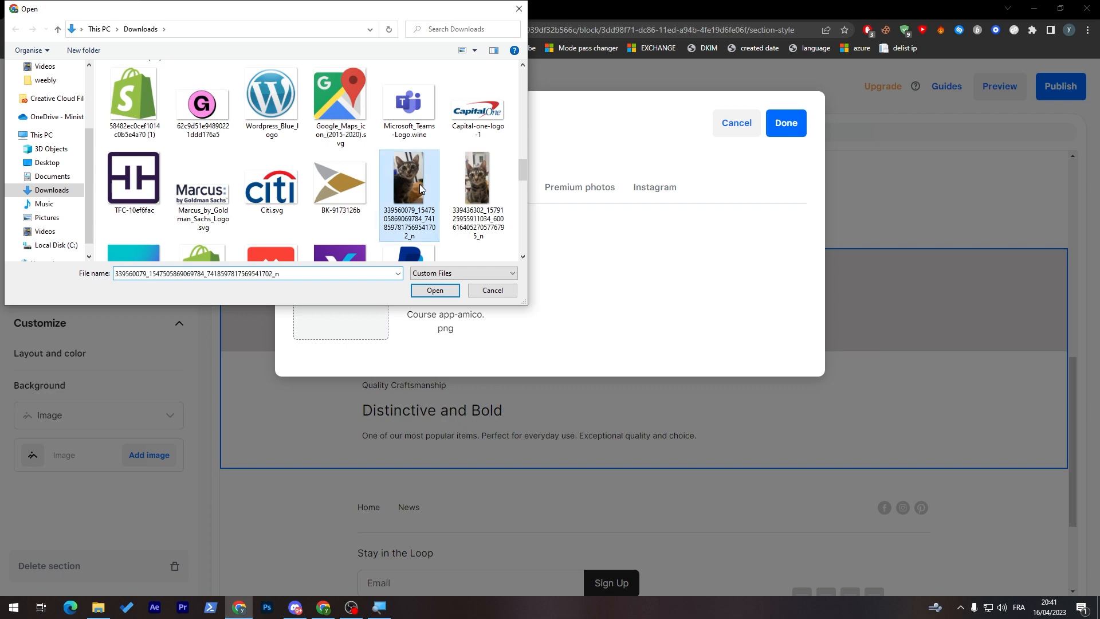
left_click(434, 291)
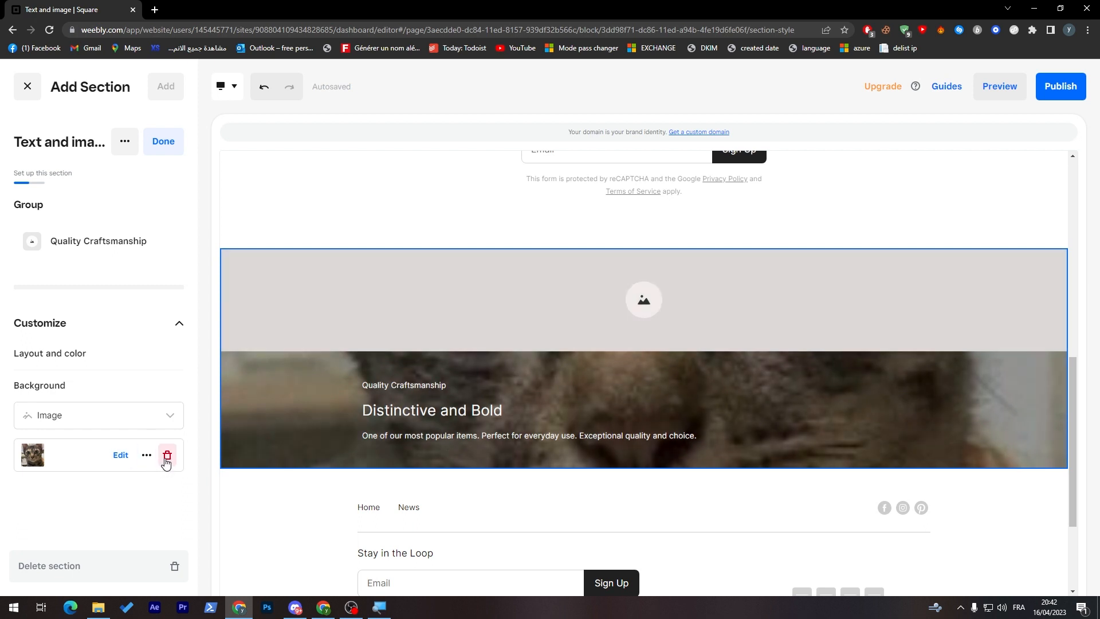
- Remove the cat photo background and begin editing the section title
left_click(166, 456)
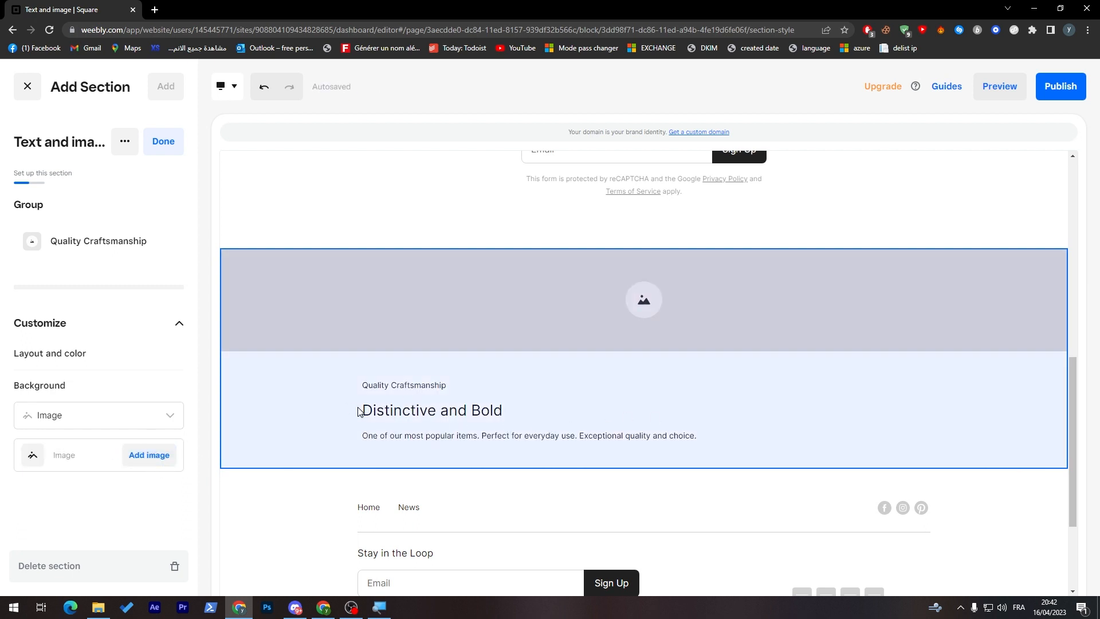
left_click(431, 410)
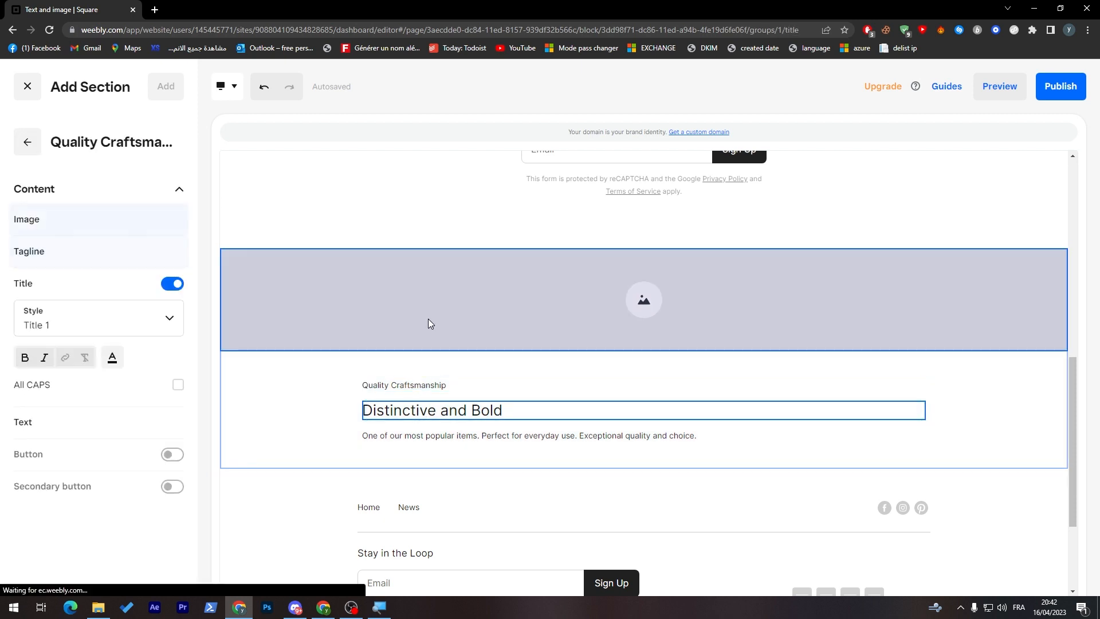
- Replace the section's Quality Craftsmanship tagline with the text Test
triple_click(431, 410)
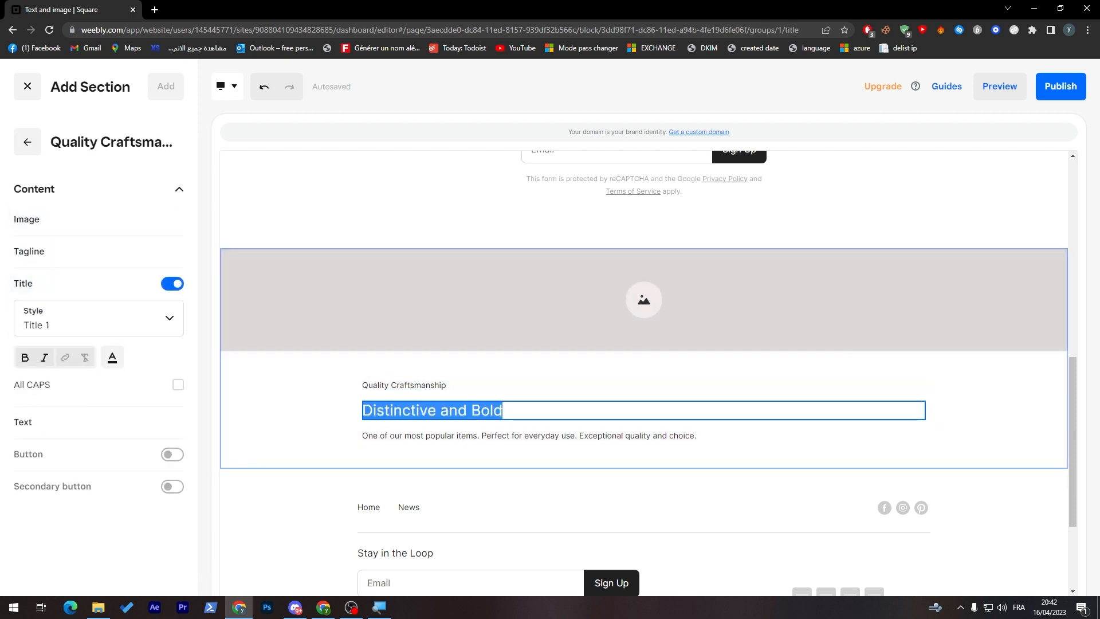
left_click(403, 385)
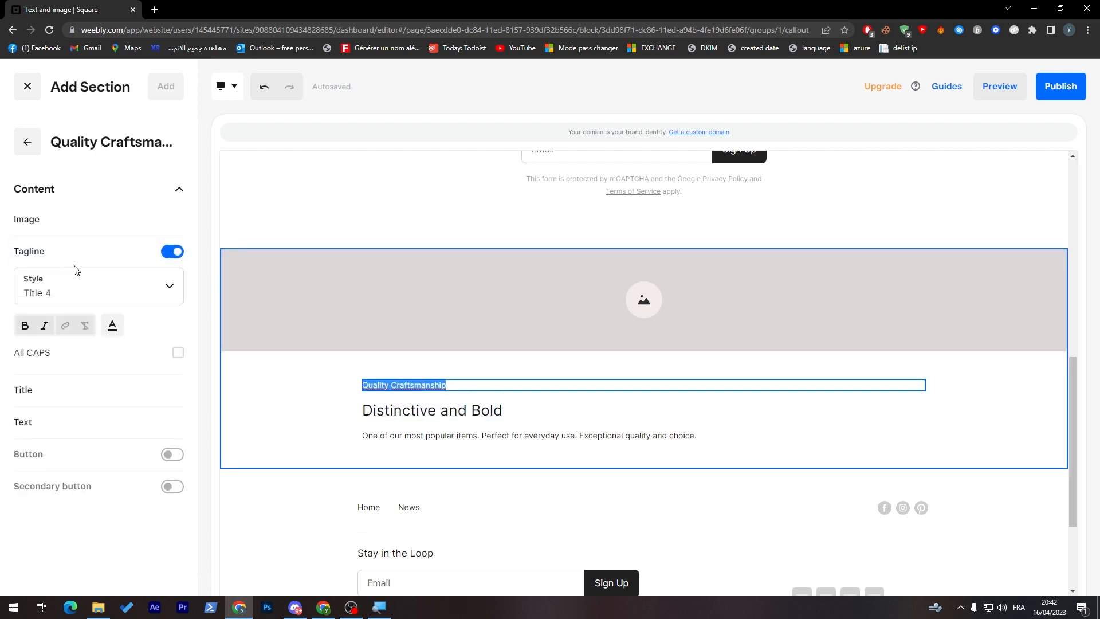
mouse_move(213, 297)
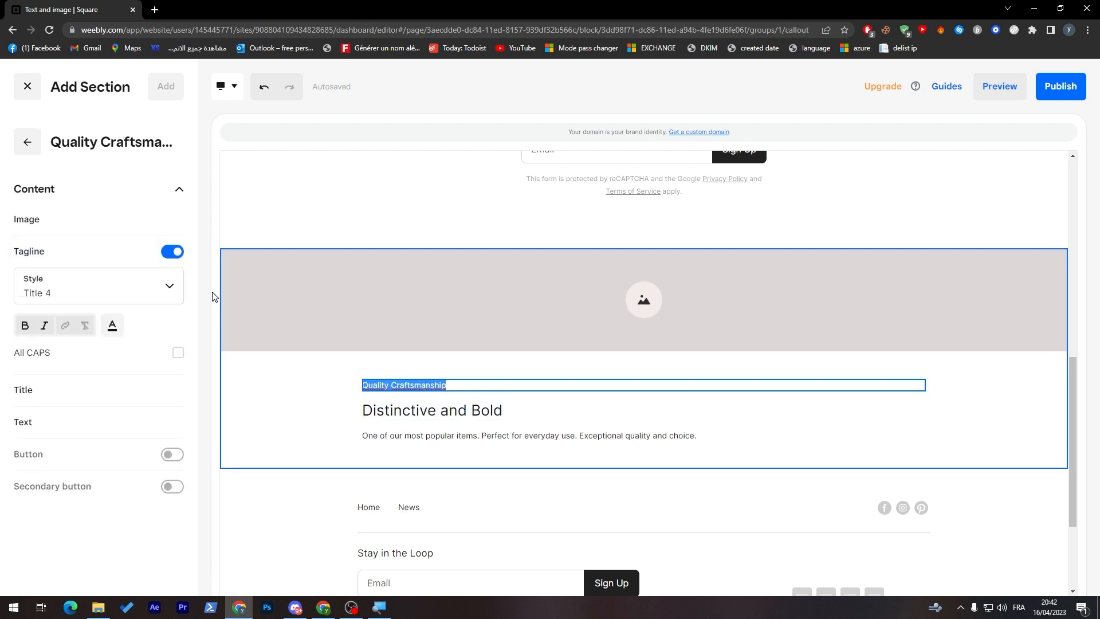
type("Test")
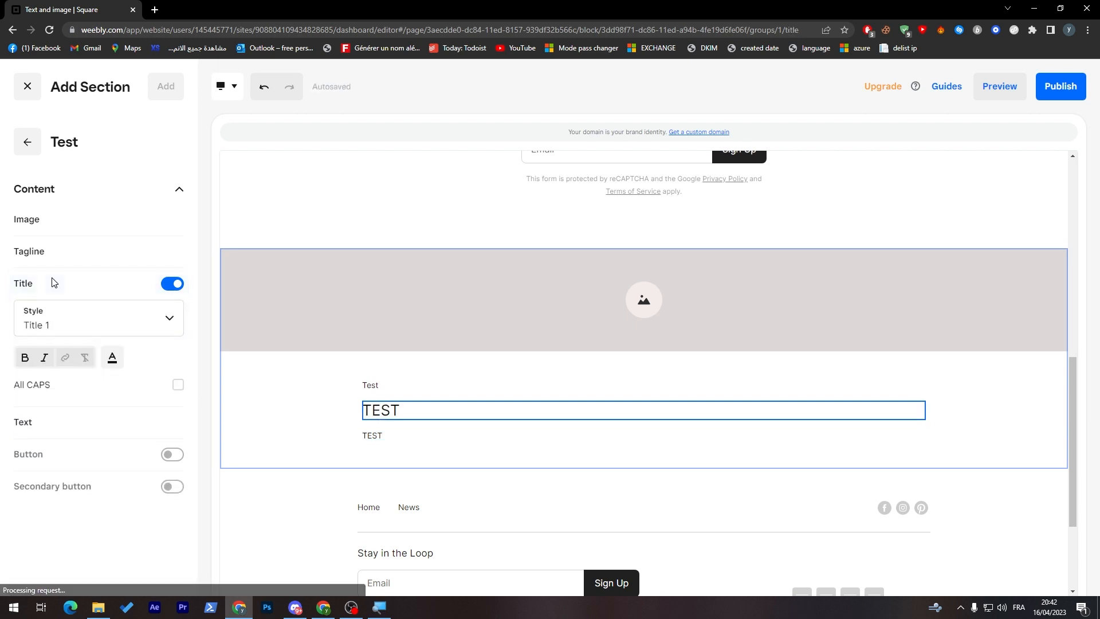
- Try primary and secondary buttons under the section text, then leave the Button toggle off
left_click(171, 218)
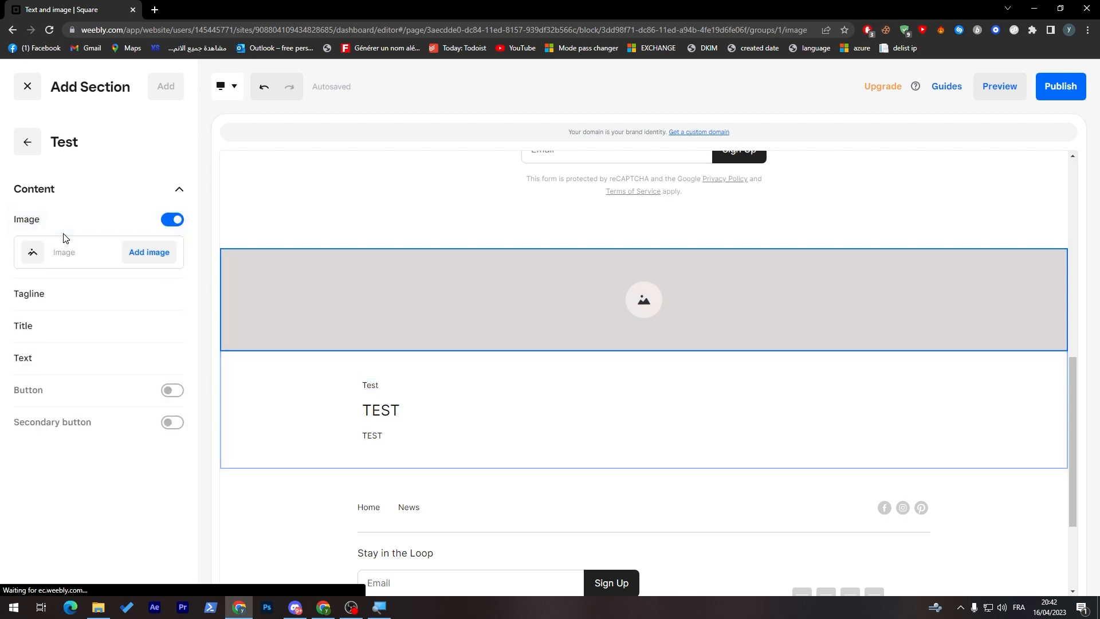
left_click(172, 219)
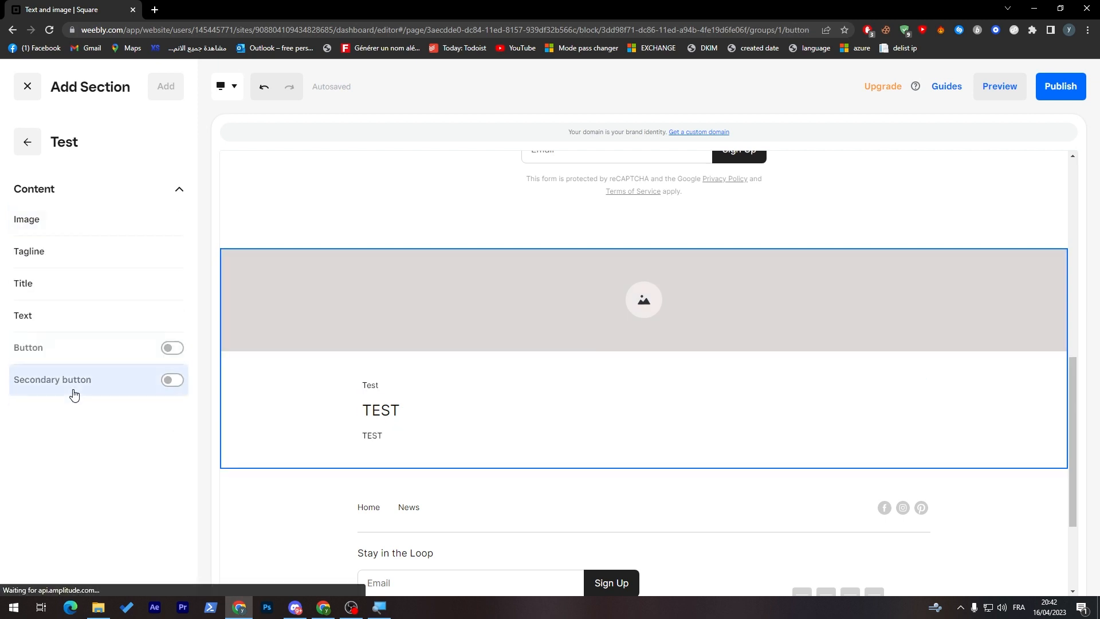
left_click(171, 347)
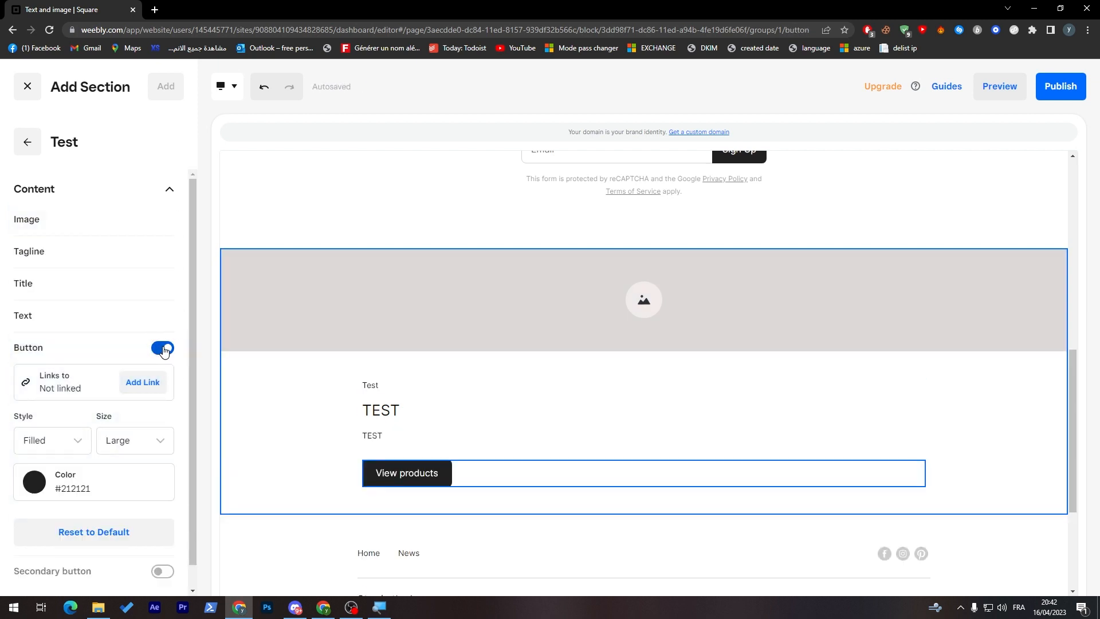
left_click(167, 349)
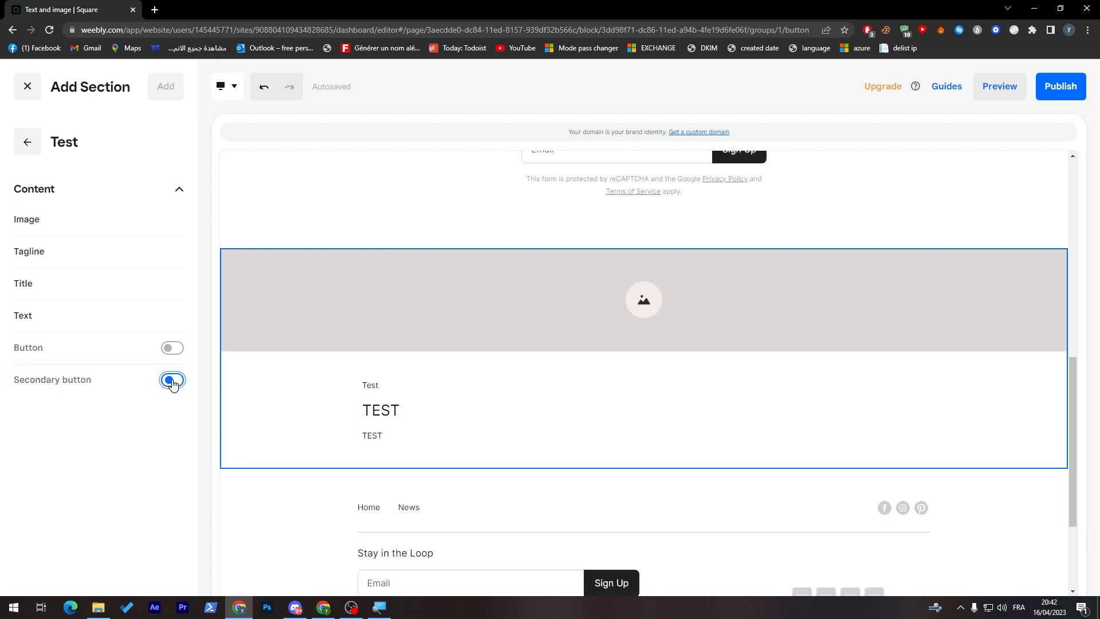
left_click(172, 348)
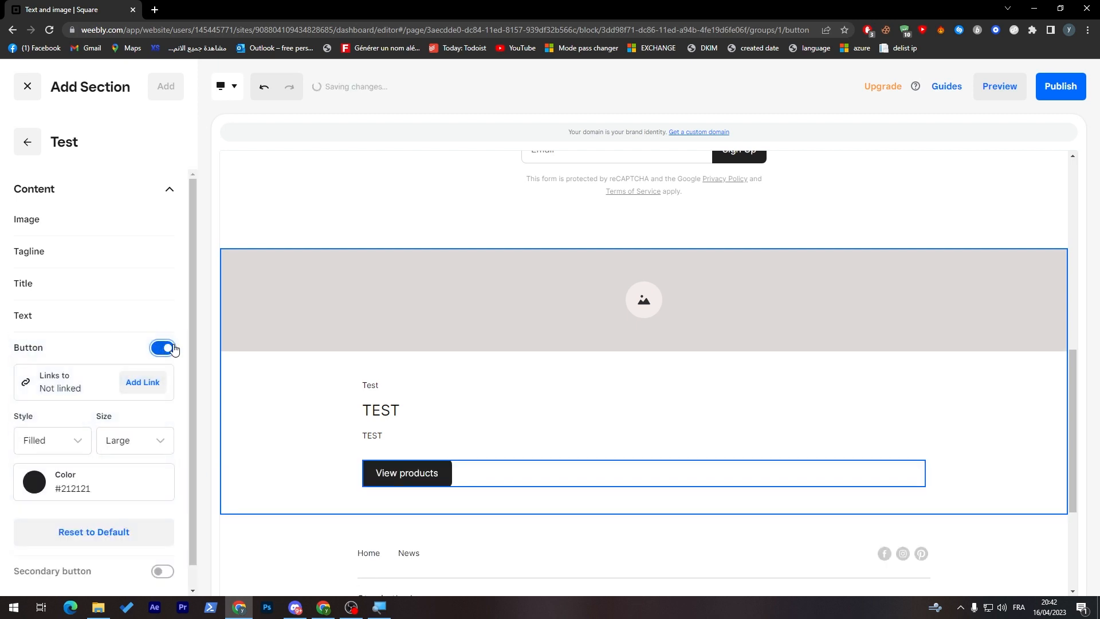
left_click(165, 347)
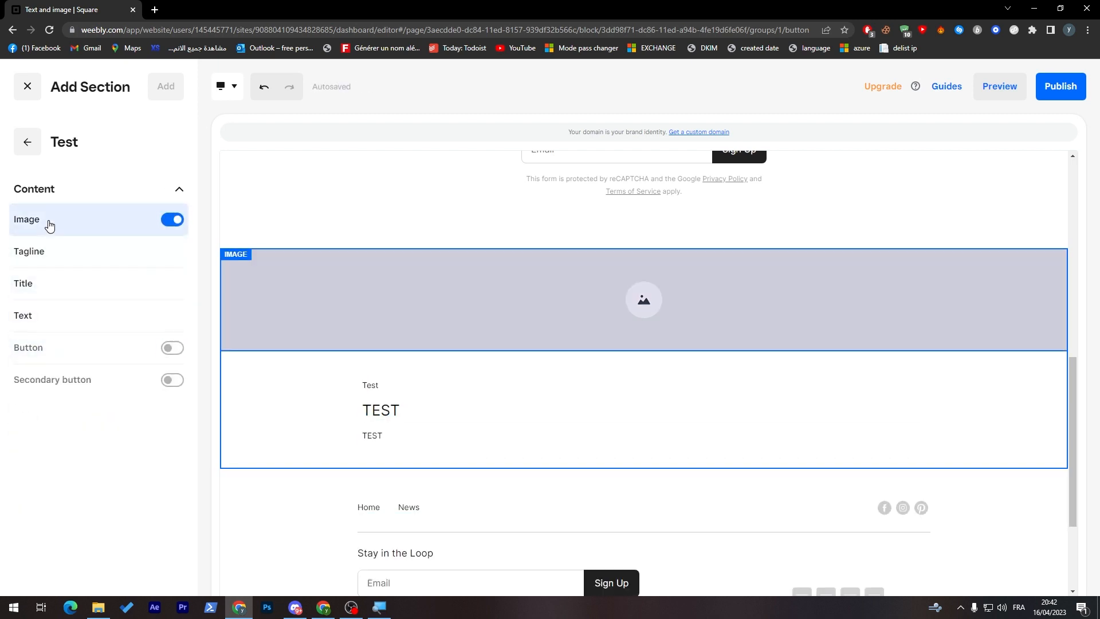
- Fill the section's image area with the cat photo and retype the tagline
left_click(642, 299)
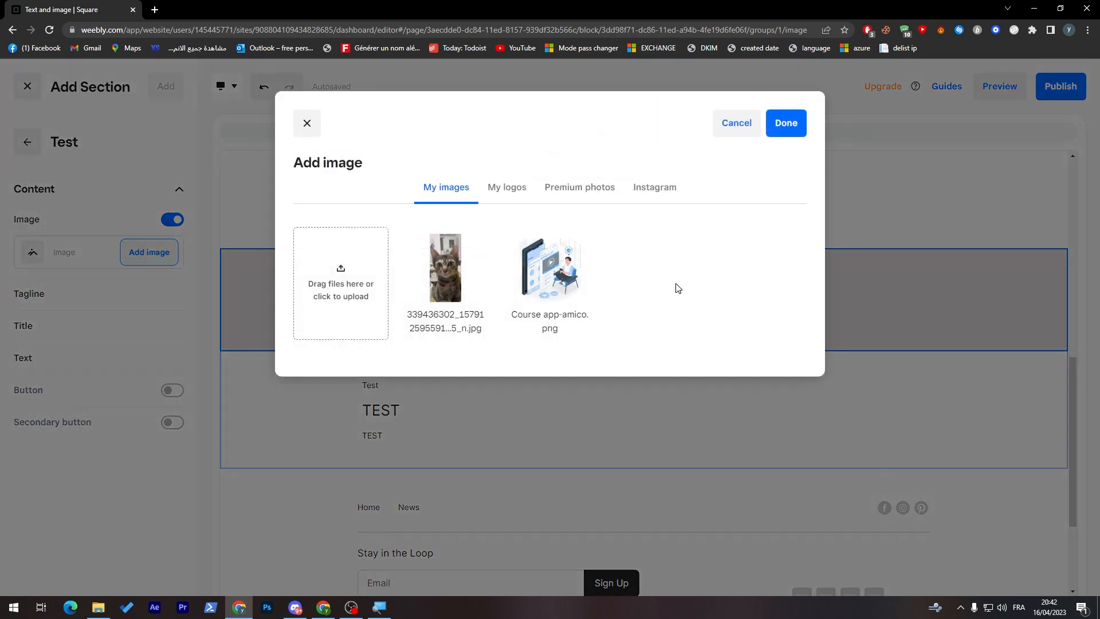
left_click(444, 268)
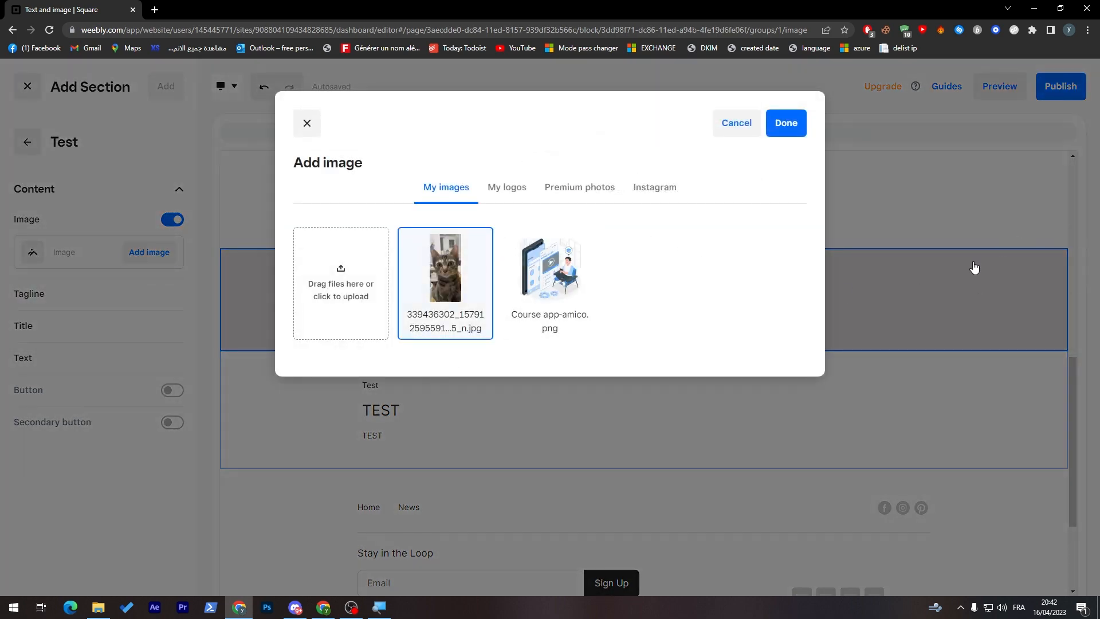
left_click(784, 122)
type("£\"£\"$\"")
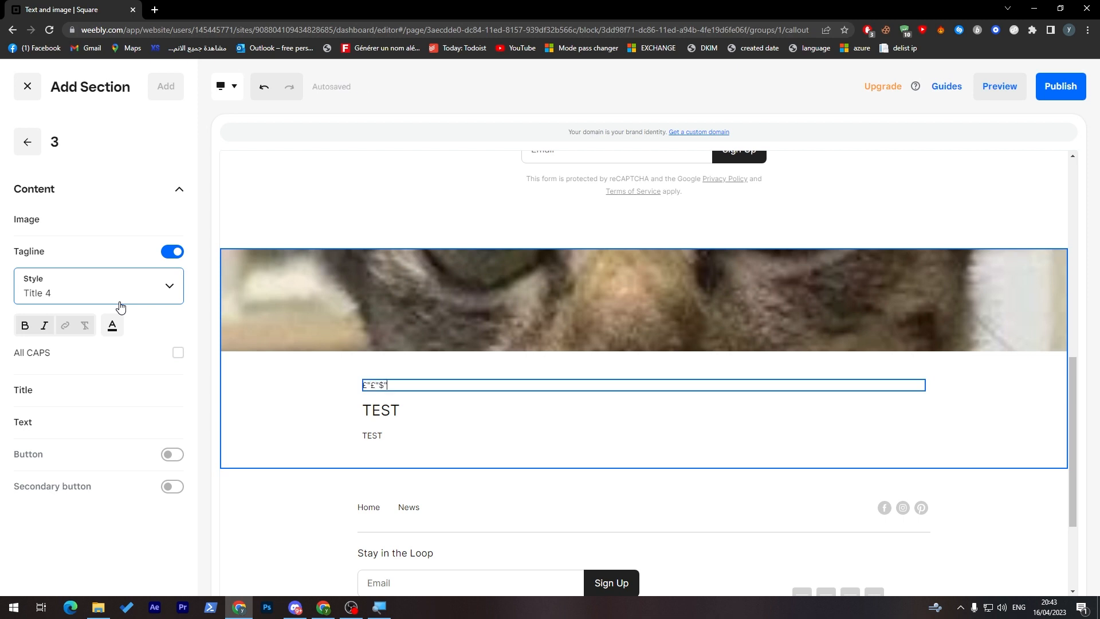
type("TQTQQWELQWK;EWQ;LEKWQL;EKWQ;LWQK")
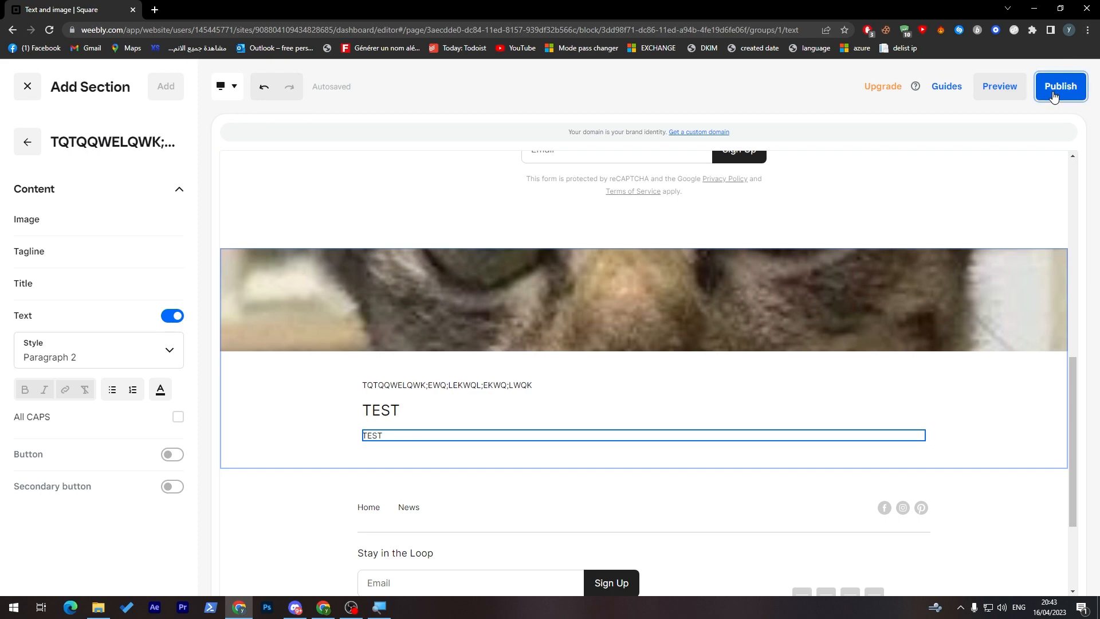
- Publish the site to its square.site address and leave the section panel
left_click(1060, 85)
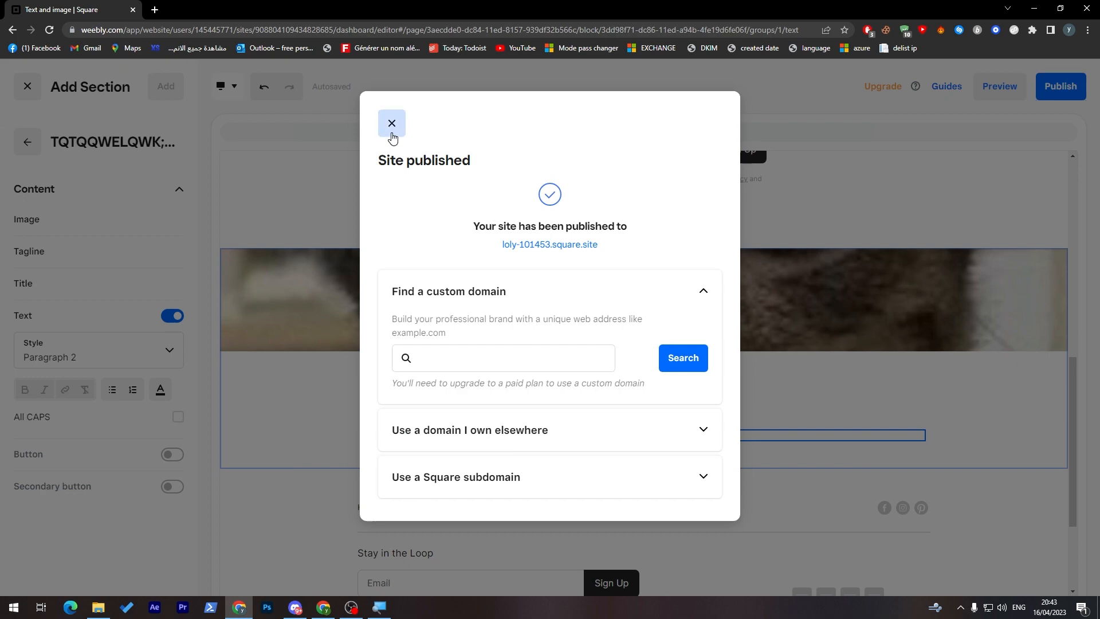
left_click(391, 123)
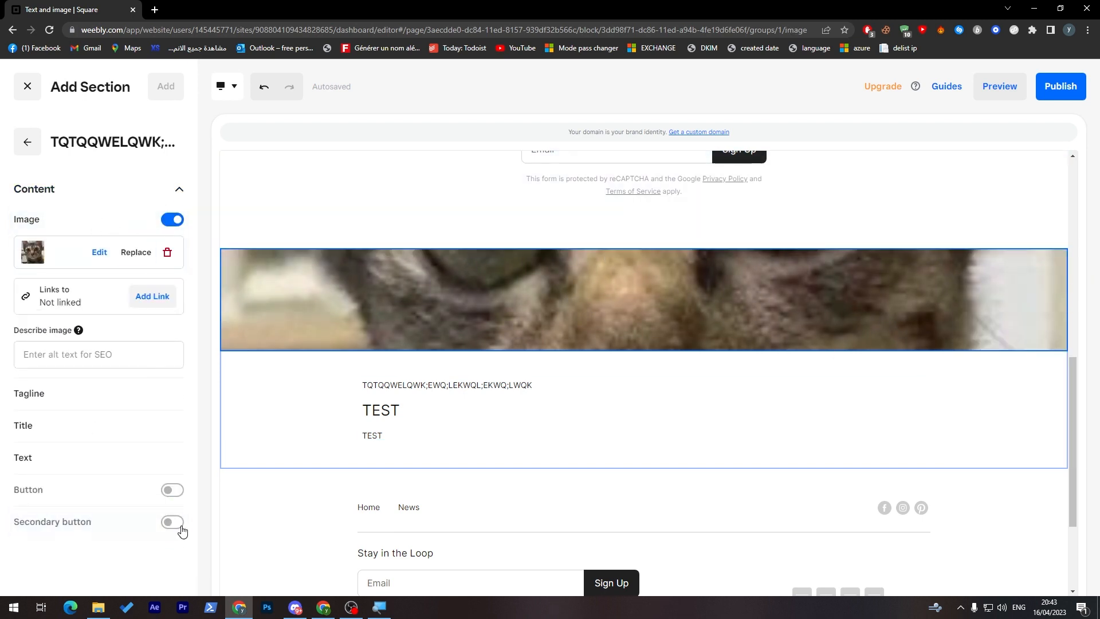
left_click(27, 141)
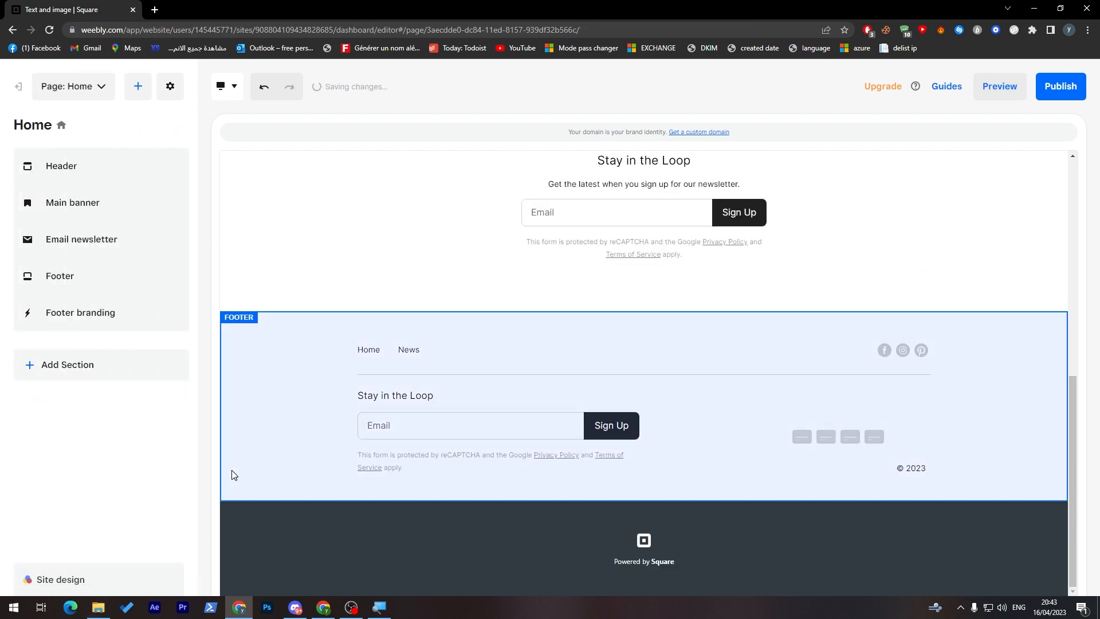
- Switch the editor from the Page dropdown to the News page
left_click(73, 86)
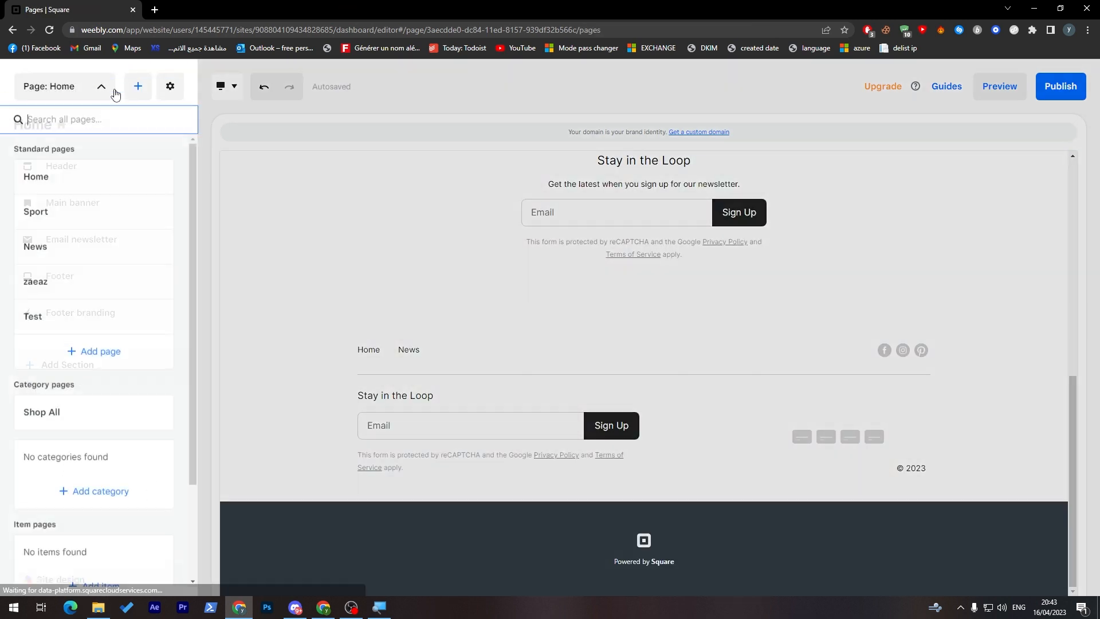
scroll("down", 3)
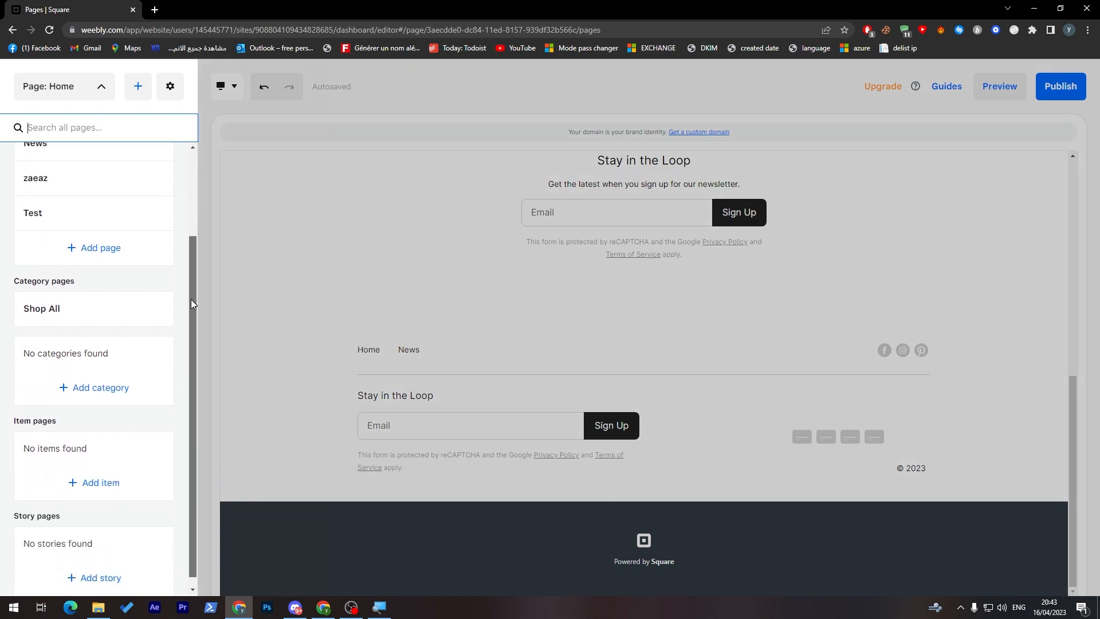
scroll("up", 3)
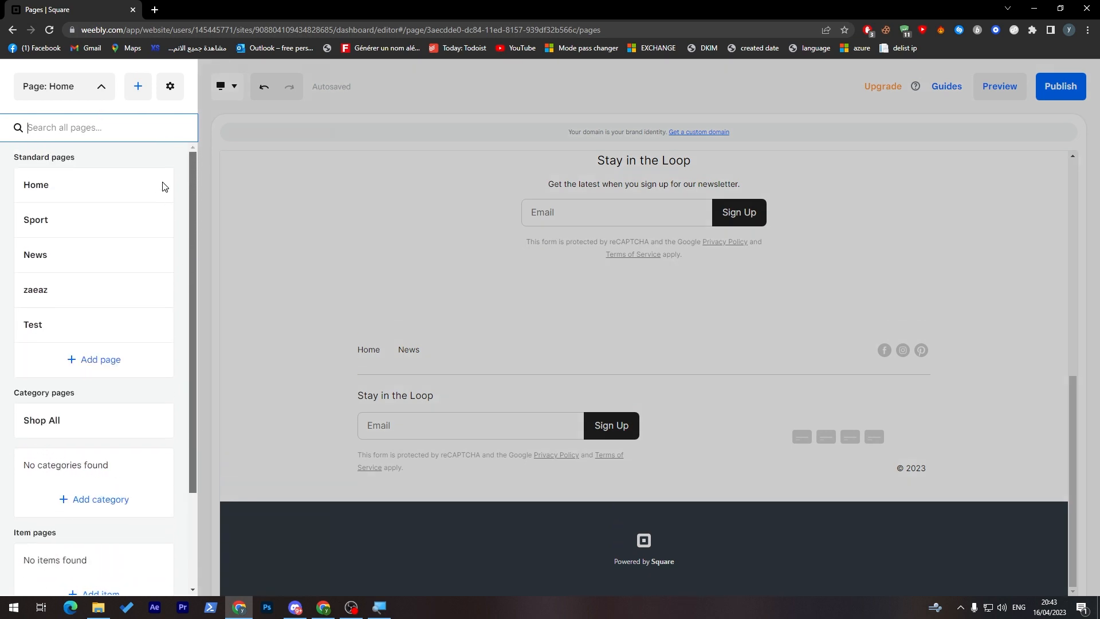
left_click(35, 254)
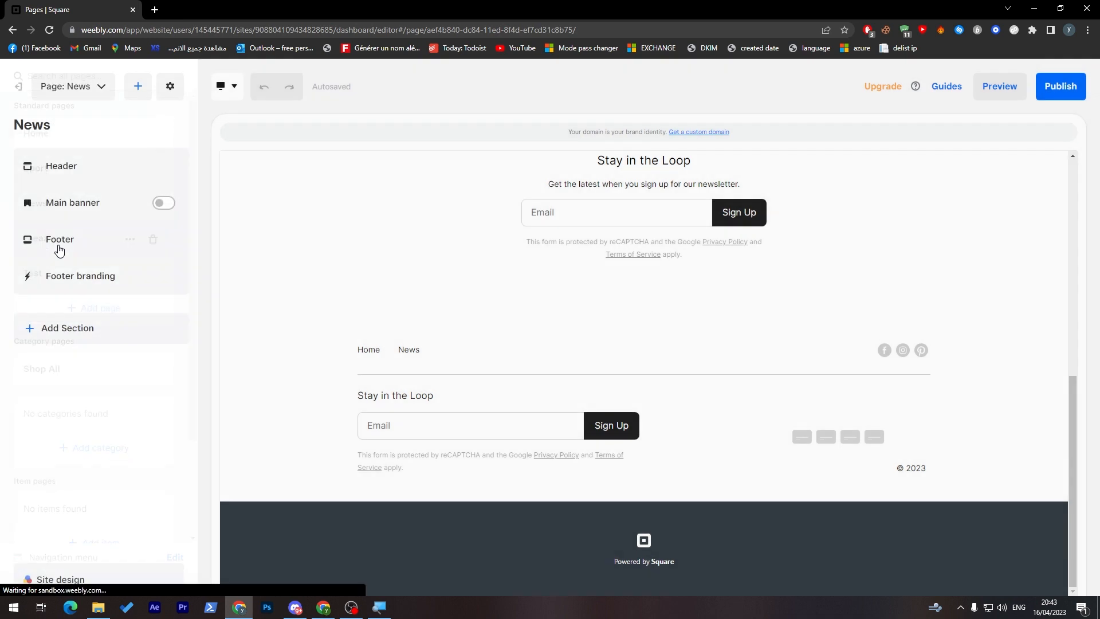
- Turn off the footer's subscription, social icons, links and payment content, leaving it blank
left_click(59, 240)
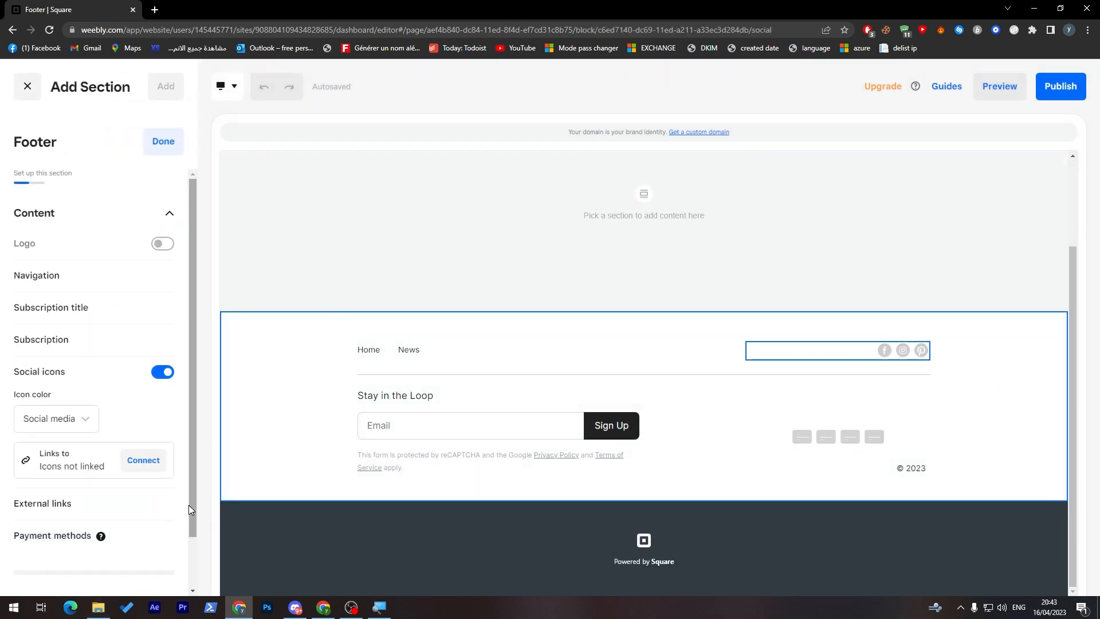
scroll("down", 3)
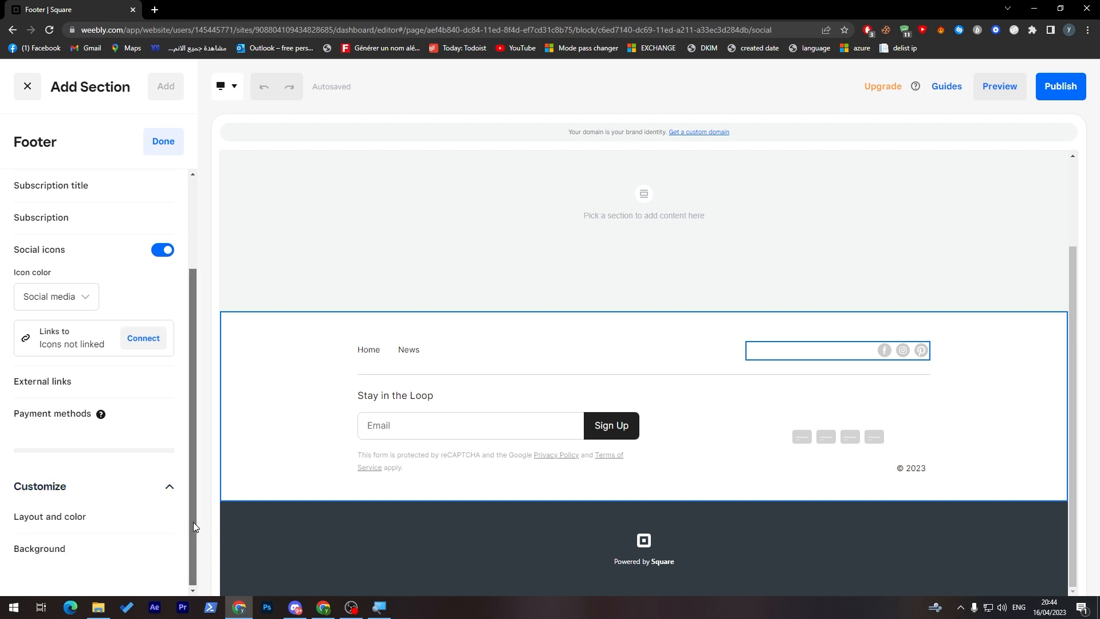
scroll("up", 3)
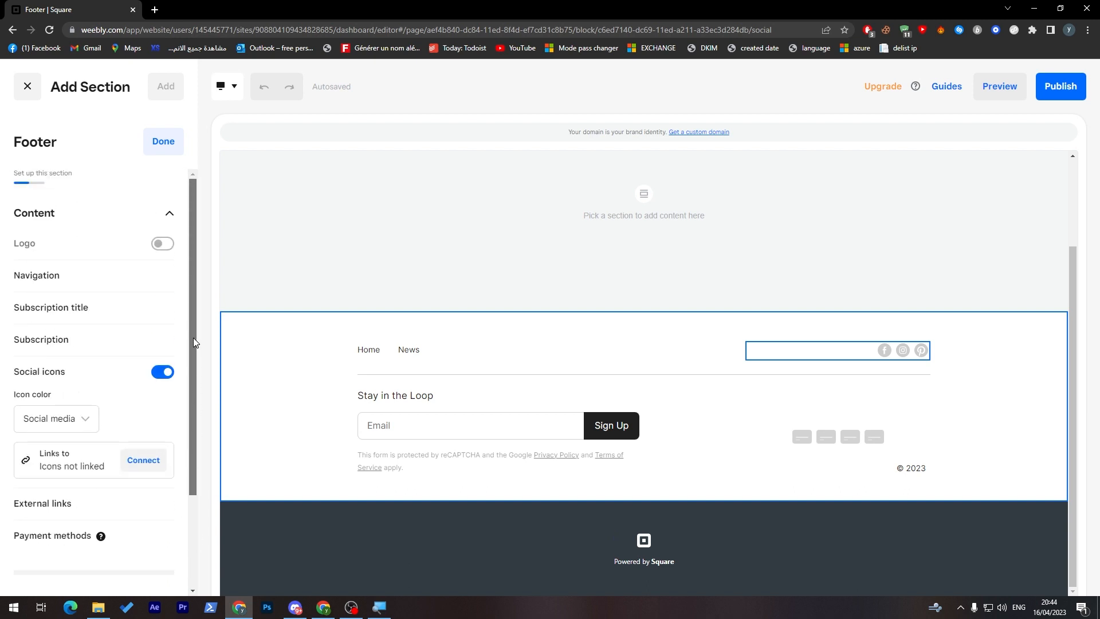
left_click(162, 372)
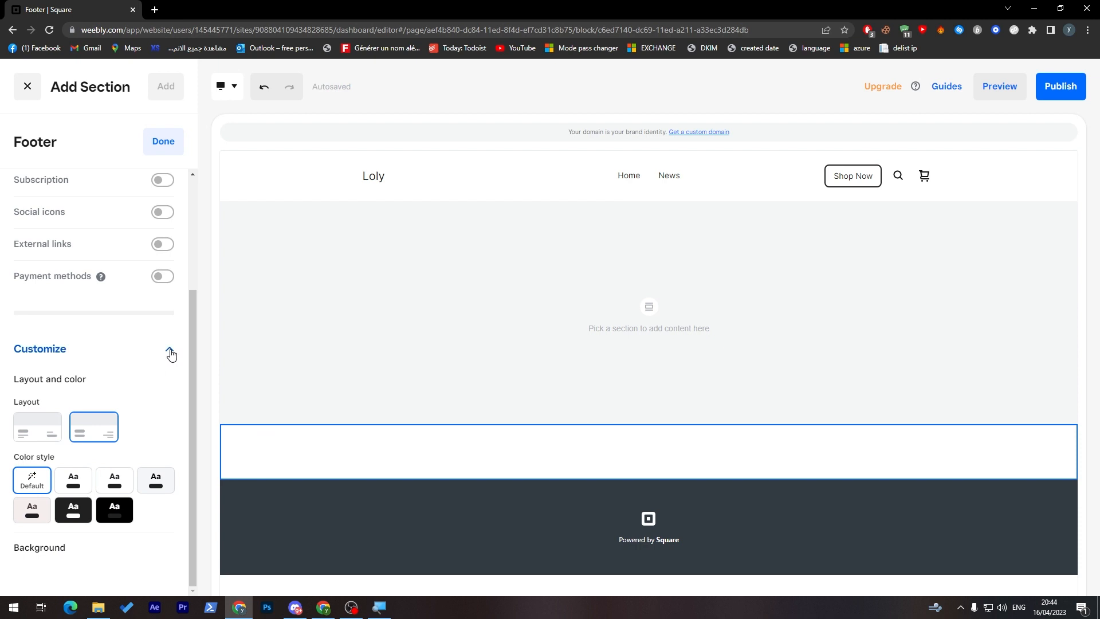
left_click(163, 141)
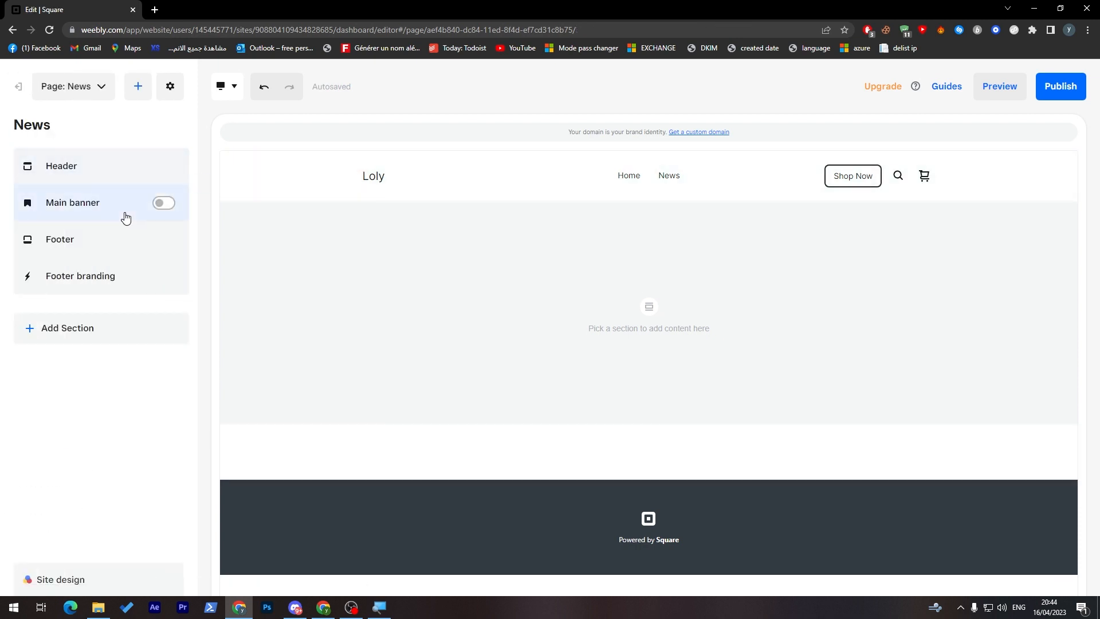
mouse_move(656, 309)
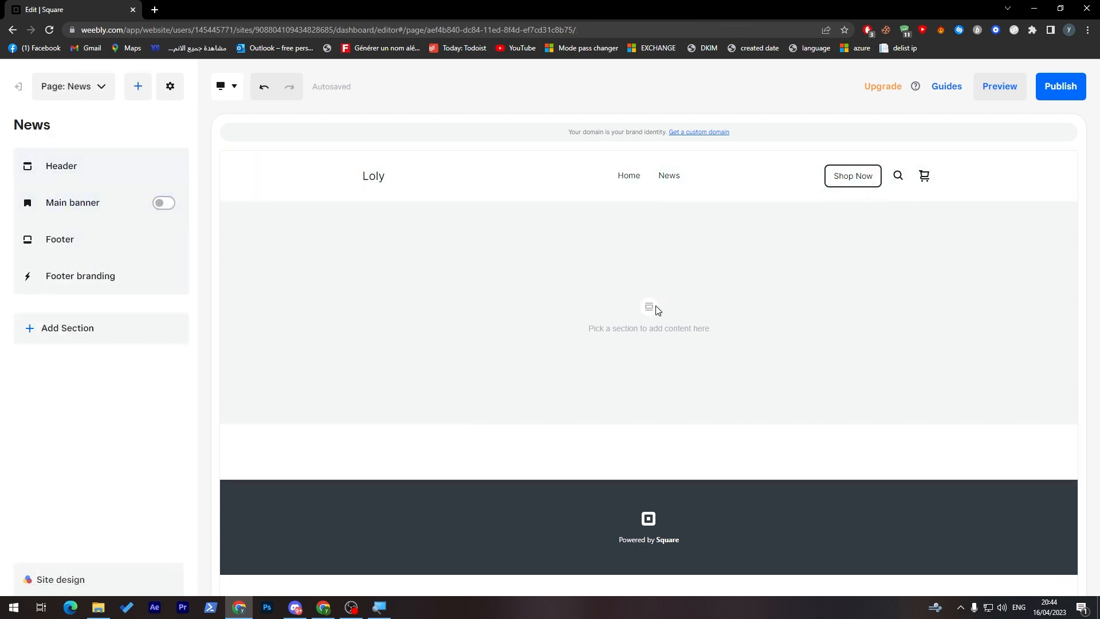
- Preview a Text section from the Organize layouts on the empty News page
left_click(68, 328)
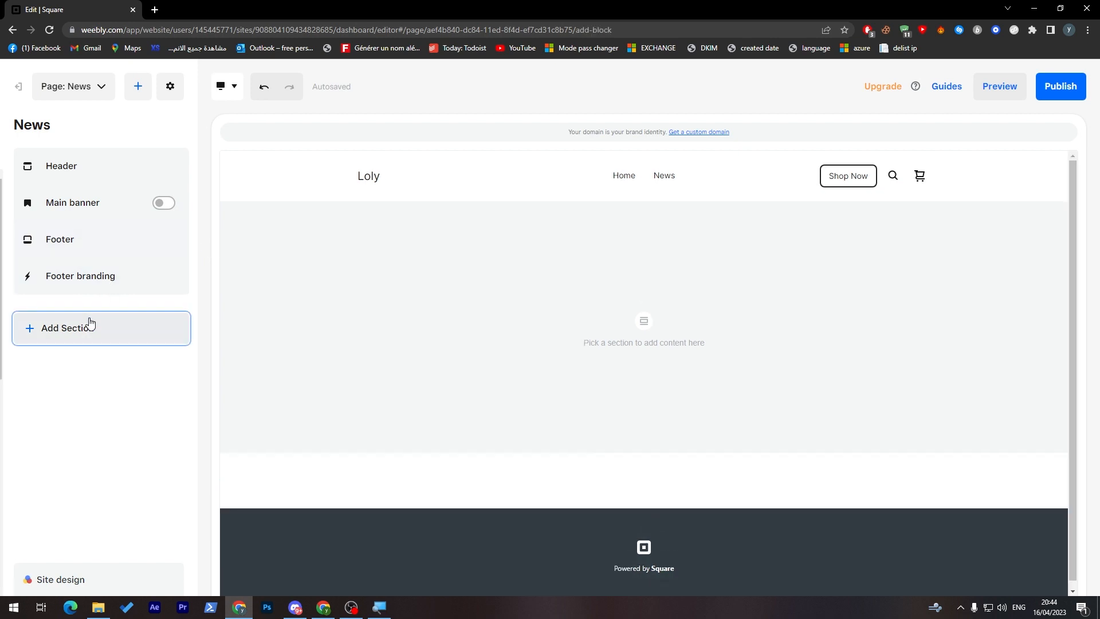
left_click(76, 328)
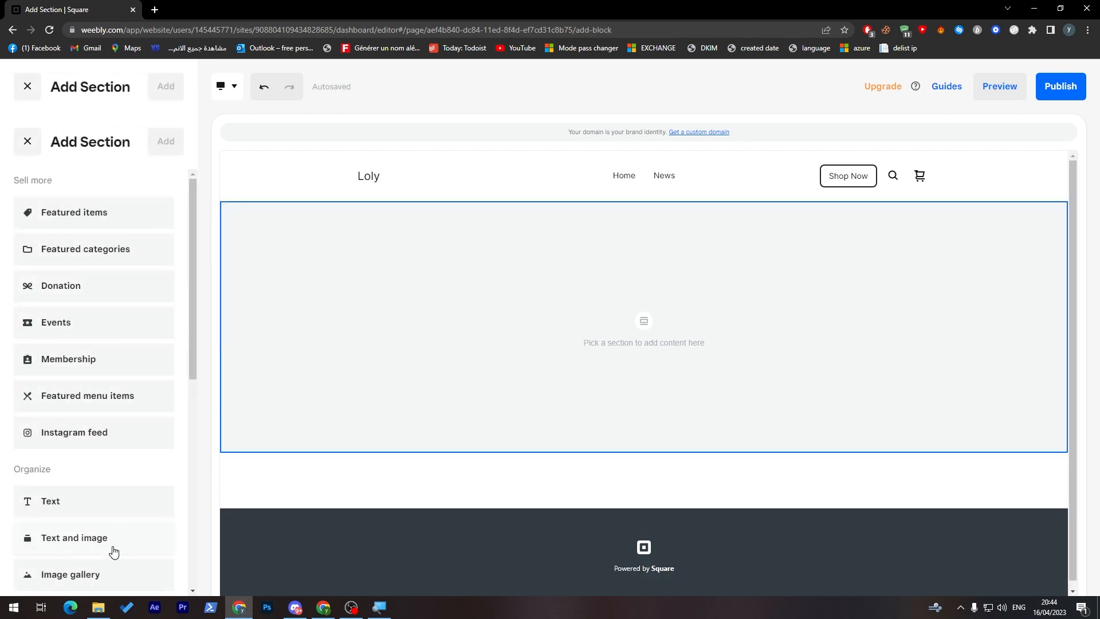
mouse_move(84, 546)
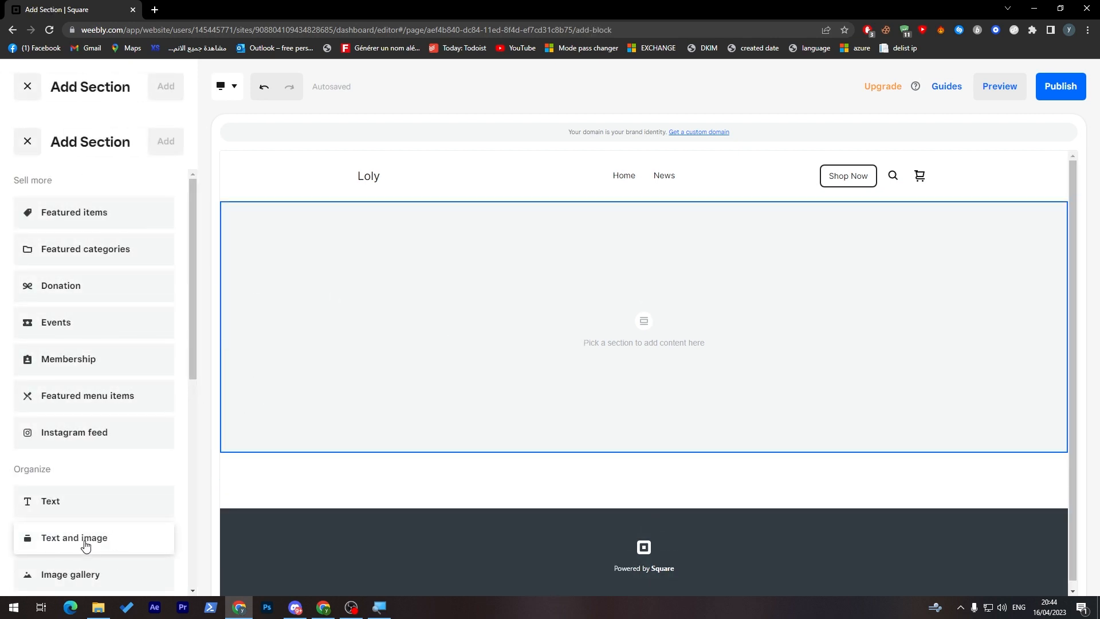
left_click(74, 537)
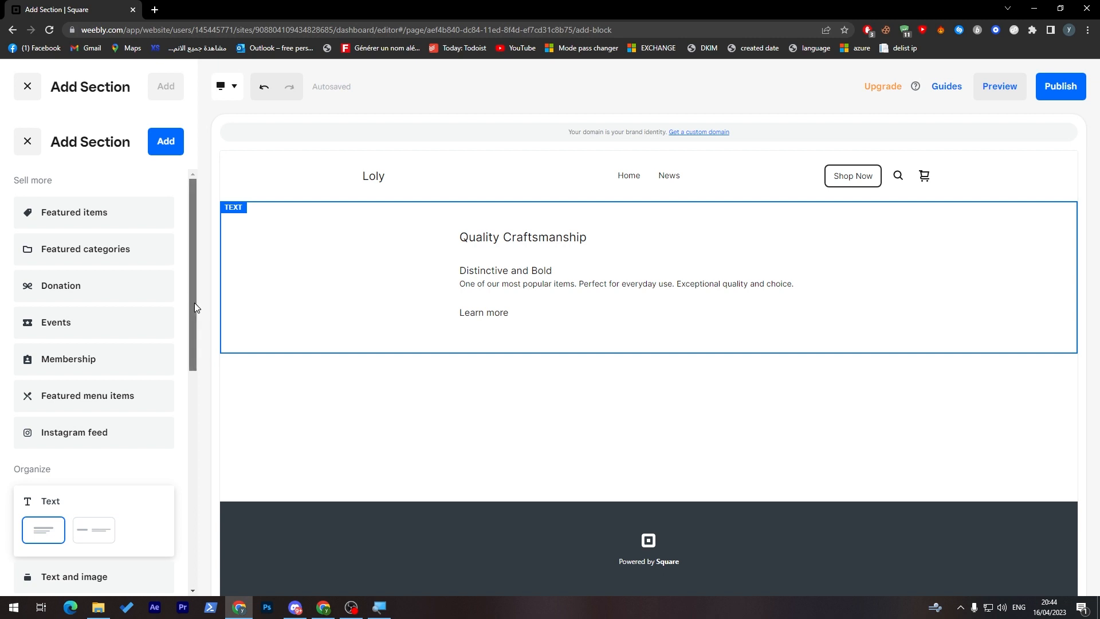
scroll("down", 3)
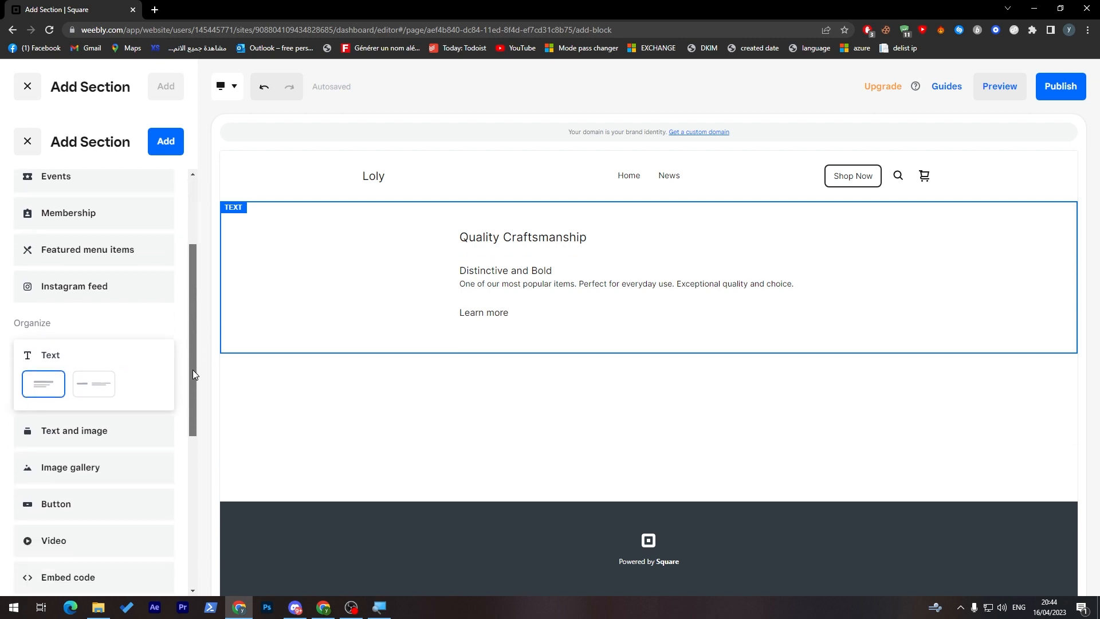
scroll("down", 3)
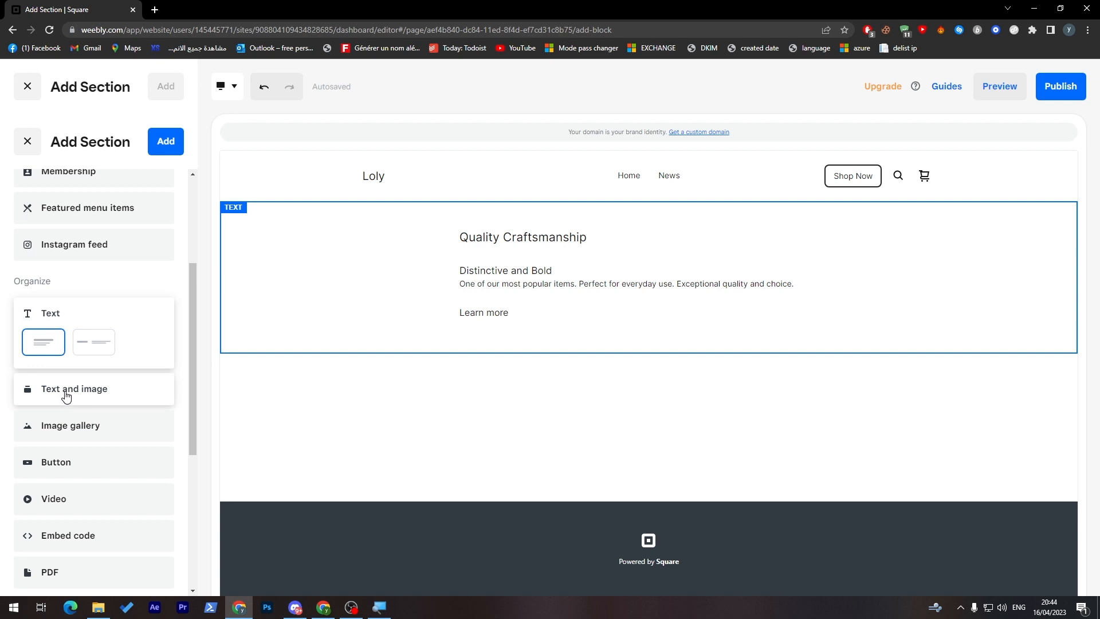
mouse_move(44, 343)
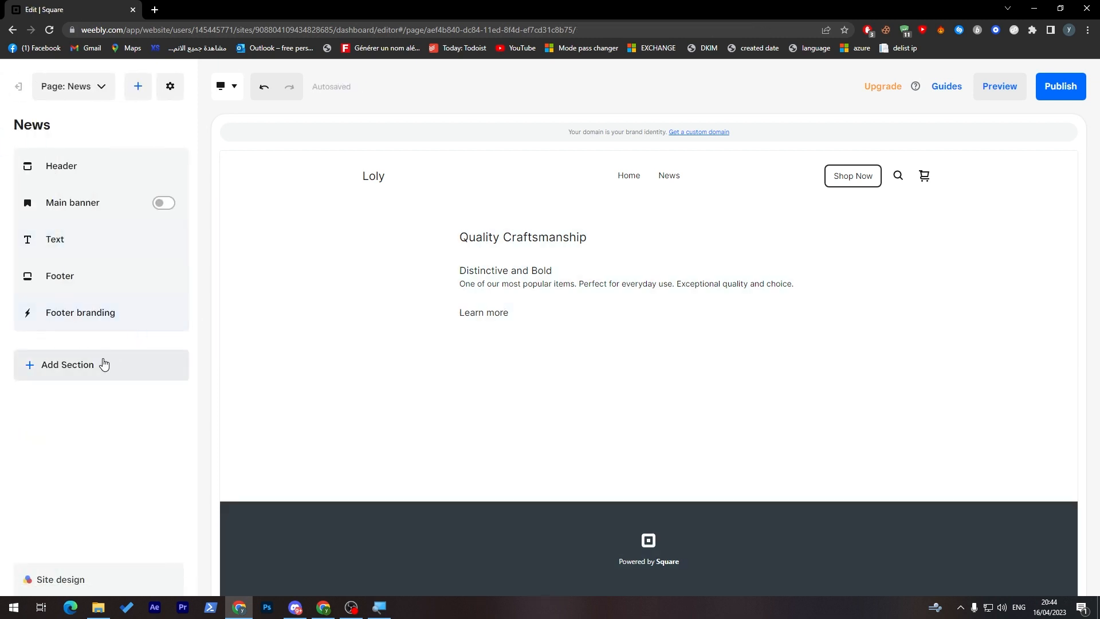
- Preview an Image gallery section below the text, using one large image per row
left_click(67, 364)
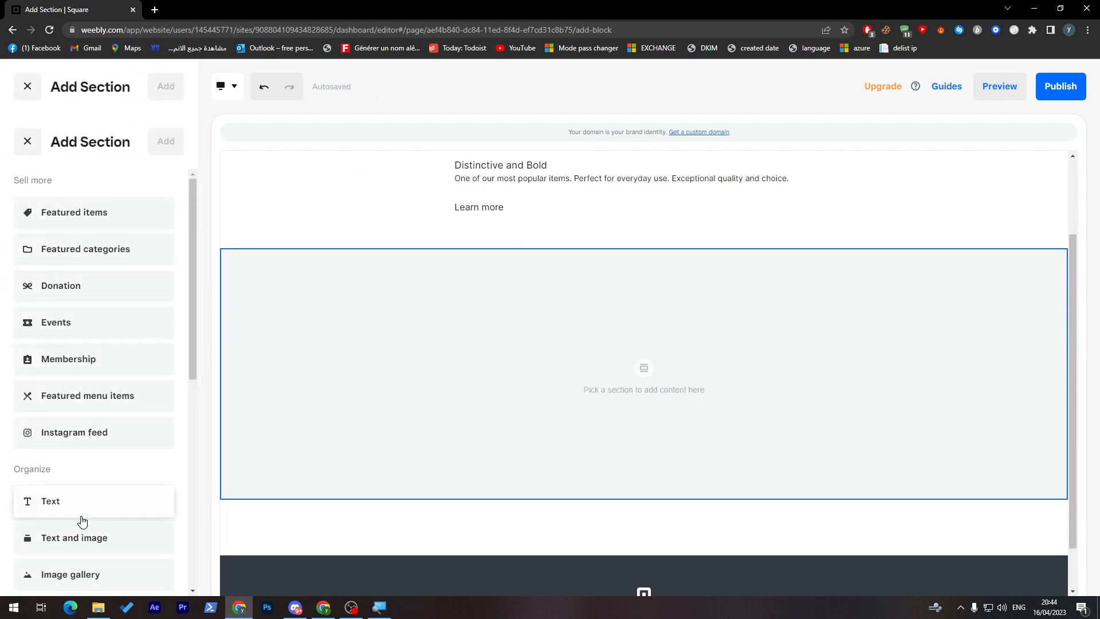
left_click(70, 574)
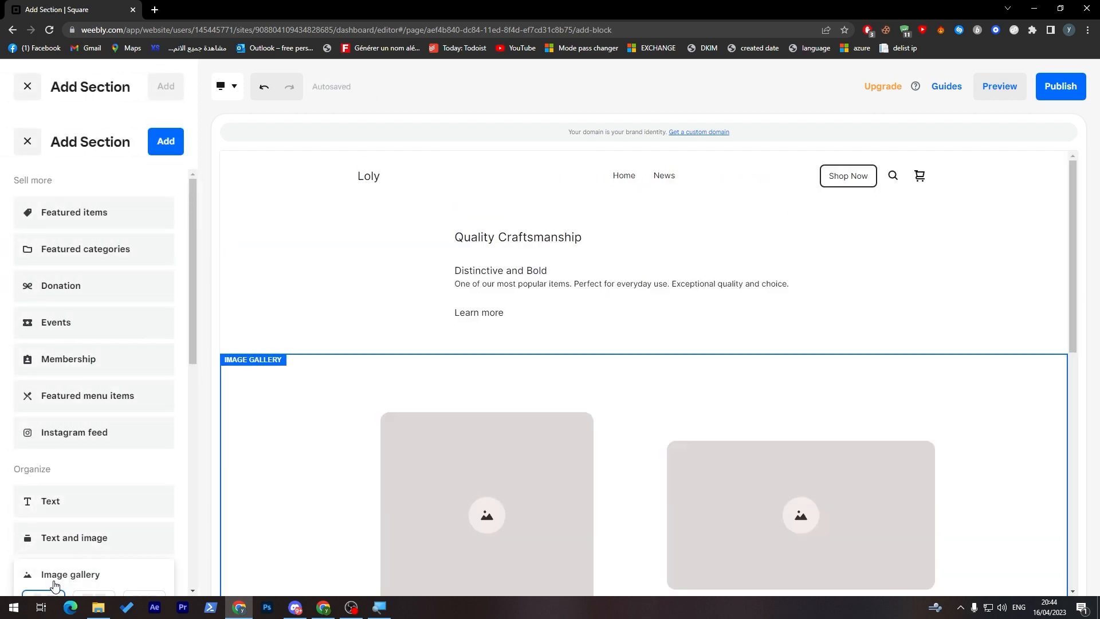
scroll("down", 3)
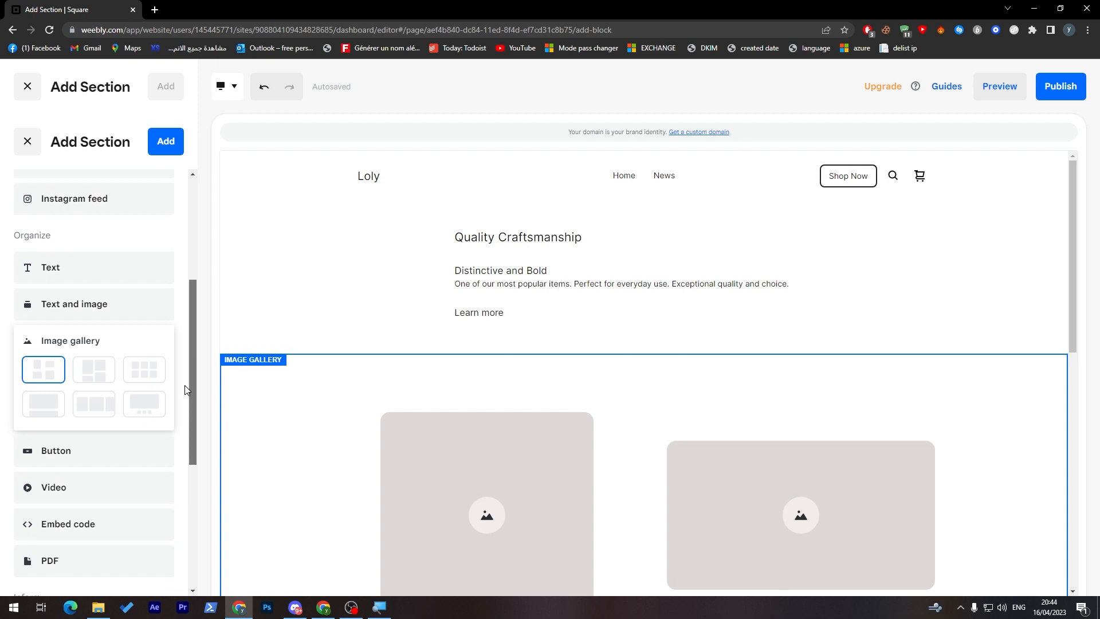
scroll("up", 3)
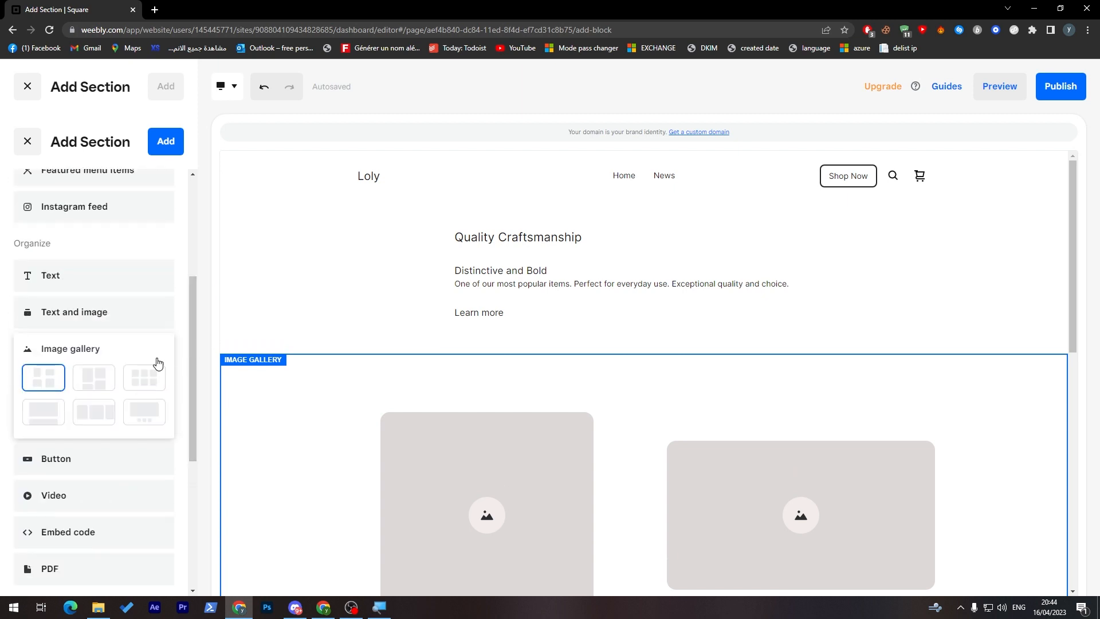
left_click(42, 412)
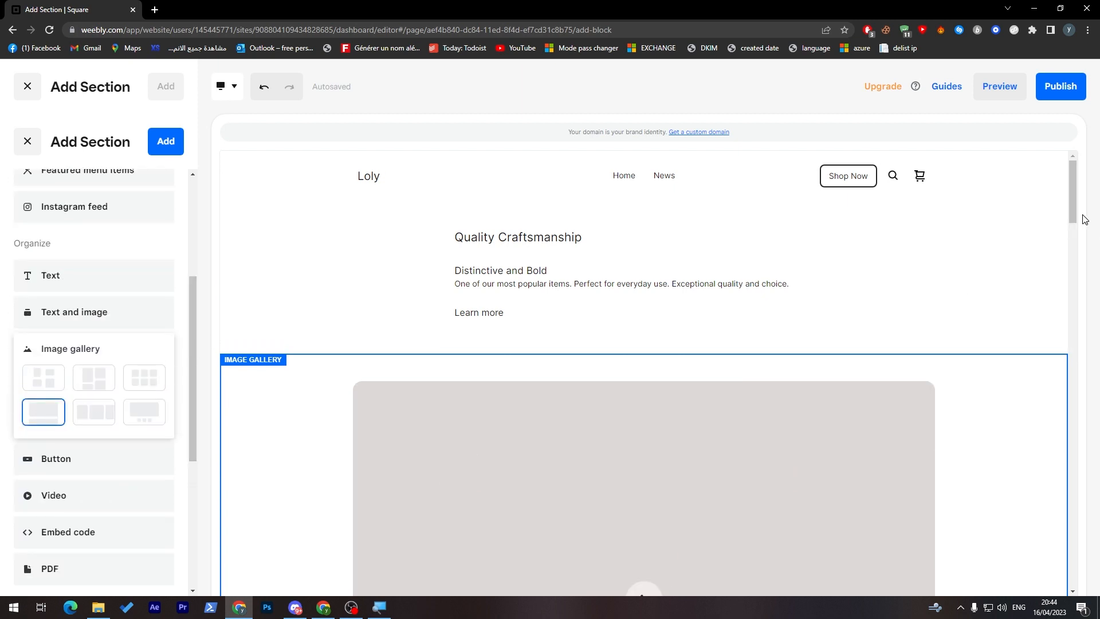
- Scroll through the remaining section types in the Add Section list
scroll("down", 3)
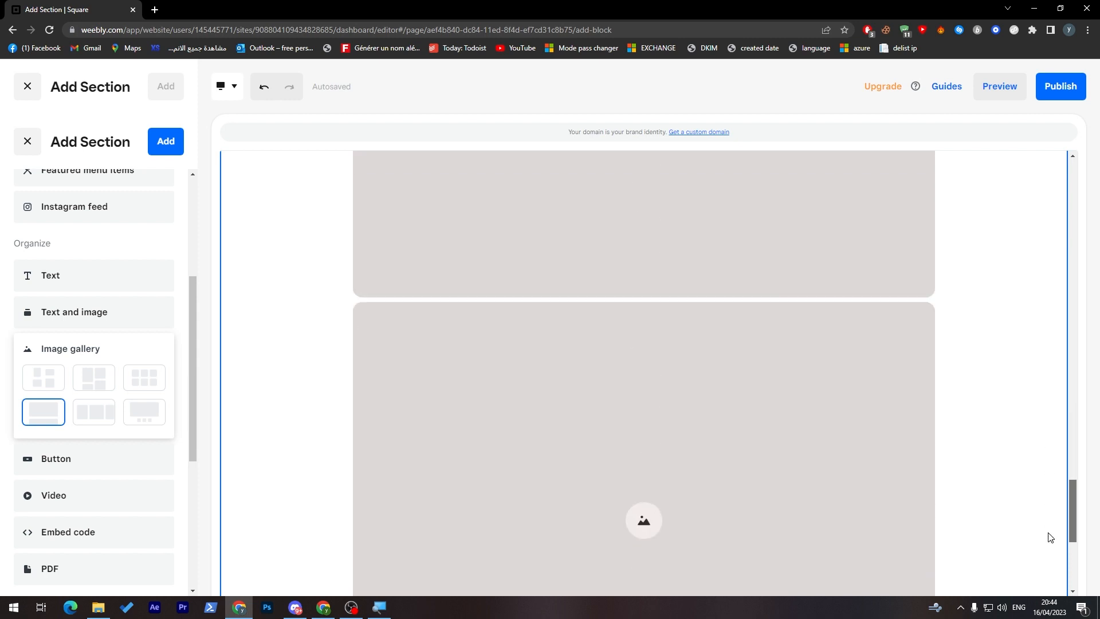
scroll("up", 3)
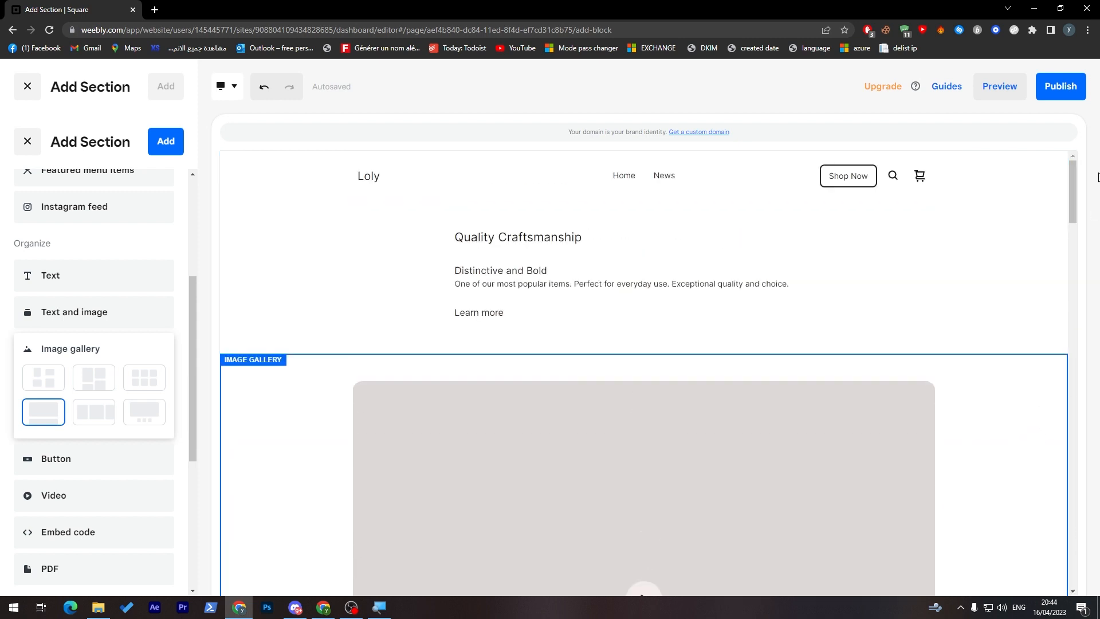
mouse_move(156, 214)
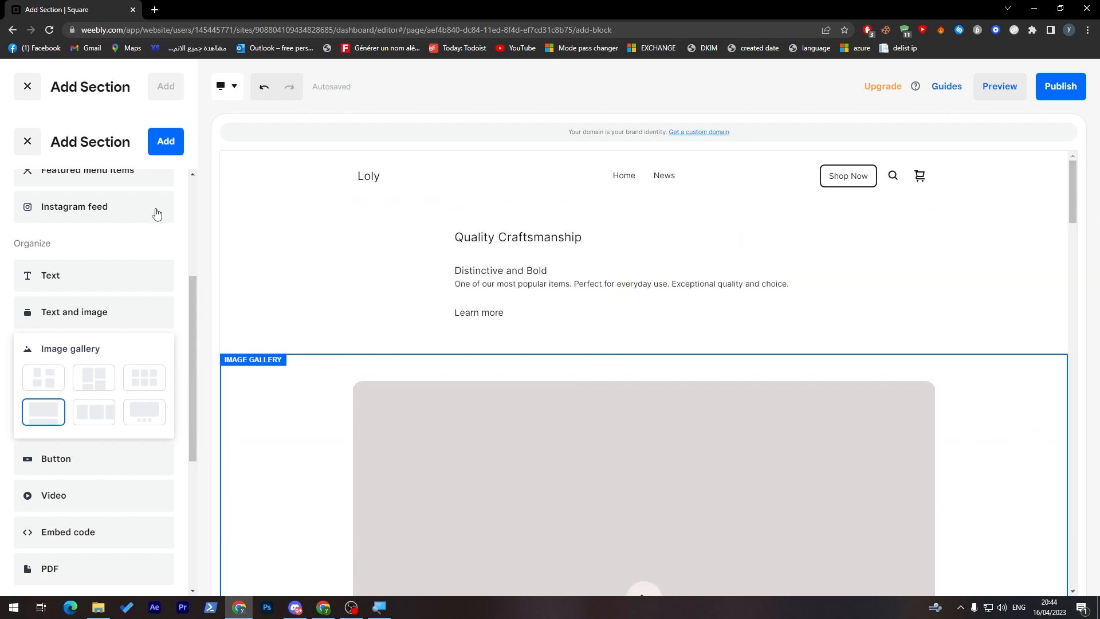
mouse_move(456, 257)
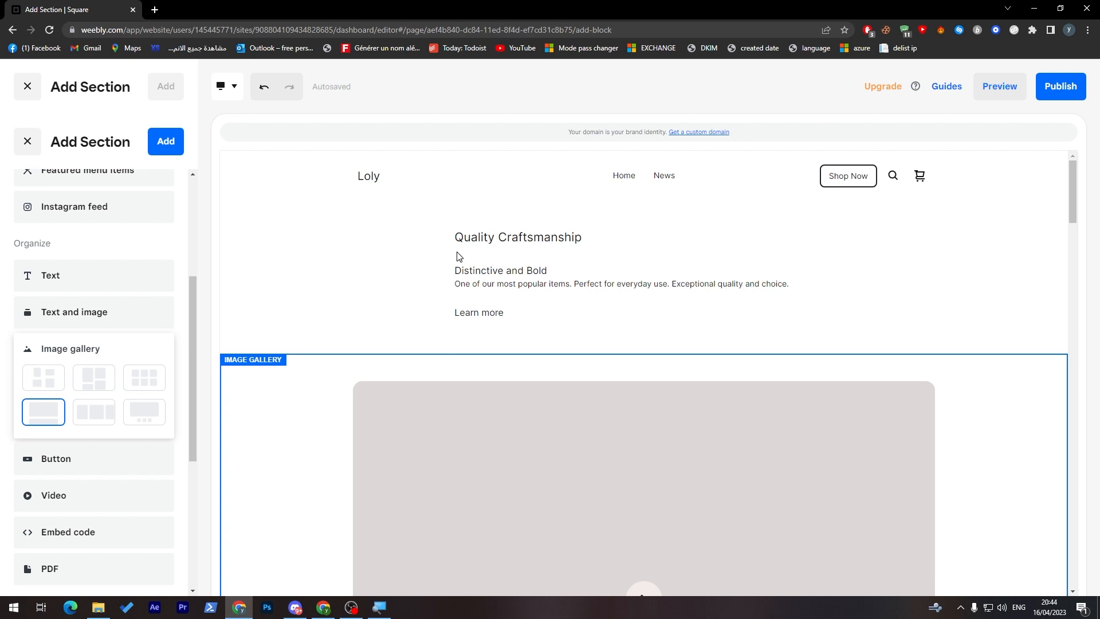
mouse_move(166, 348)
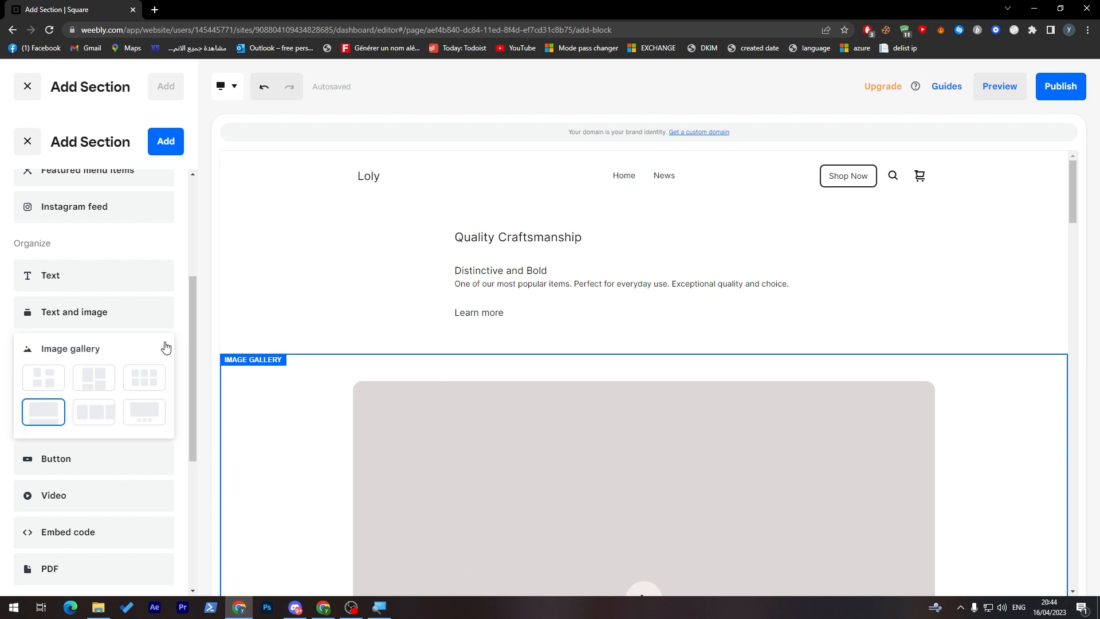
scroll("down", 3)
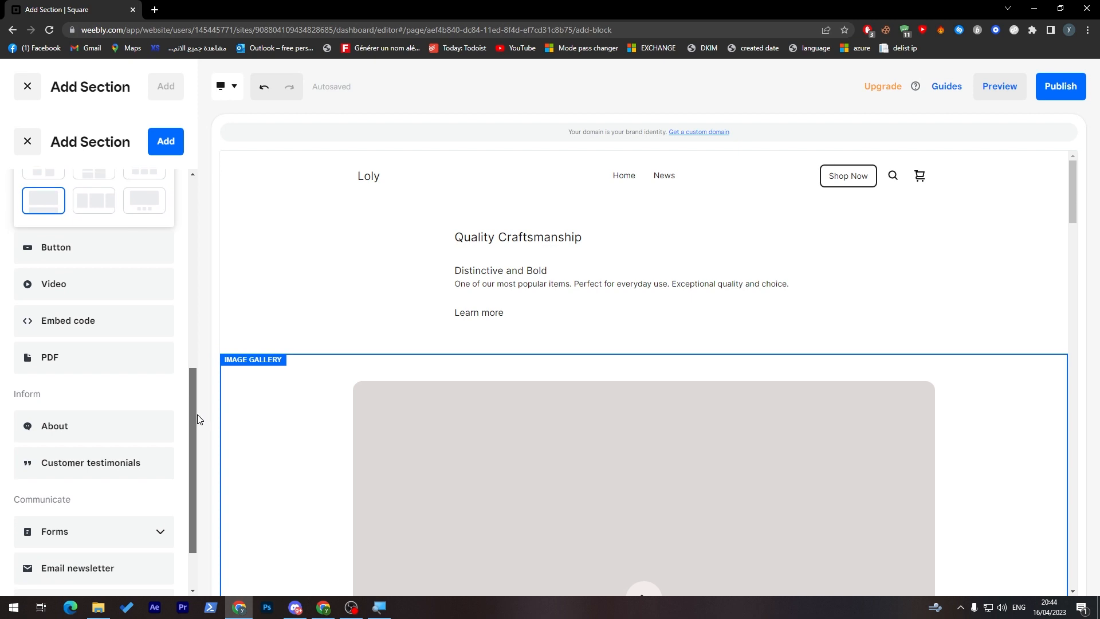
scroll("down", 3)
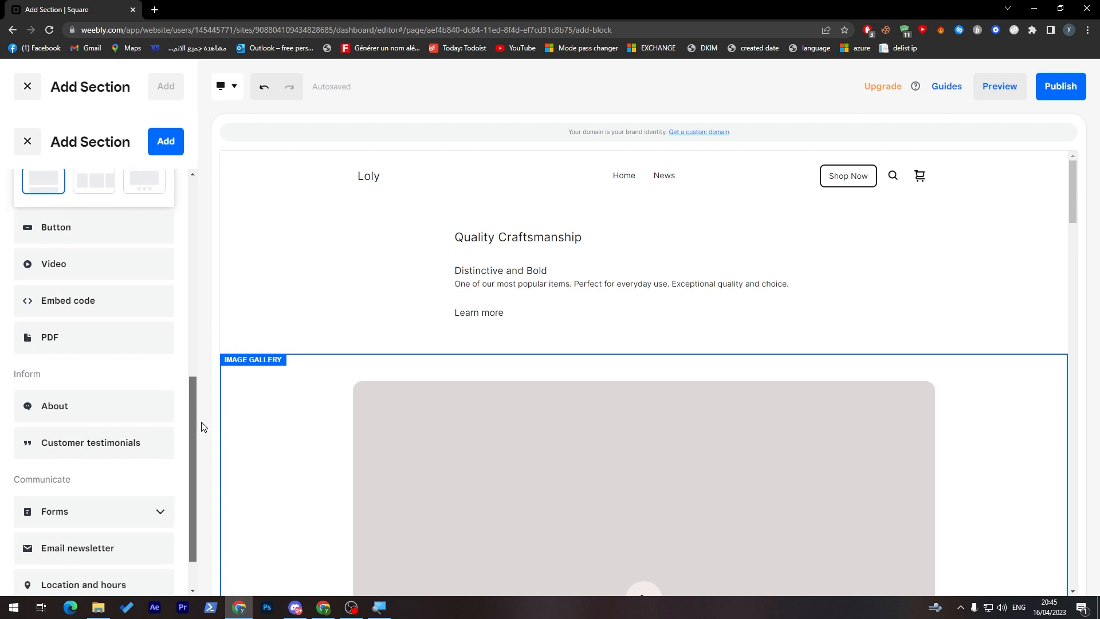
mouse_move(77, 265)
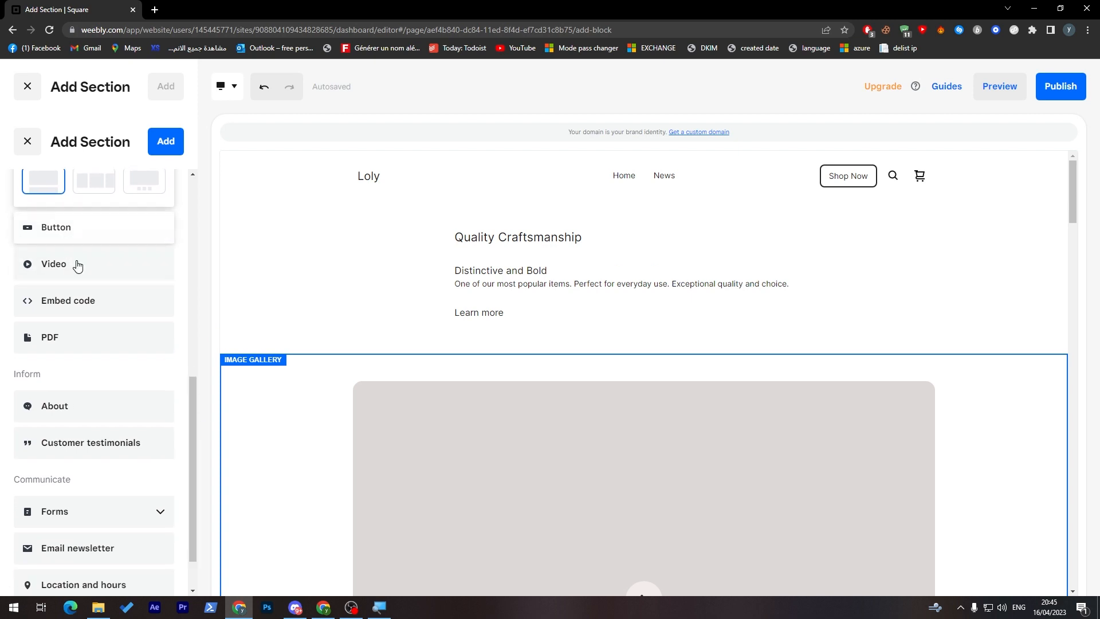
mouse_move(184, 401)
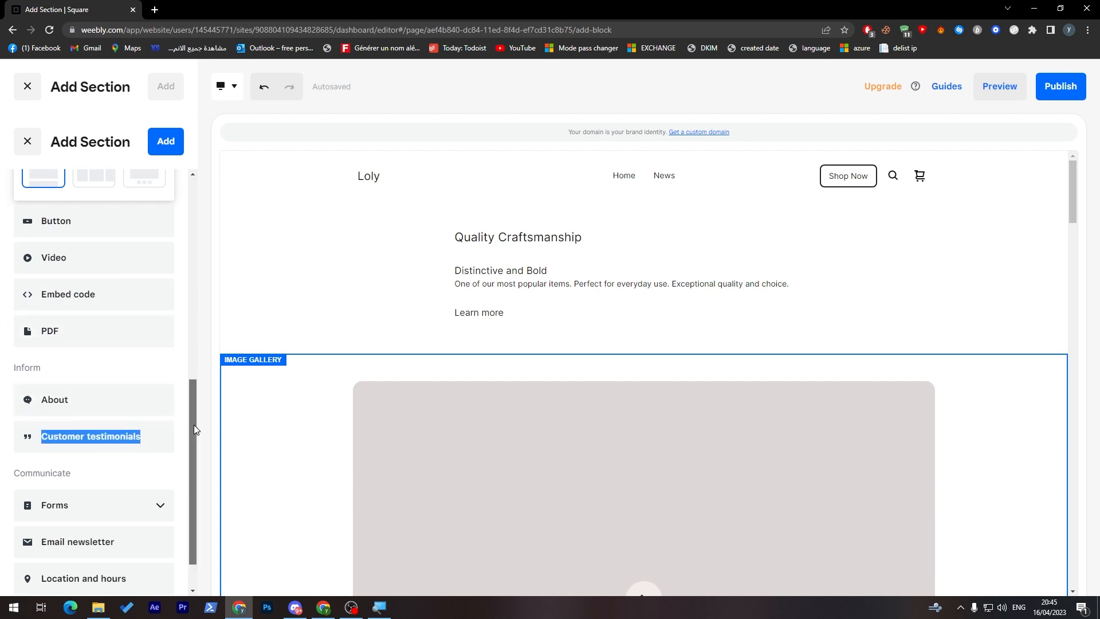
scroll("down", 3)
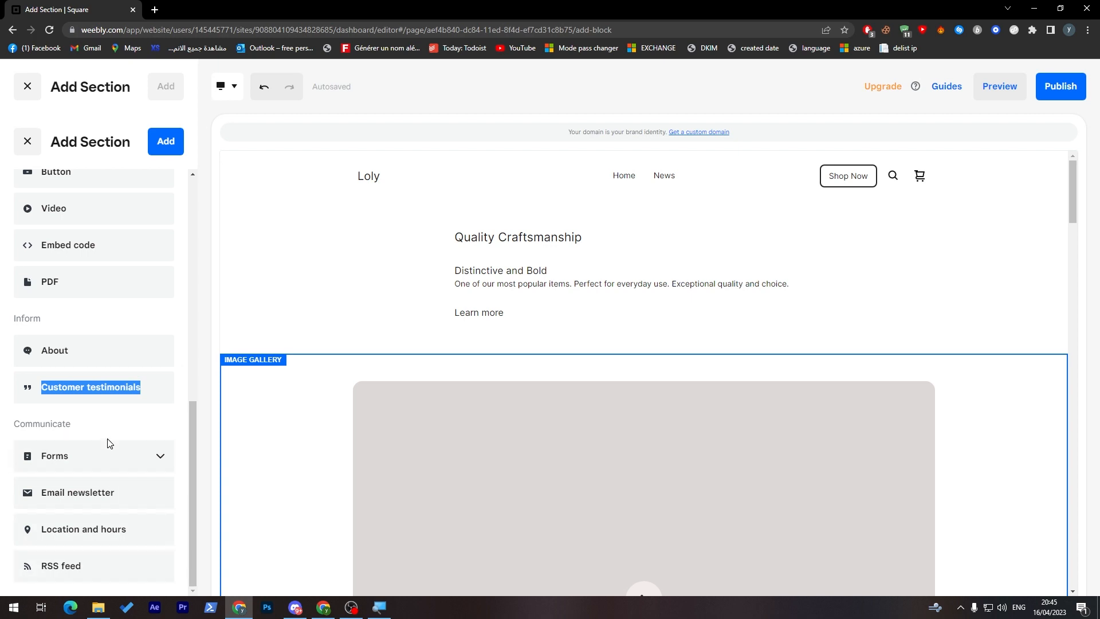
mouse_move(73, 430)
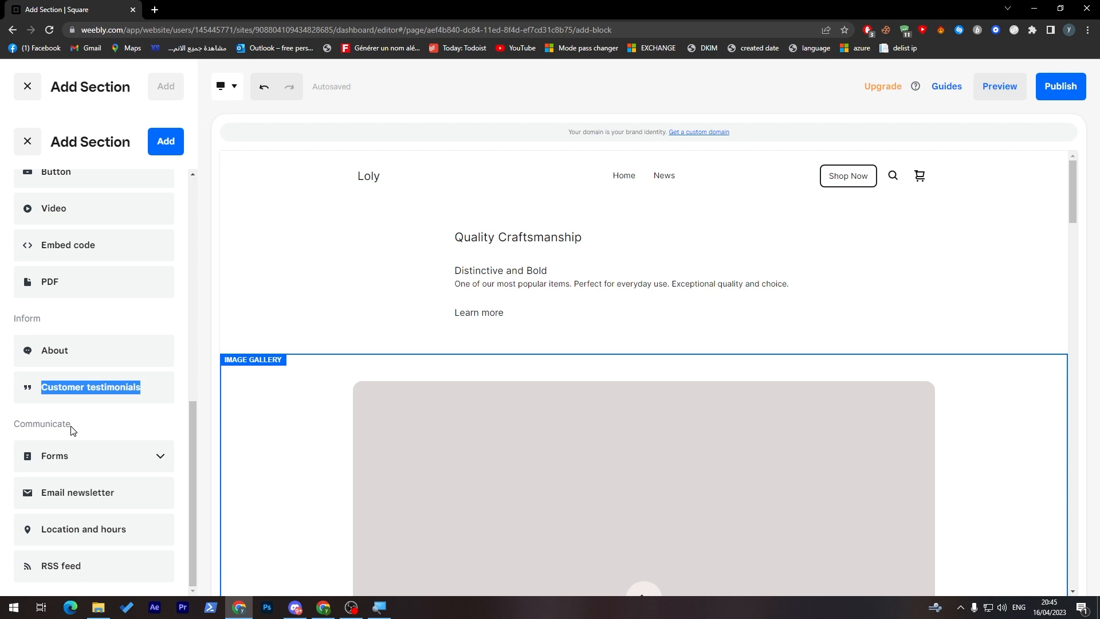
mouse_move(120, 421)
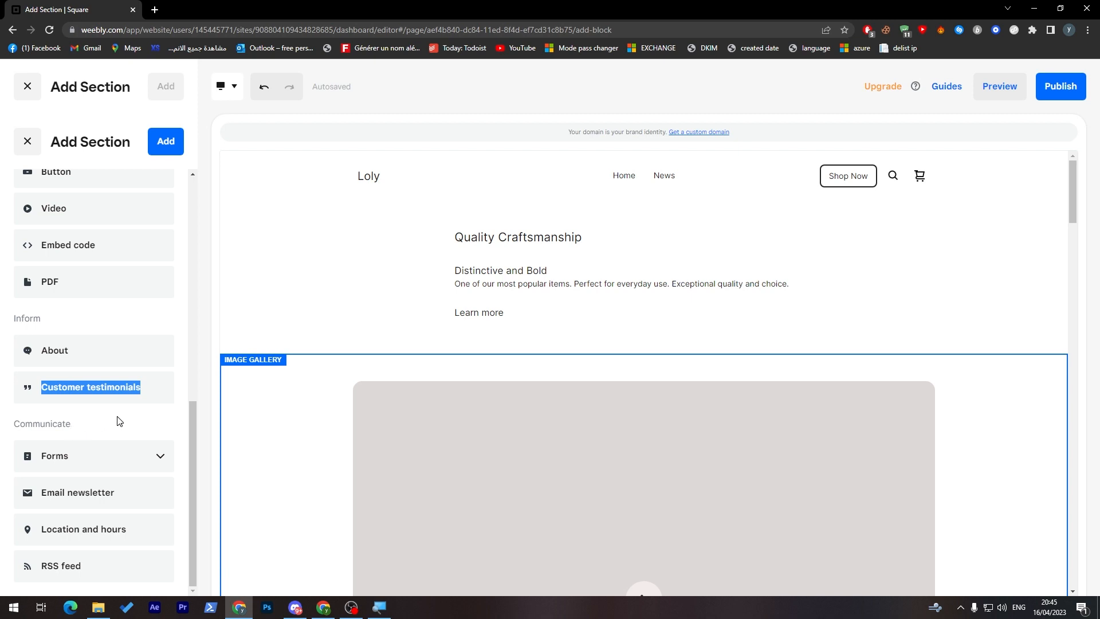
scroll("up", 3)
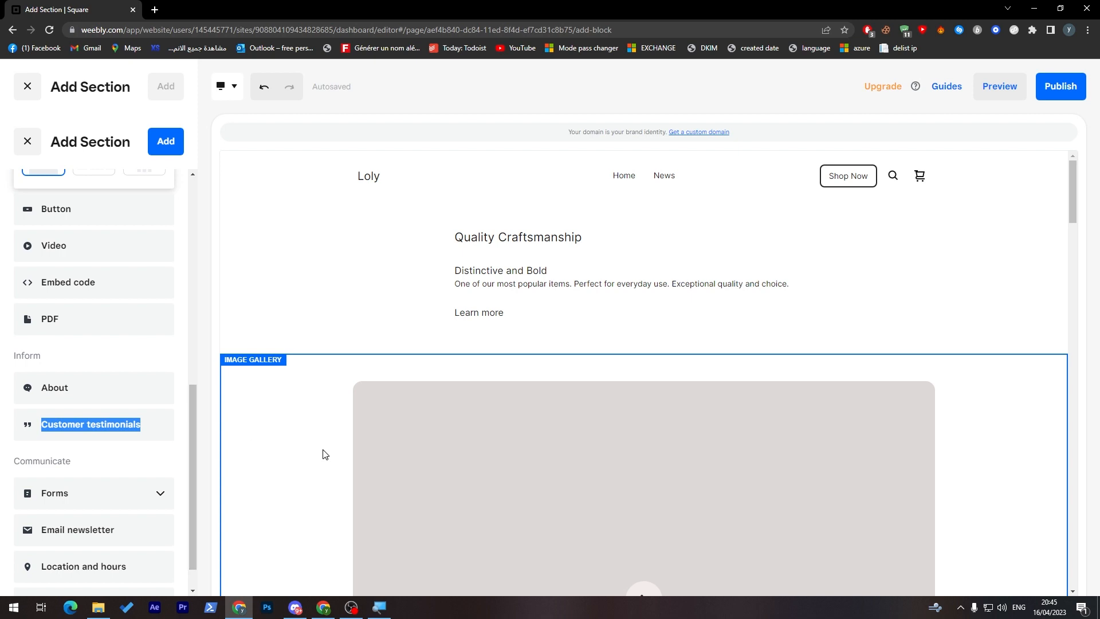
scroll("up", 3)
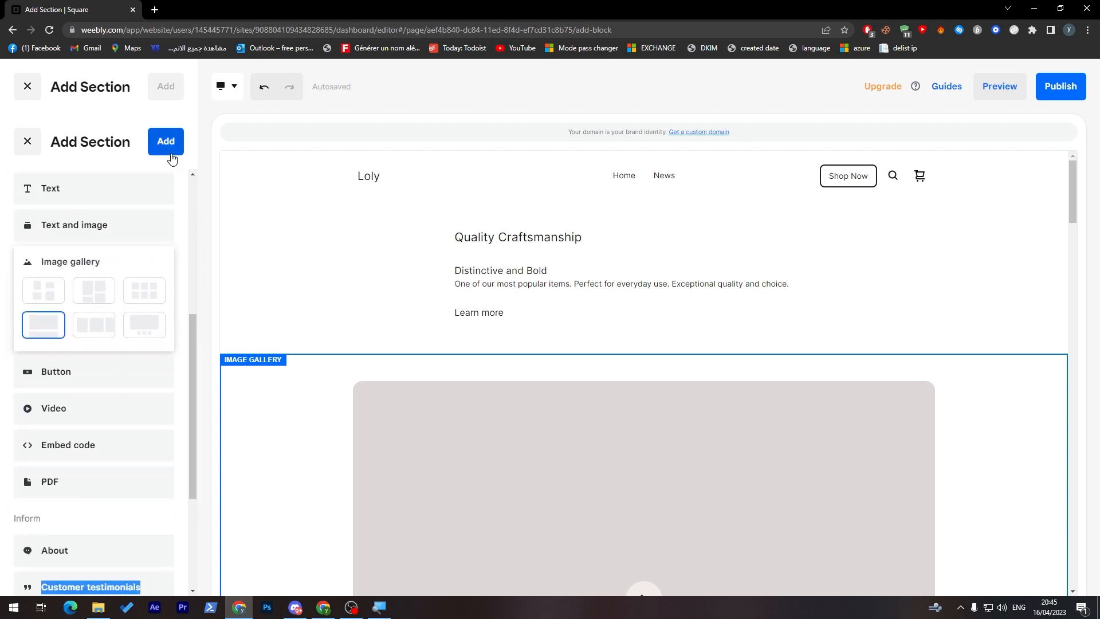
- Add the gallery section and put the cat photo from My images into it
left_click(165, 141)
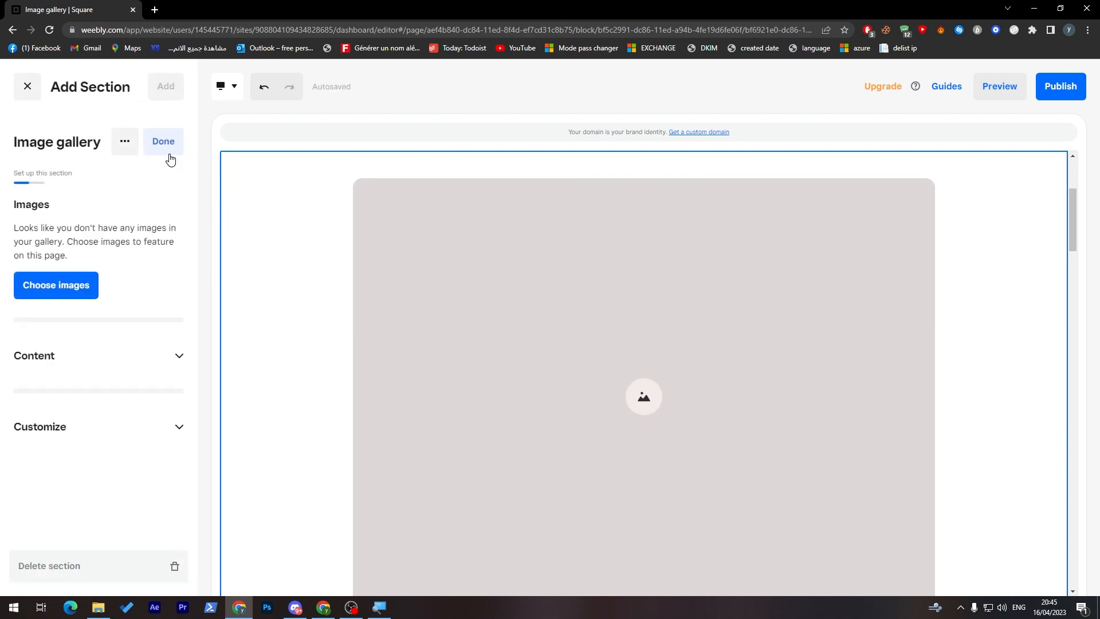
left_click(56, 285)
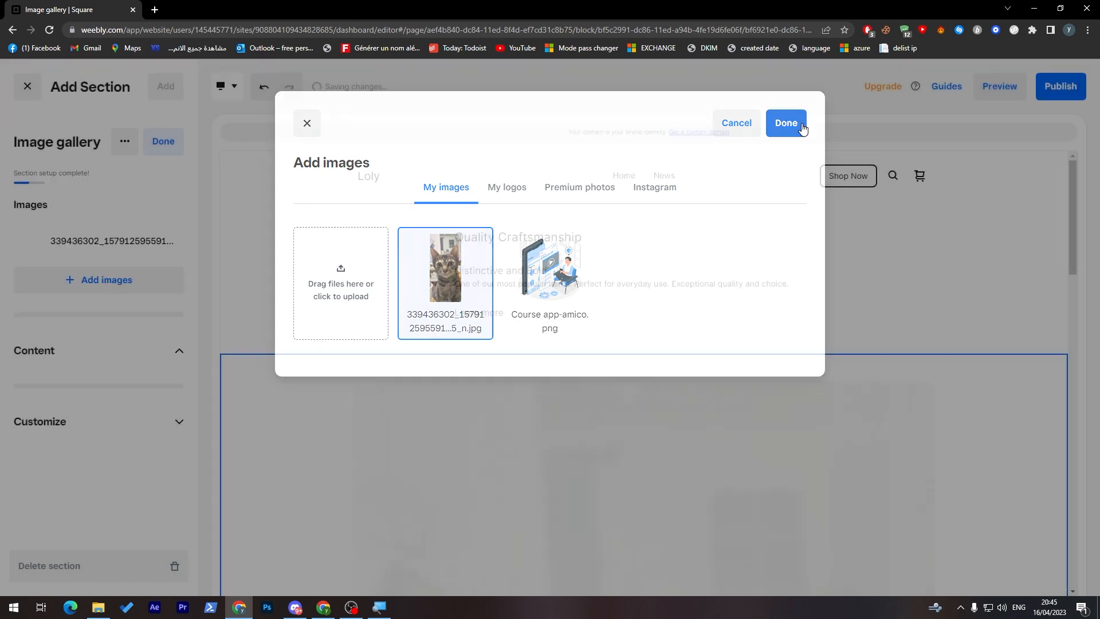
left_click(785, 123)
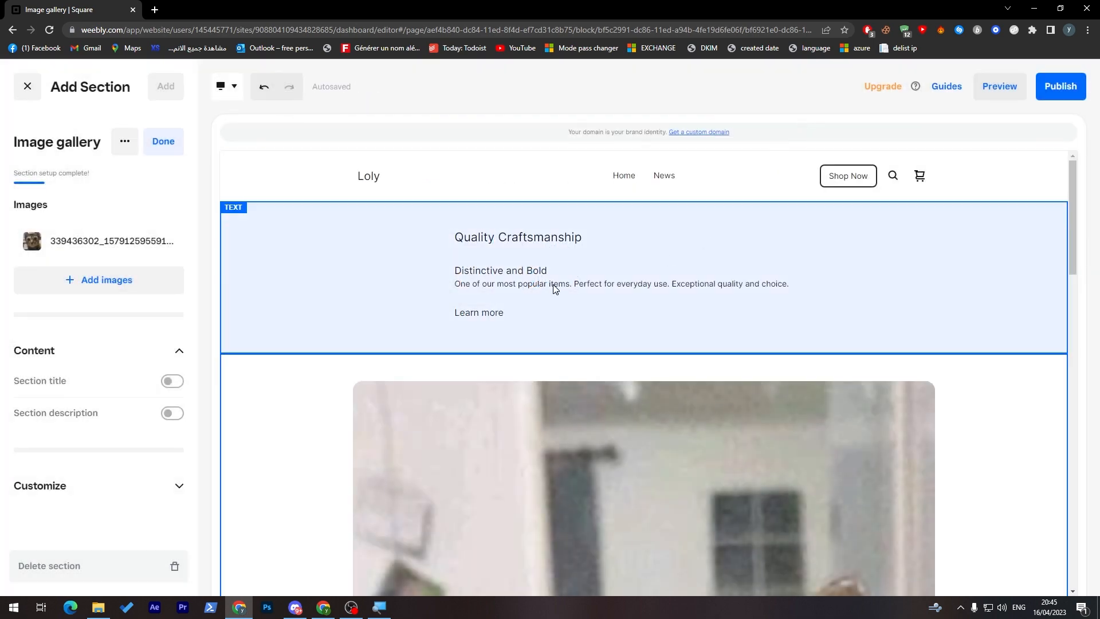
- Set the text section to several columns and add groups until it holds four
left_click(518, 283)
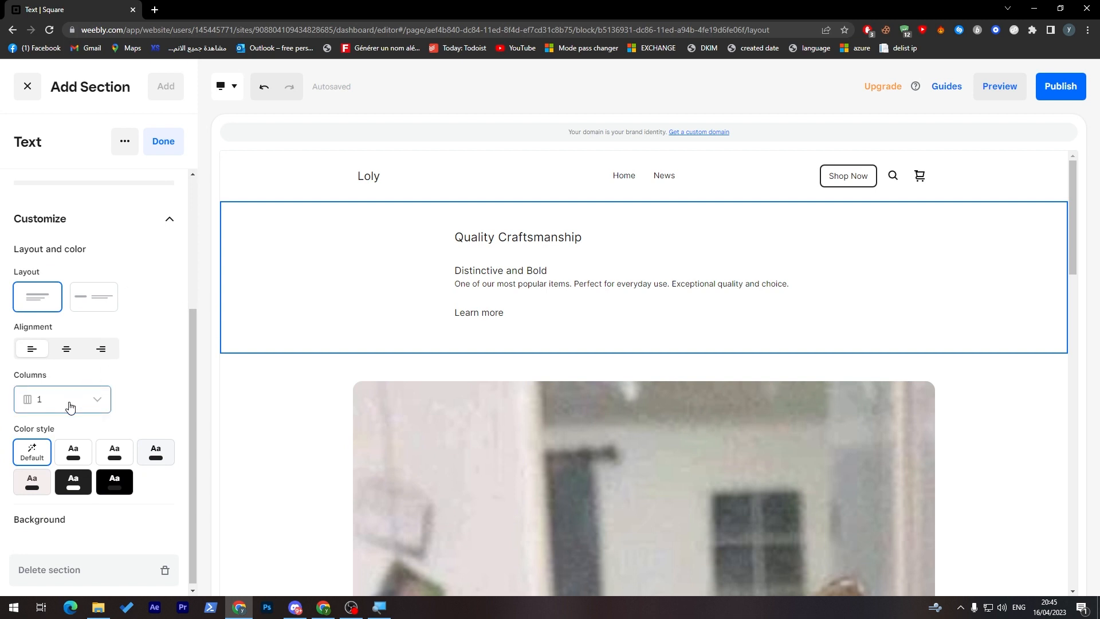
left_click(62, 399)
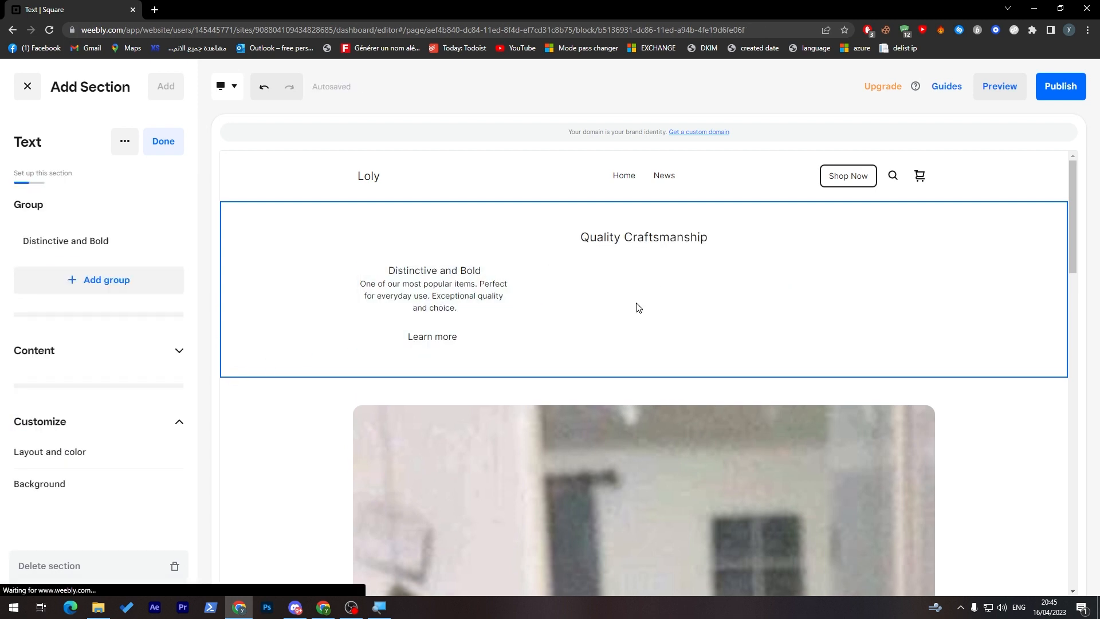
left_click(65, 240)
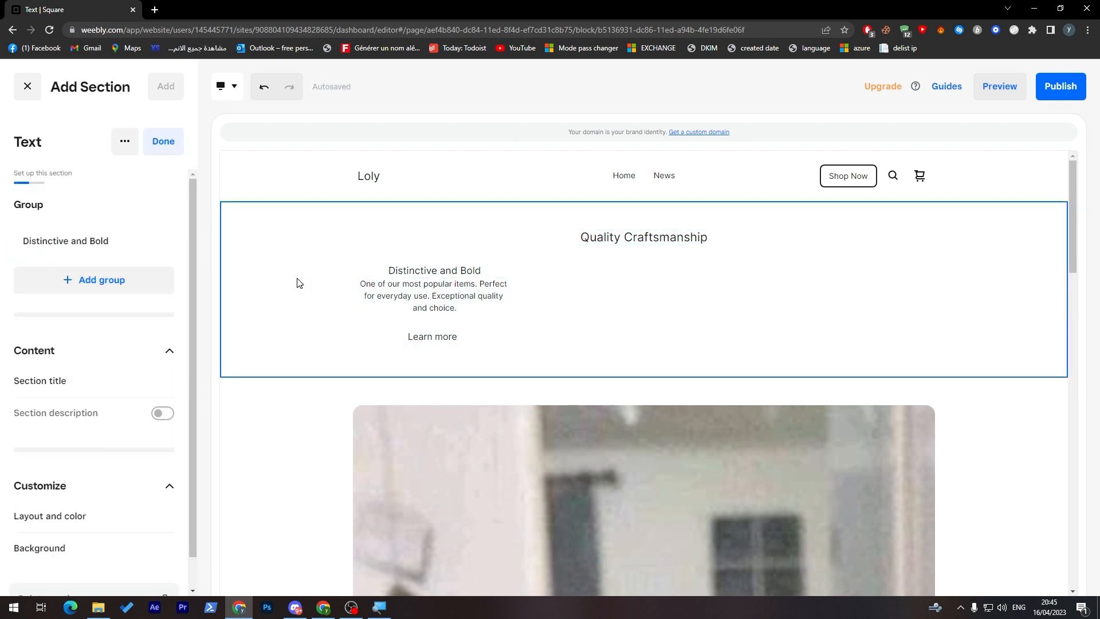
left_click(93, 279)
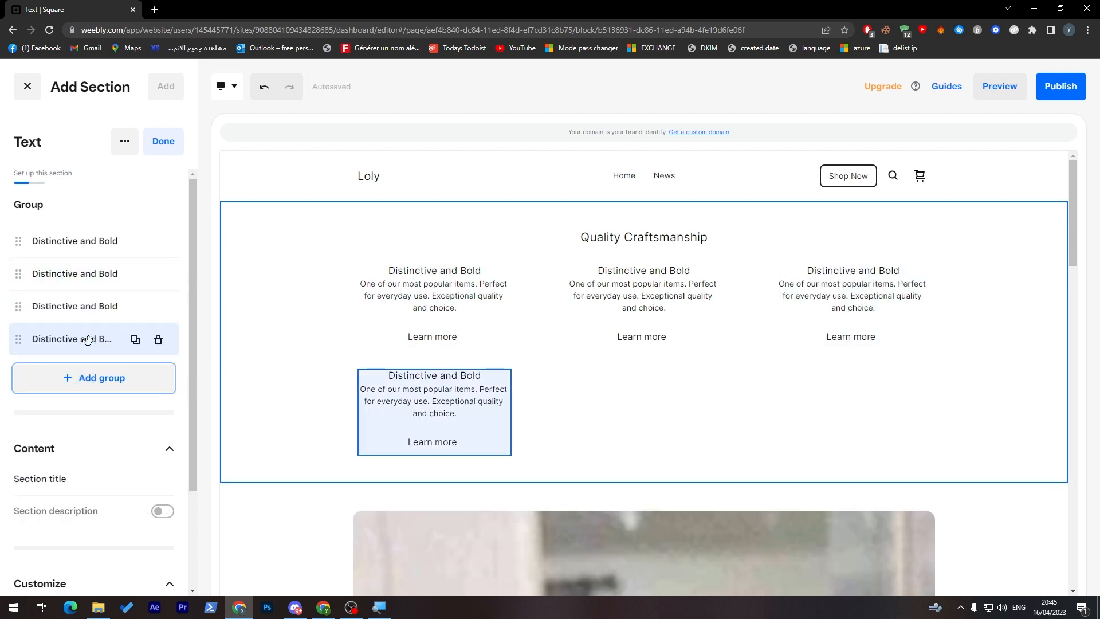
- Inspect the fourth Distinctive and Bold group's Title, Text and Link options
left_click(73, 339)
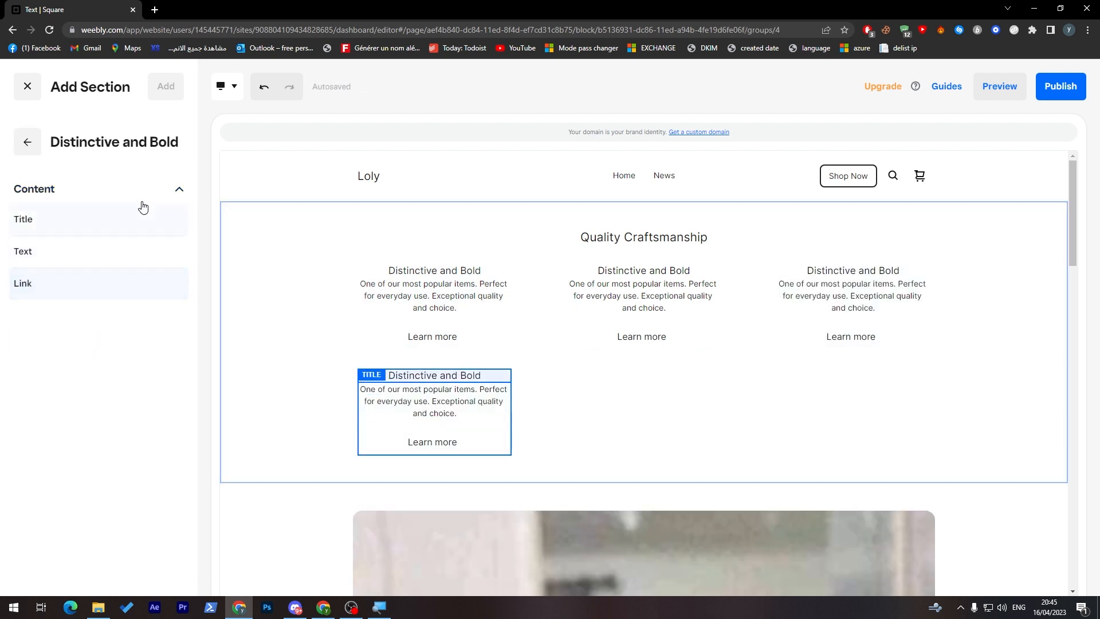
left_click(852, 296)
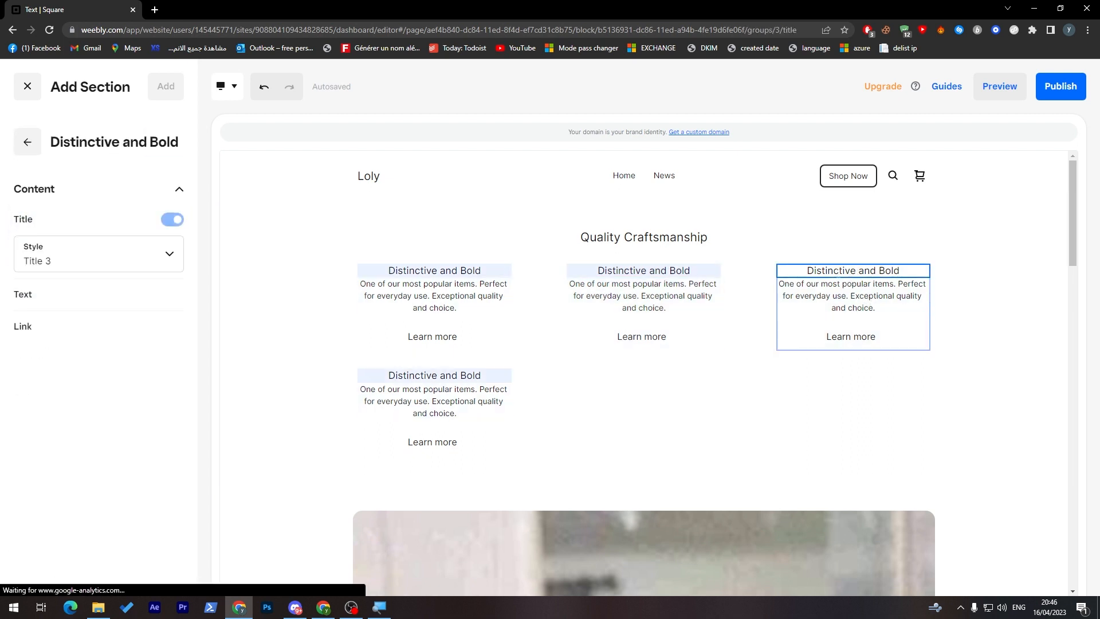
left_click(851, 336)
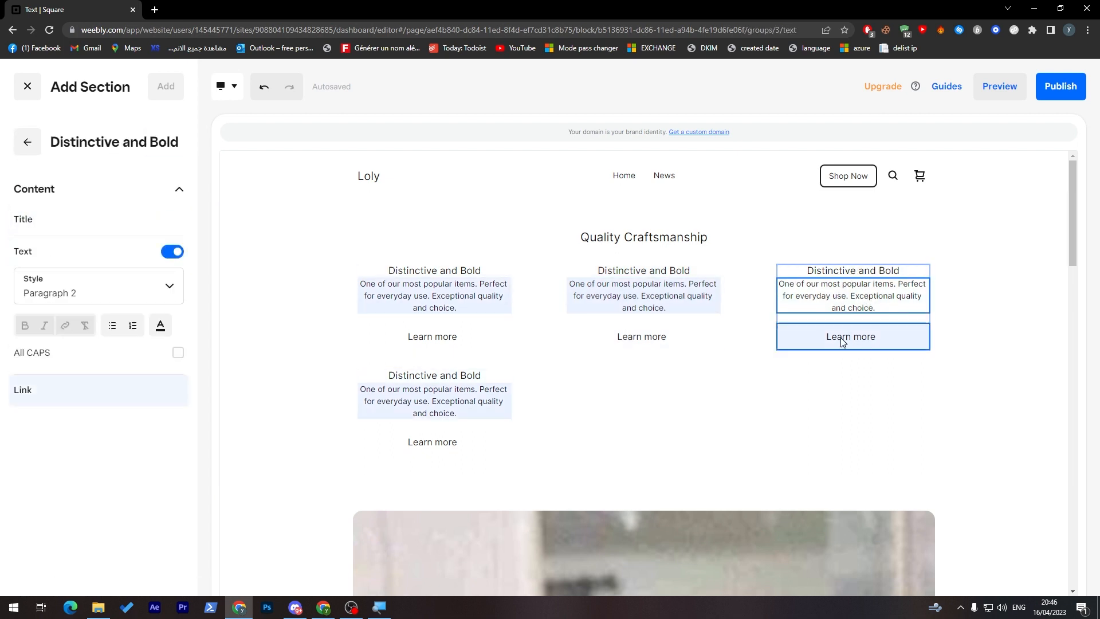
left_click(432, 336)
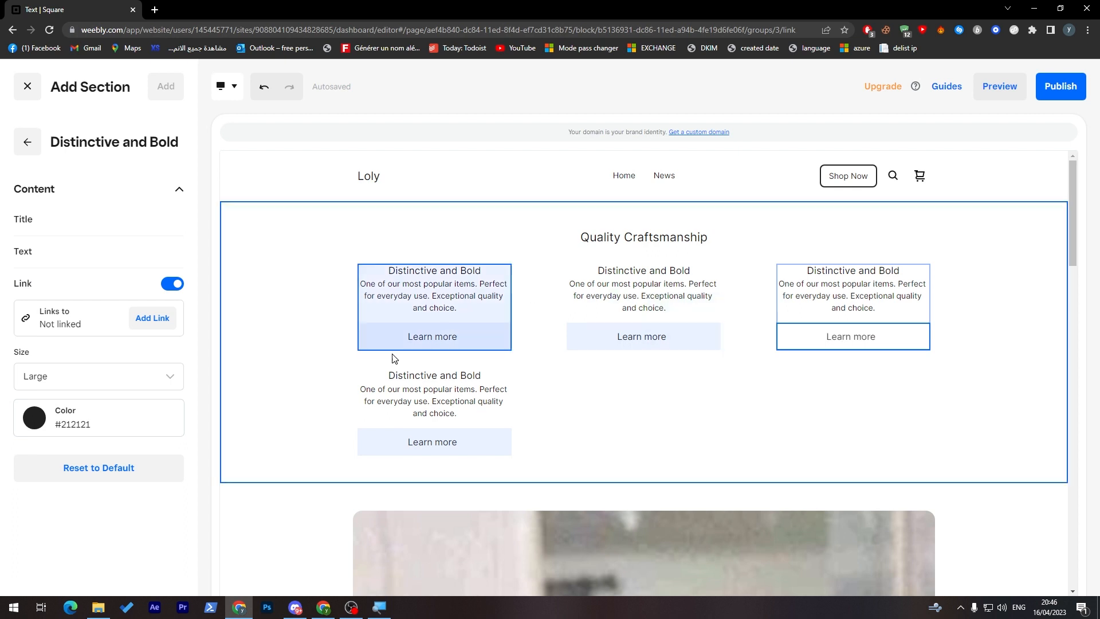
left_click(27, 142)
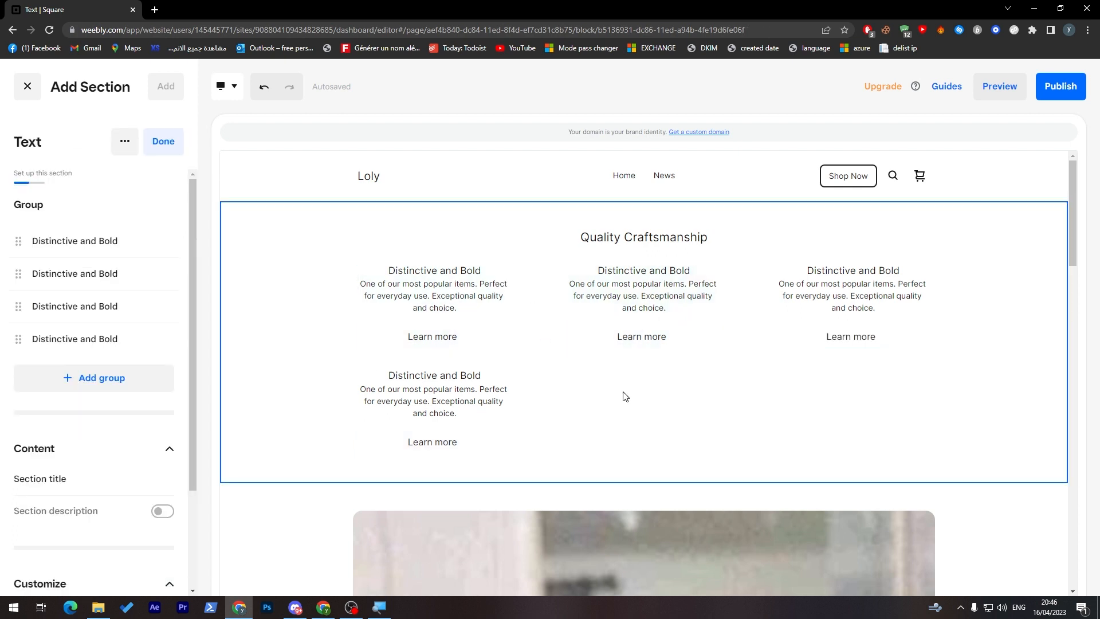